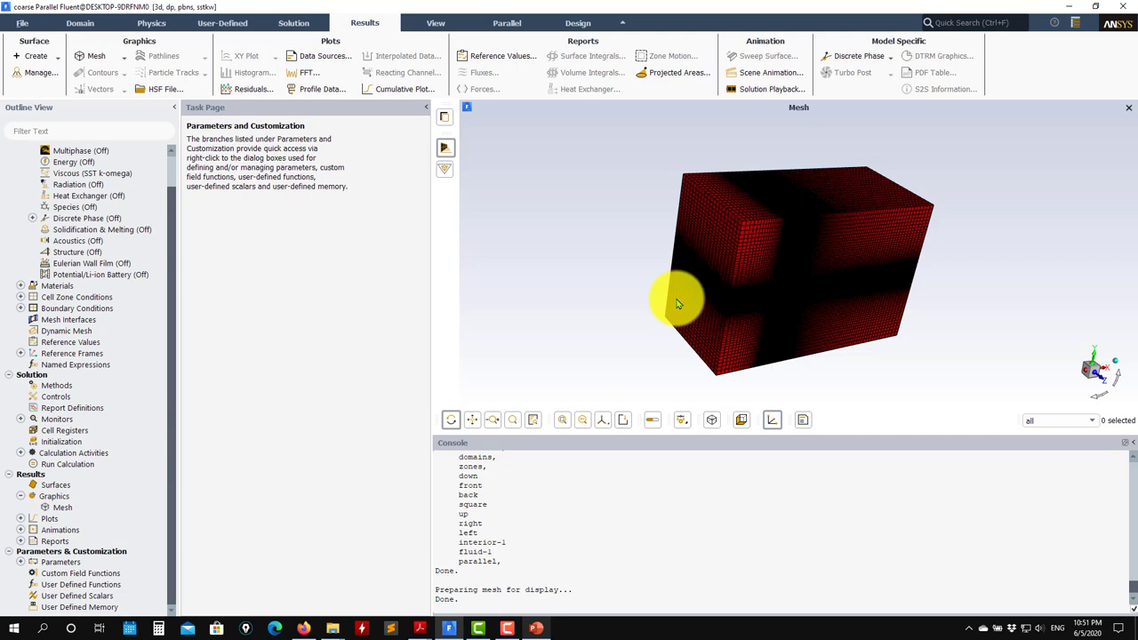
{"action": "mouse_move", "coordinate": [676, 304]}
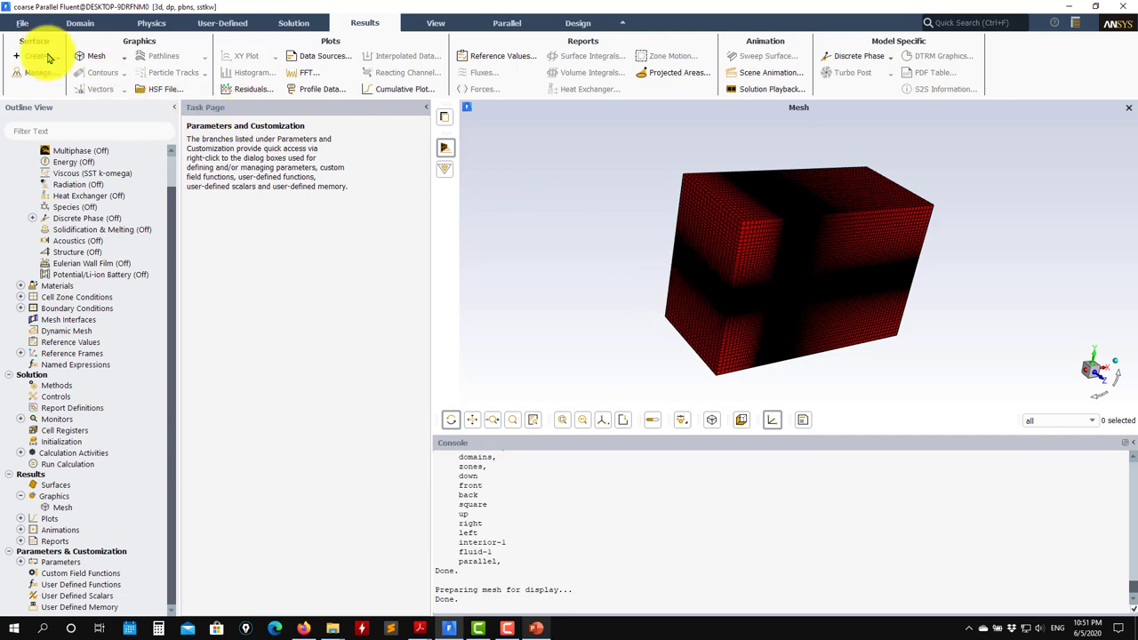
Start reading a new case file, discarding the unsaved current case.
{"action": "left_click", "coordinate": [21, 21]}
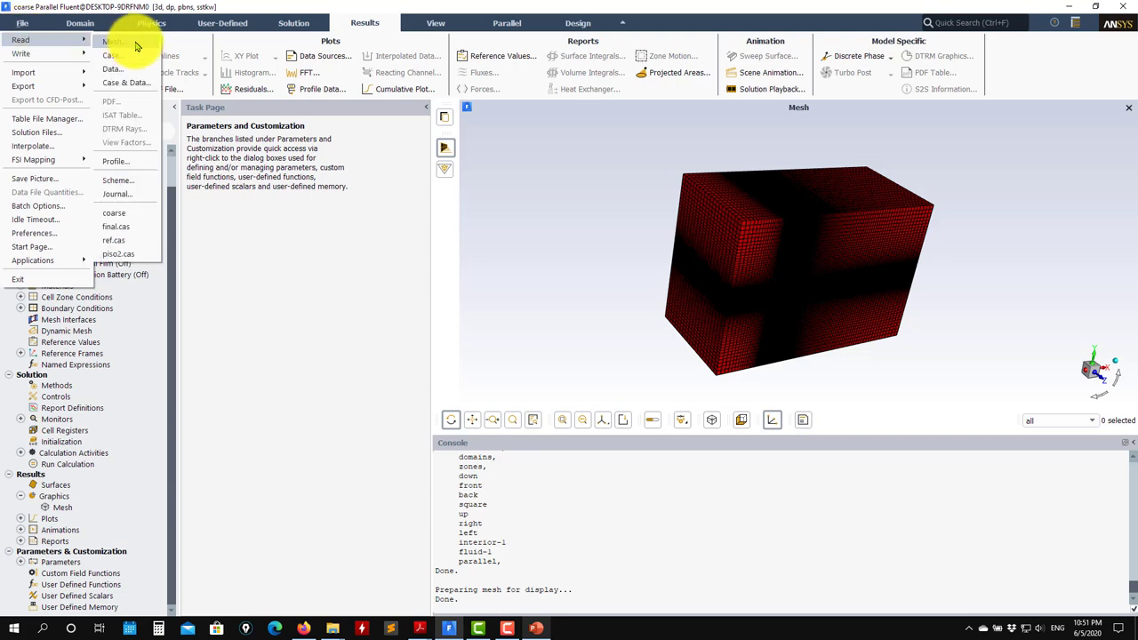
{"action": "left_click", "coordinate": [114, 43]}
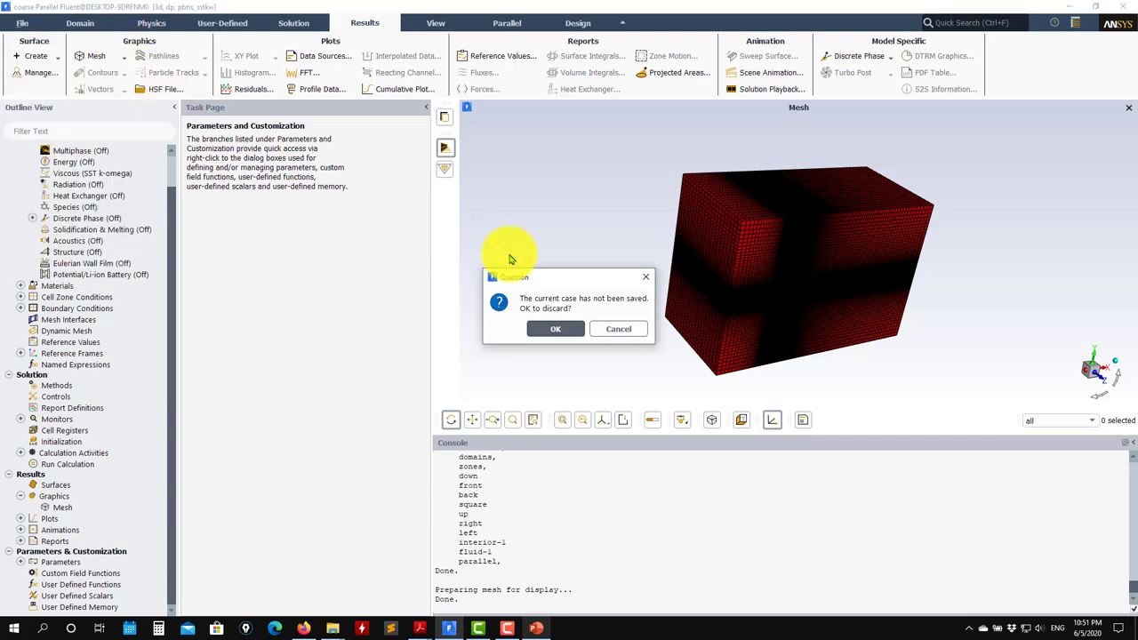
{"action": "left_click", "coordinate": [555, 327]}
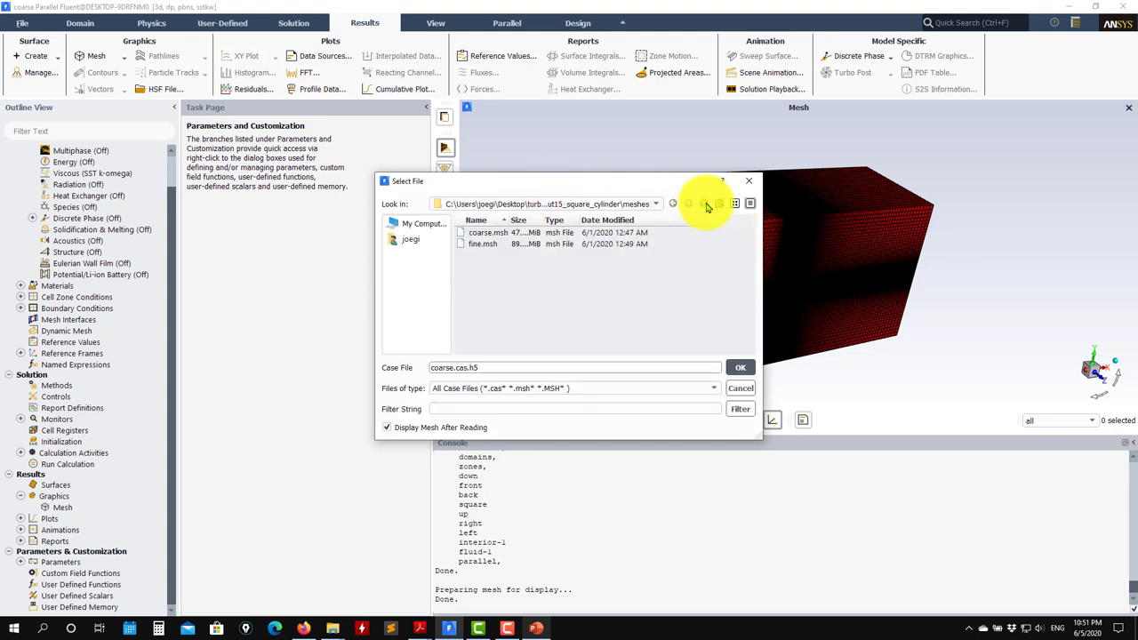
Load coarse.cas.h5 from the cases > coarse > URANS folder.
{"action": "left_click", "coordinate": [702, 202]}
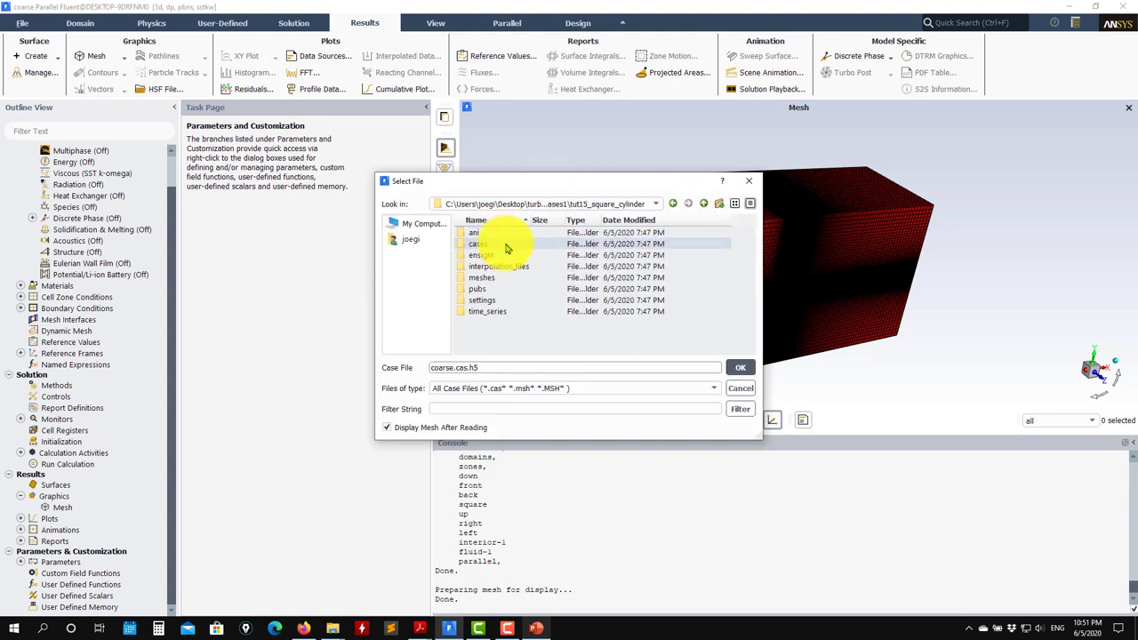
{"action": "double_click", "coordinate": [478, 243]}
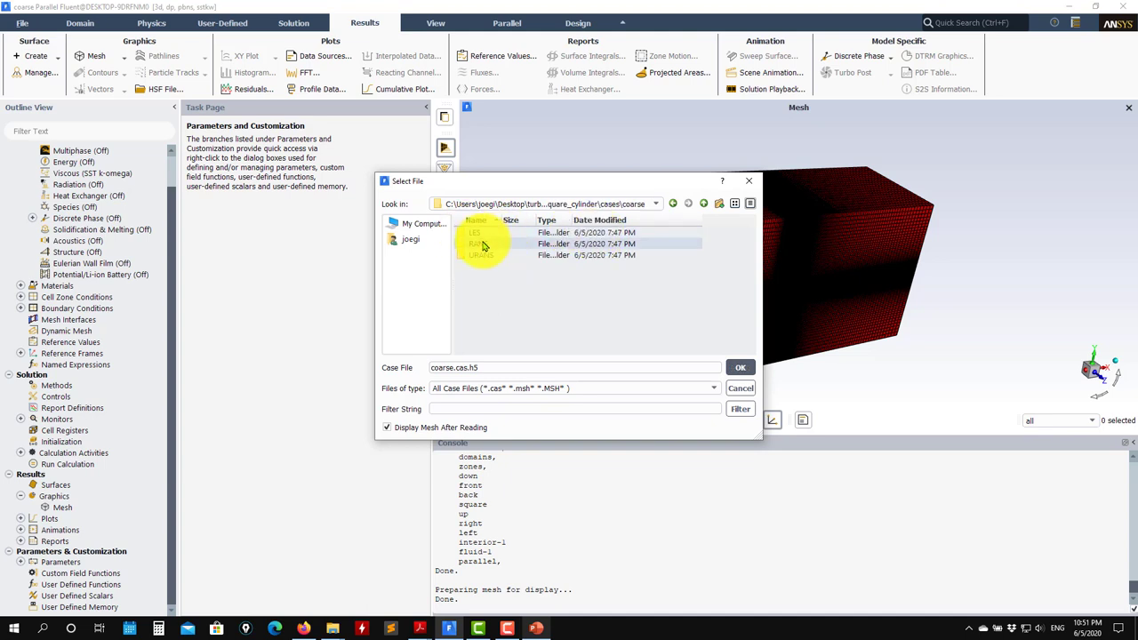
{"action": "double_click", "coordinate": [480, 256]}
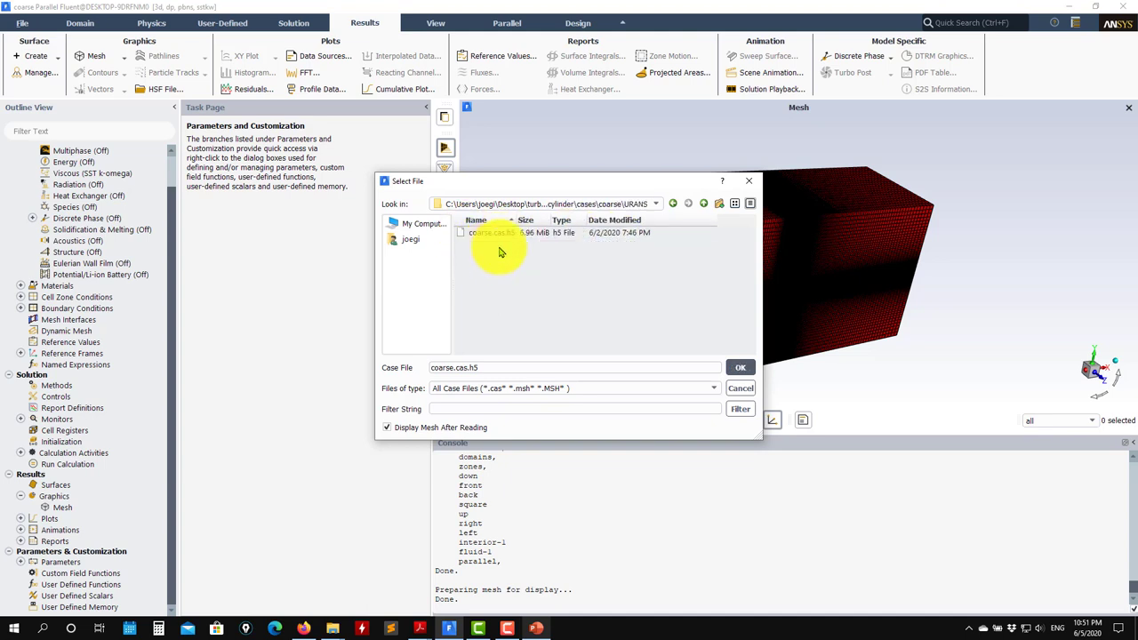
{"action": "left_click", "coordinate": [740, 367]}
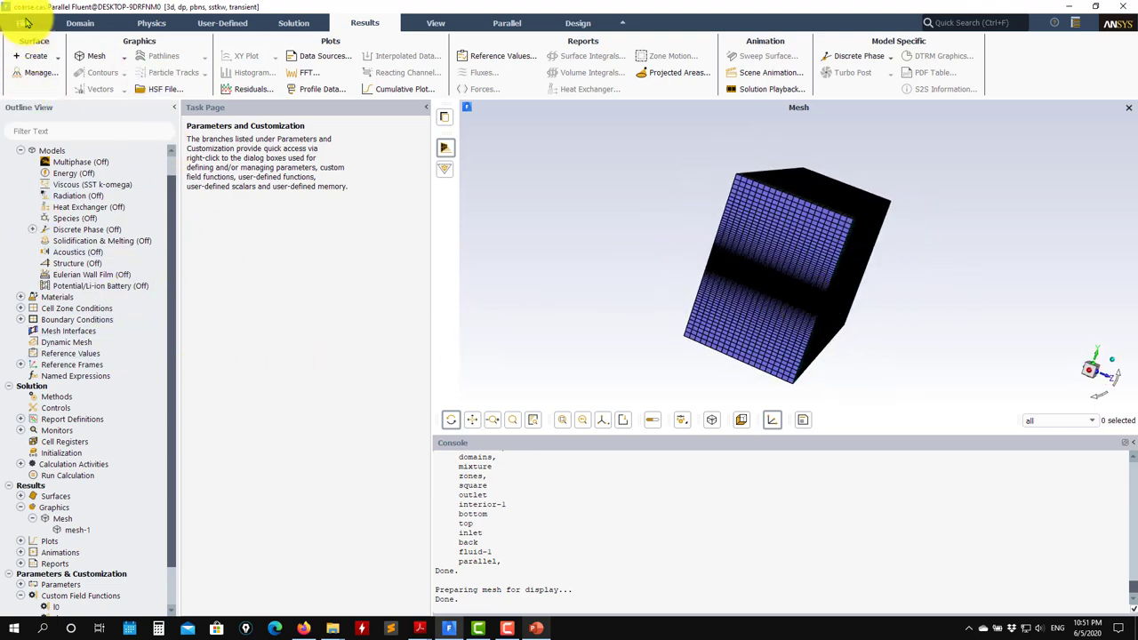
Start reading an interpolation file and browse into the interpolation_files folder.
{"action": "left_click", "coordinate": [21, 21]}
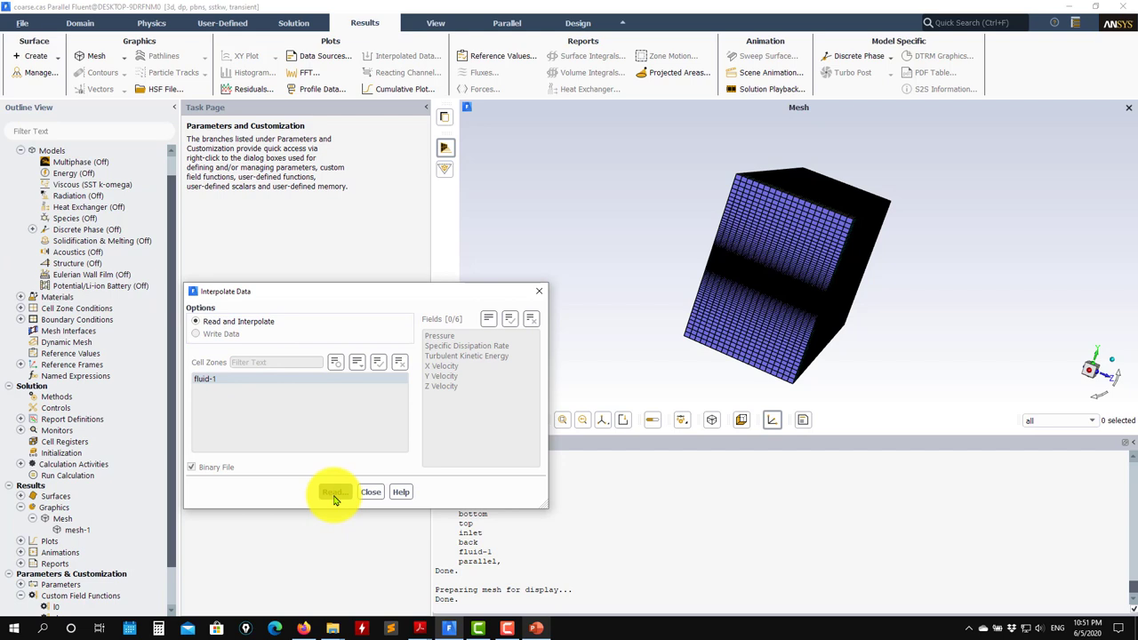
{"action": "left_click", "coordinate": [334, 491]}
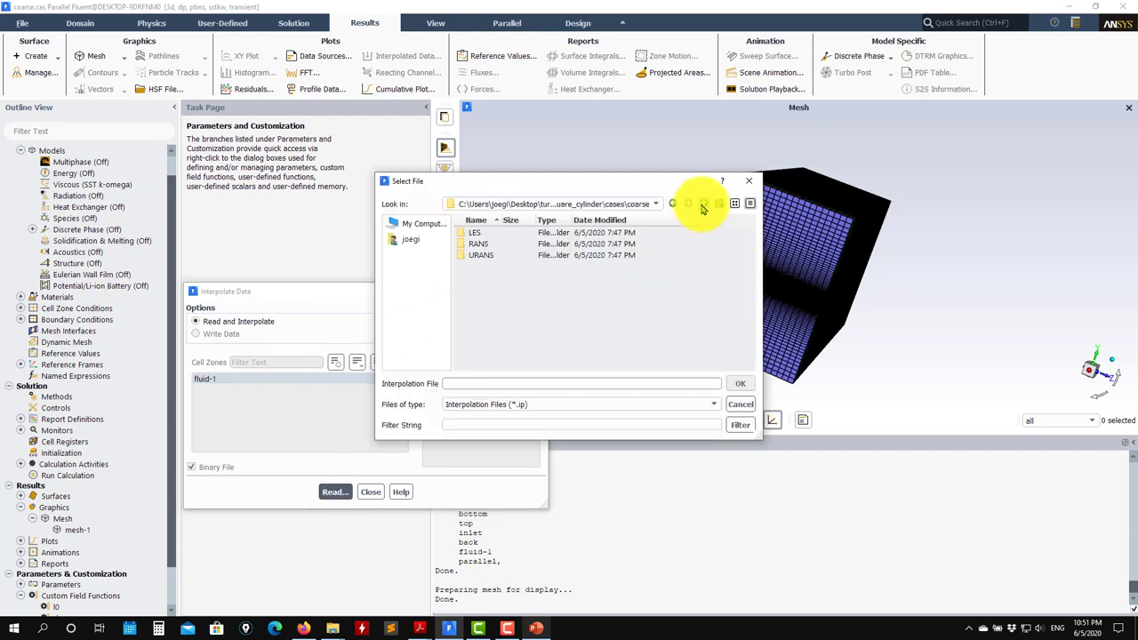
{"action": "left_click", "coordinate": [686, 202]}
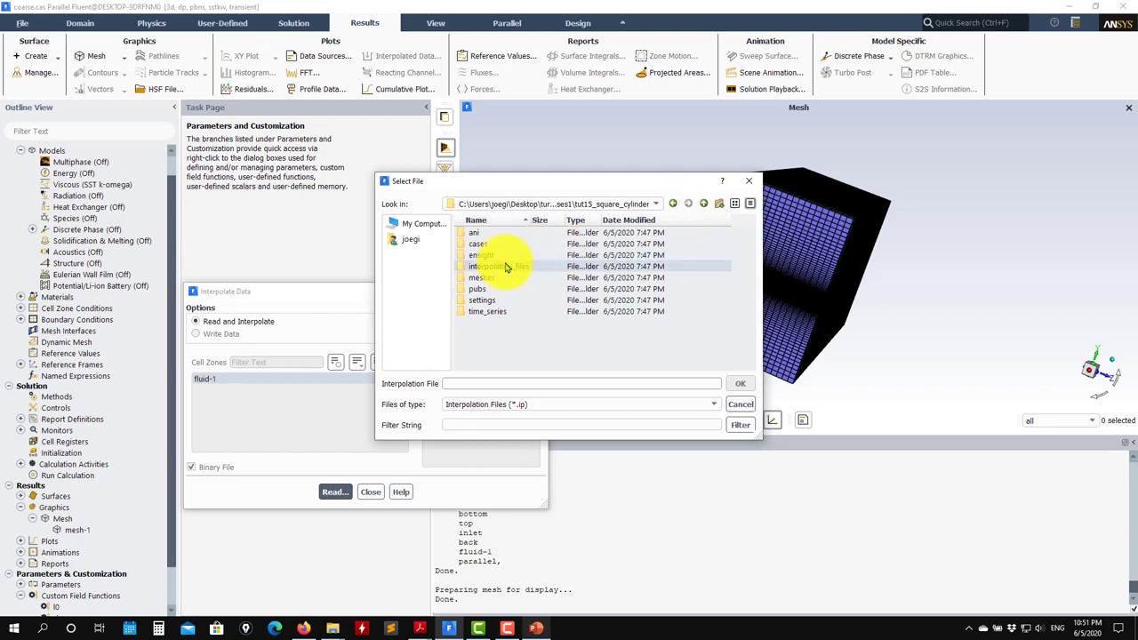
{"action": "double_click", "coordinate": [495, 267]}
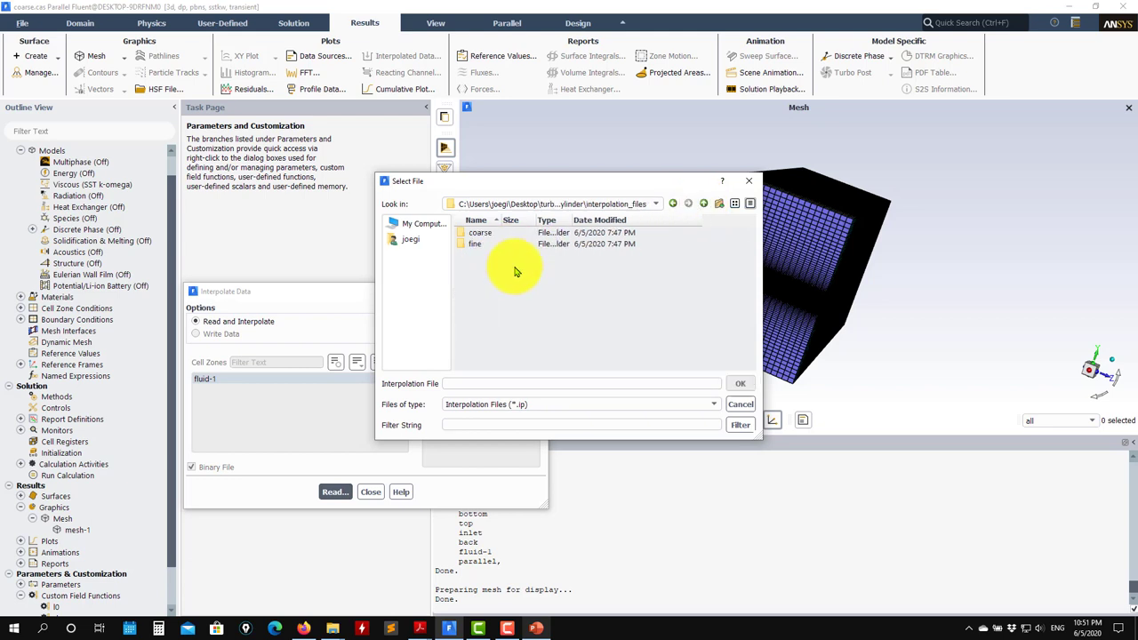
Read the .ip file from the fine > LES folder to interpolate flow data onto the case.
{"action": "left_click", "coordinate": [474, 244]}
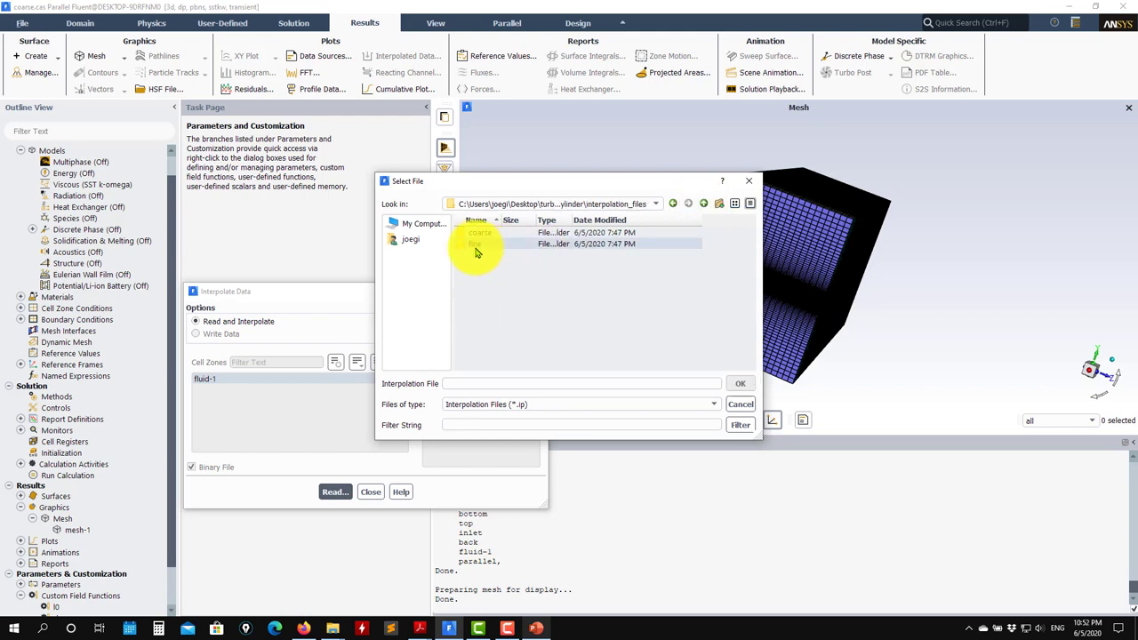
{"action": "double_click", "coordinate": [480, 244]}
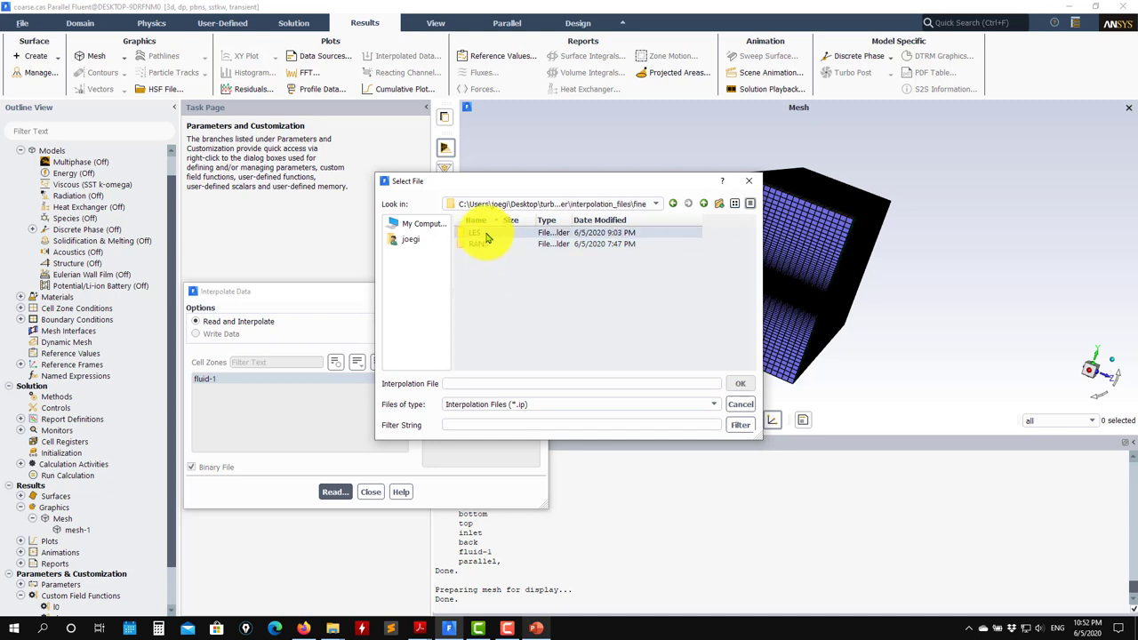
{"action": "double_click", "coordinate": [475, 231]}
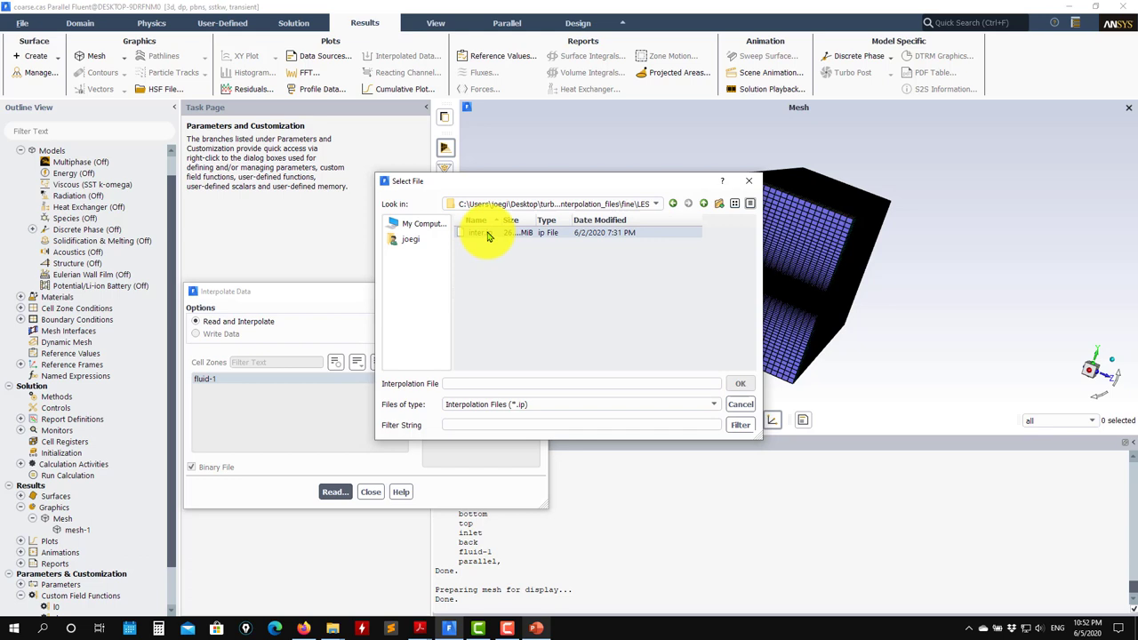
{"action": "left_click", "coordinate": [480, 231]}
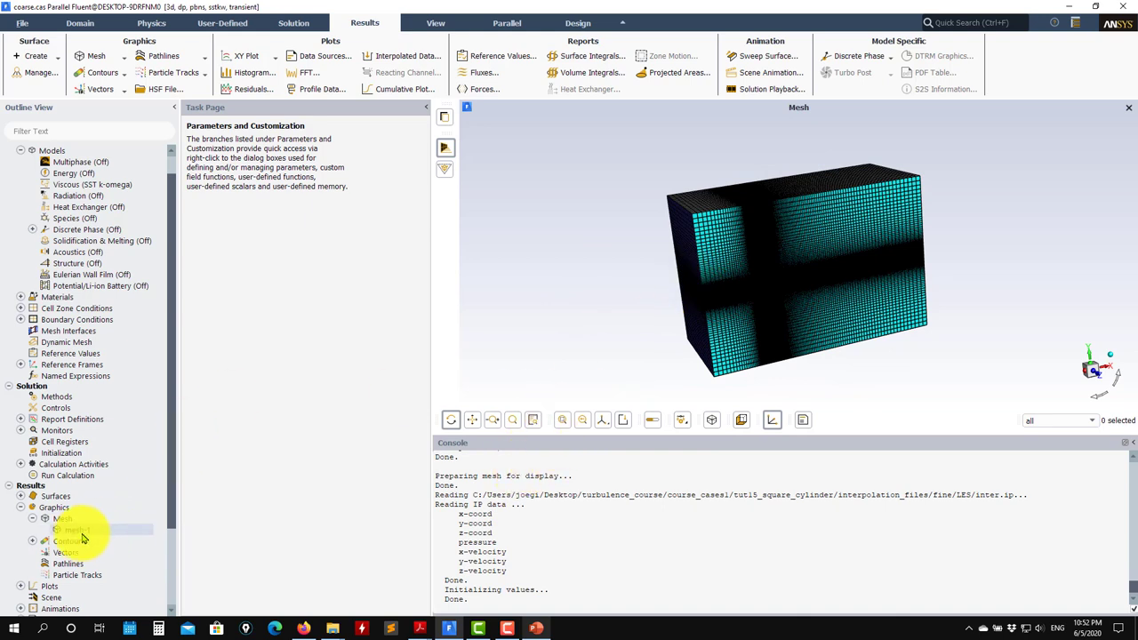
Display velocity magnitude contours of the interpolated flow.
{"action": "double_click", "coordinate": [69, 541]}
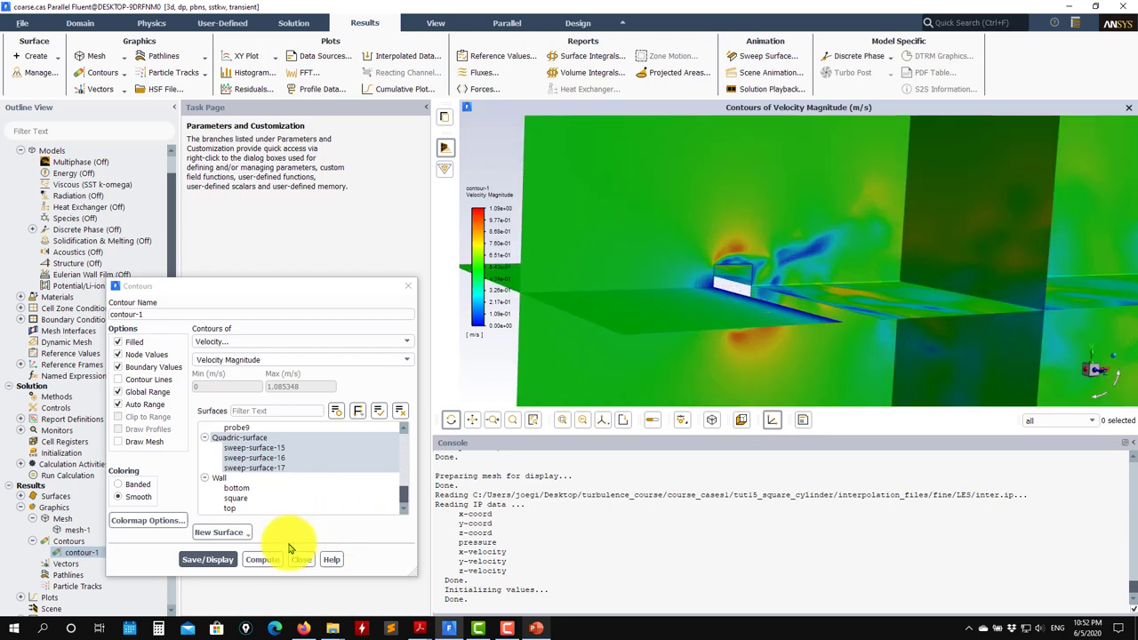
{"action": "left_click", "coordinate": [21, 21]}
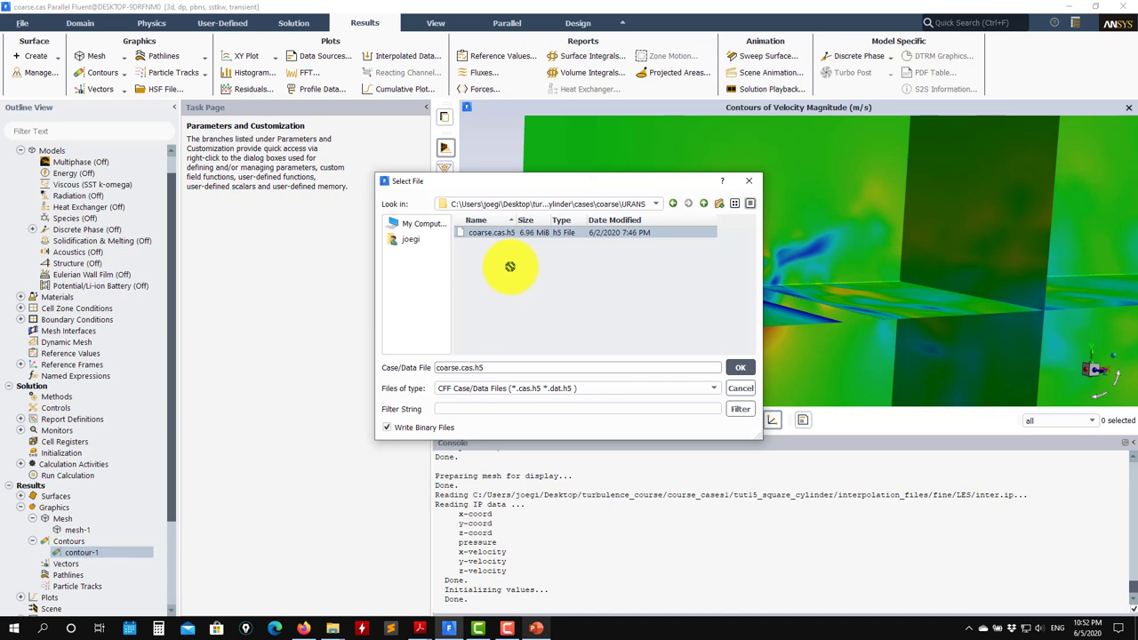
Write the case and data under the new file name new1 in the URANS folder.
{"action": "left_click", "coordinate": [462, 367]}
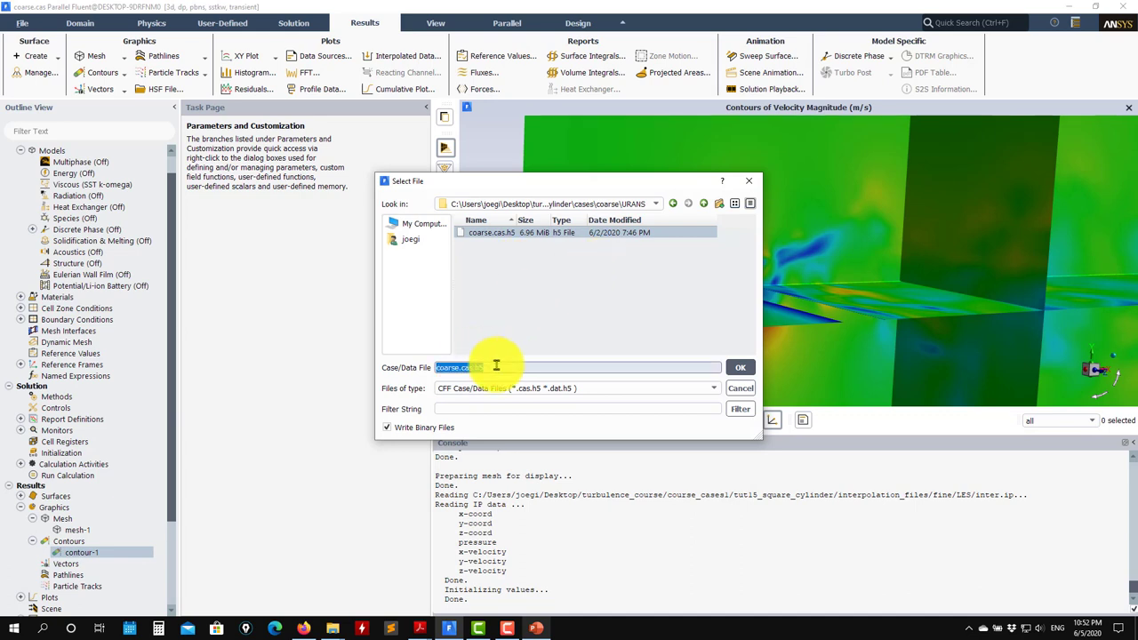
{"action": "type", "text": "nrw"}
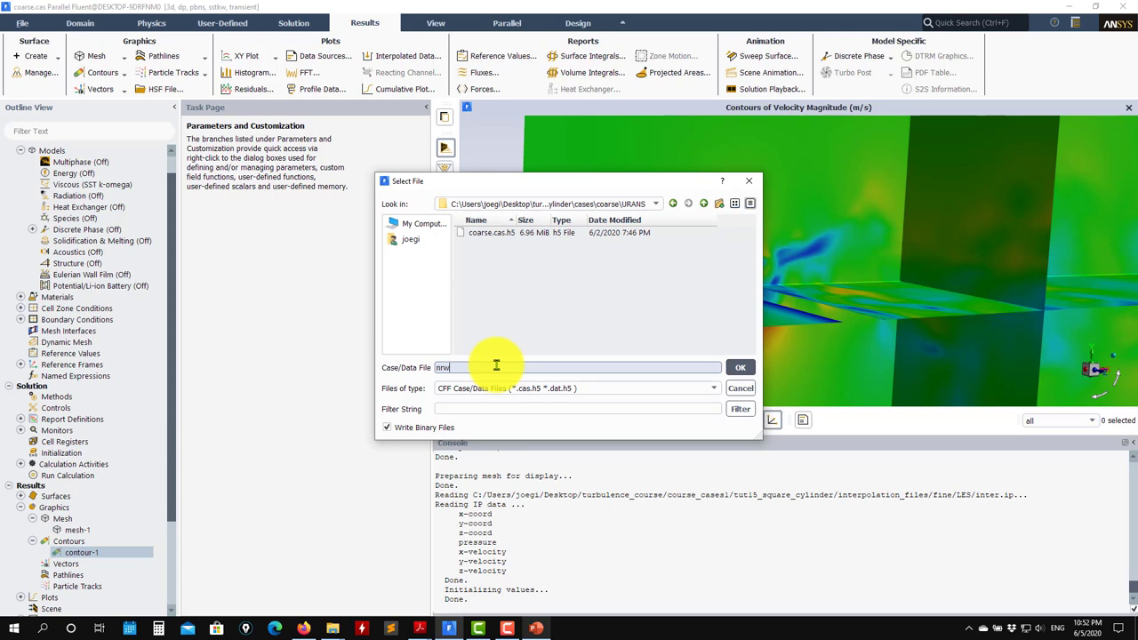
{"action": "key", "text": "BackSpace"}
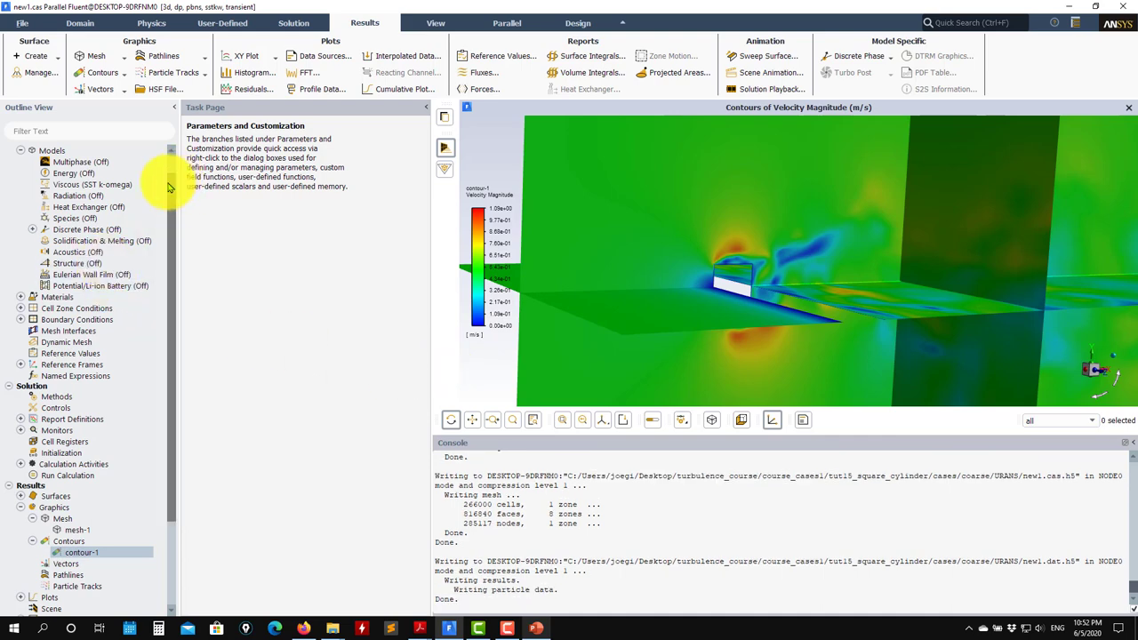
Review the turbulence (viscous) model settings without changes.
{"action": "left_click", "coordinate": [21, 149]}
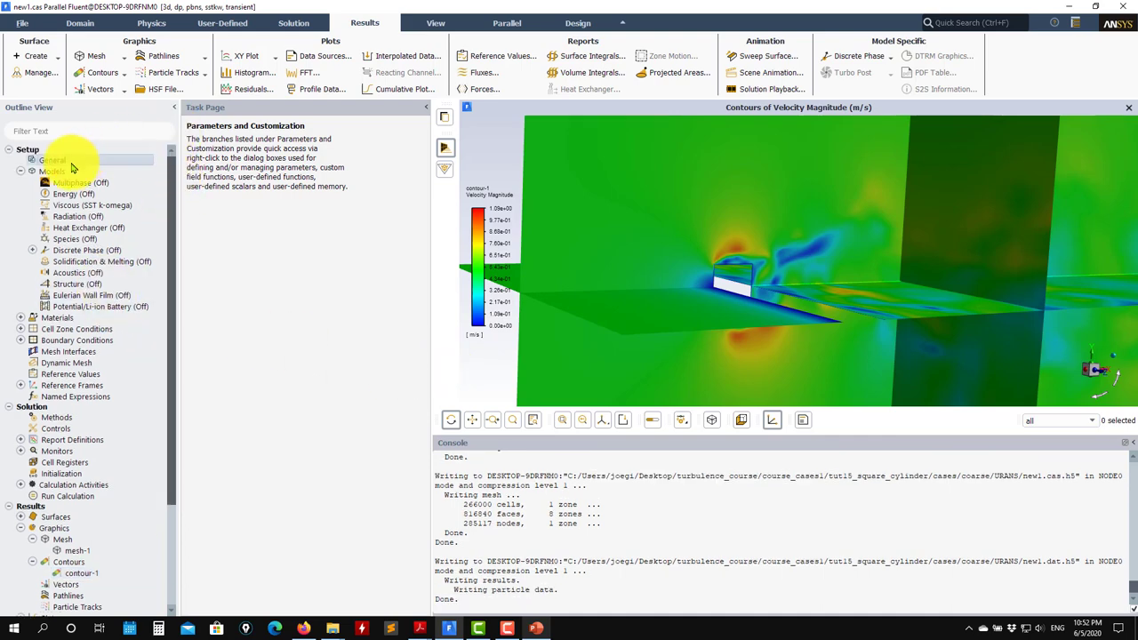
{"action": "left_click", "coordinate": [52, 160]}
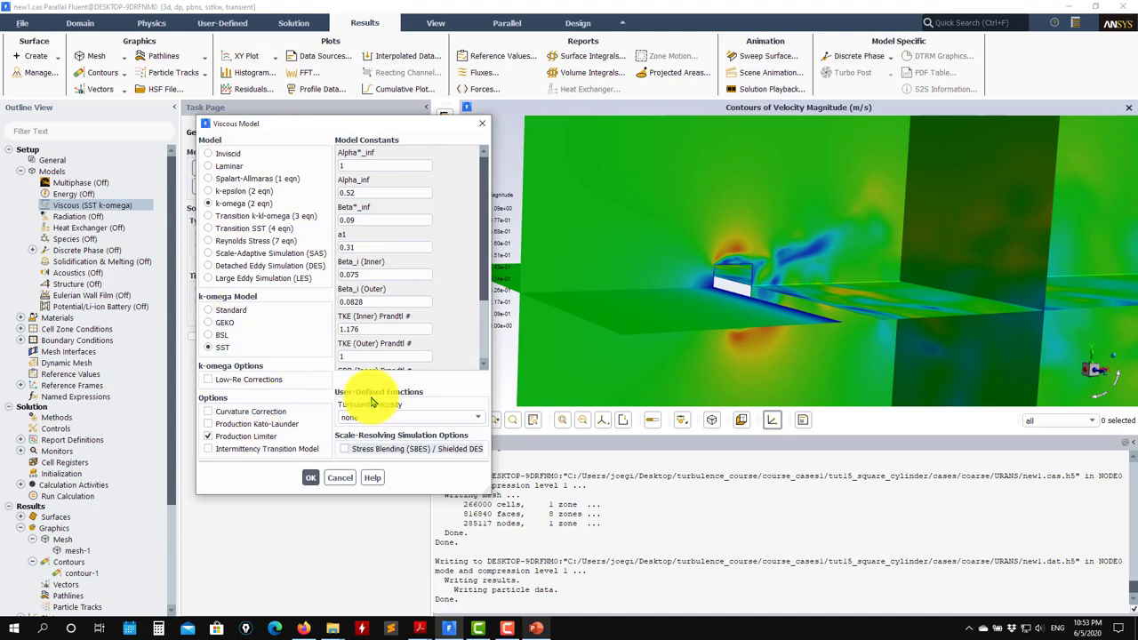
{"action": "left_click", "coordinate": [310, 476]}
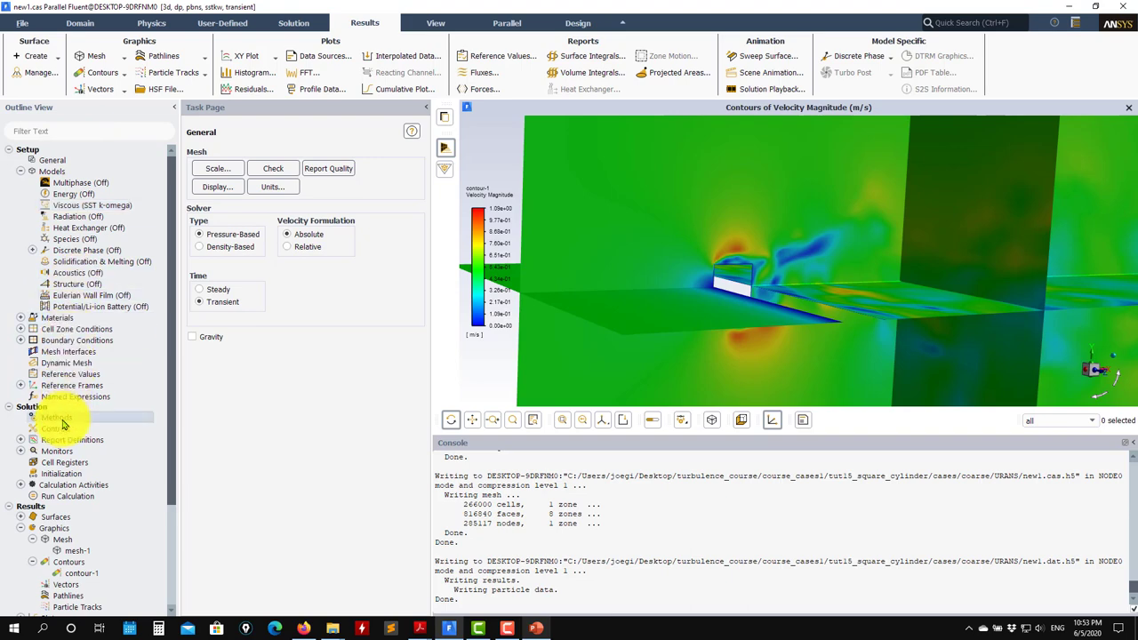
Set solution methods to PISO pressure-velocity coupling with second-order spatial discretization.
{"action": "left_click", "coordinate": [57, 416]}
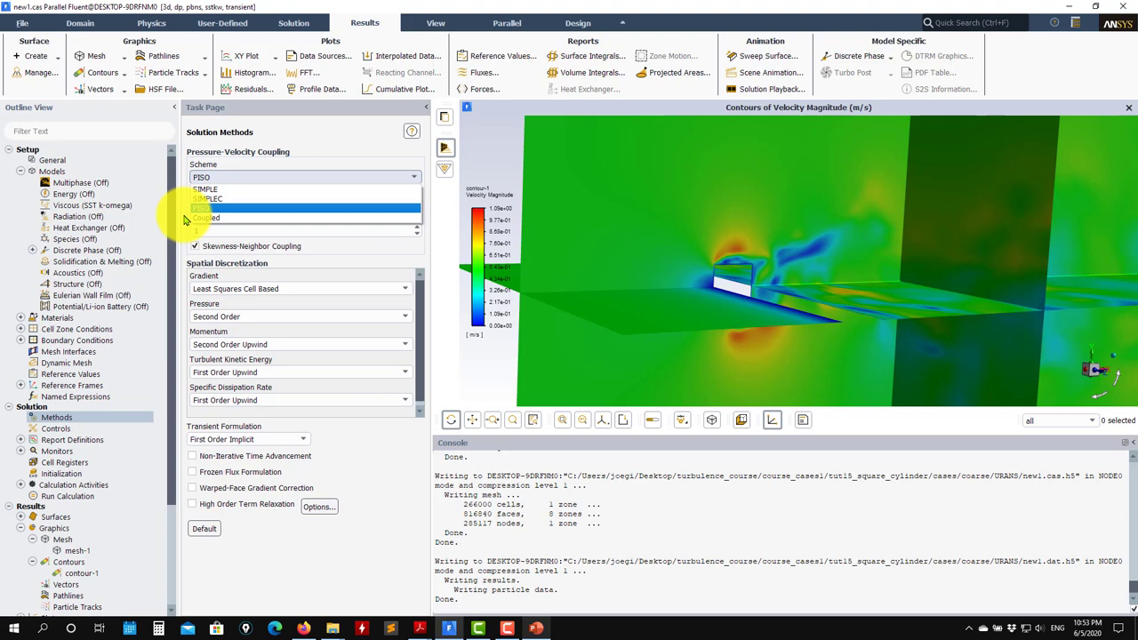
{"action": "left_click", "coordinate": [199, 206]}
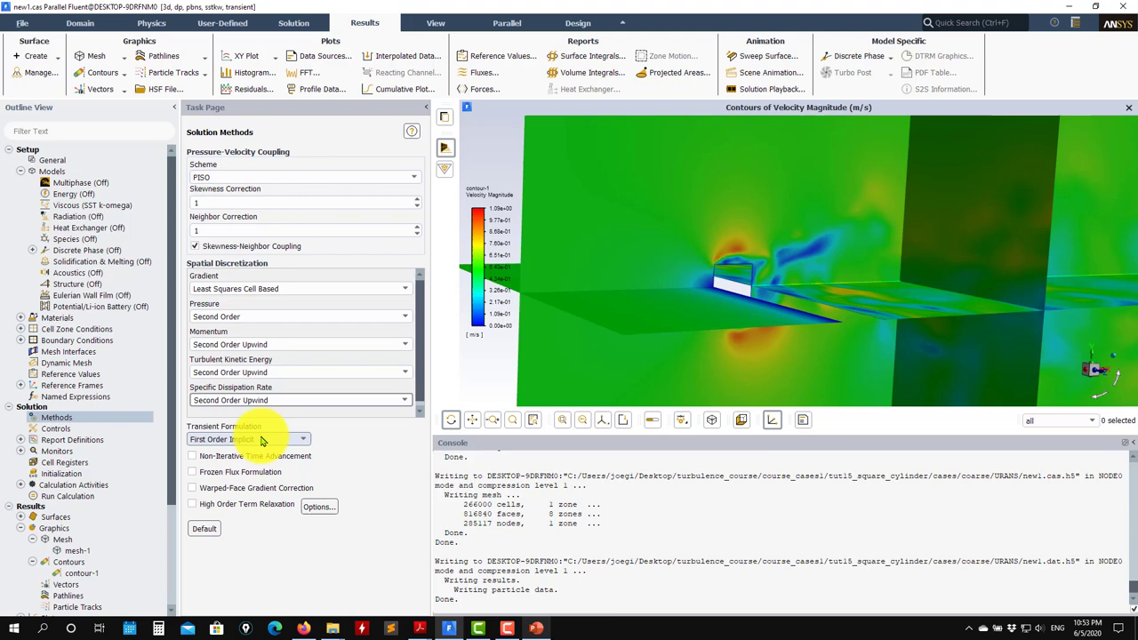
{"action": "left_click", "coordinate": [249, 439]}
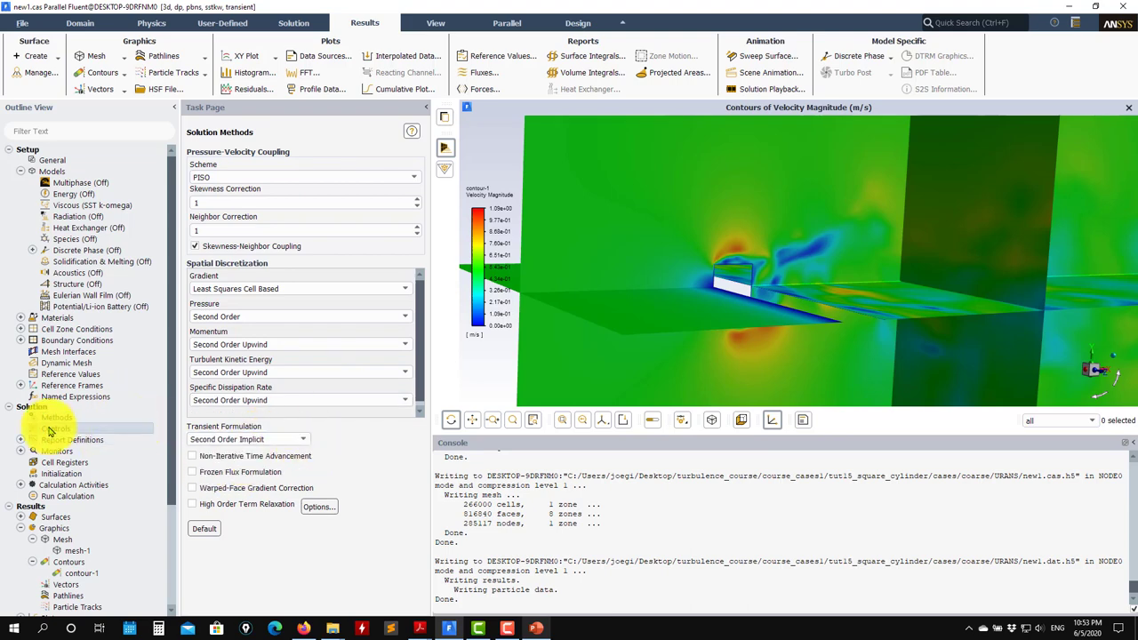
Review under-relaxation factors, then set the run to 10 time steps.
{"action": "left_click", "coordinate": [57, 429]}
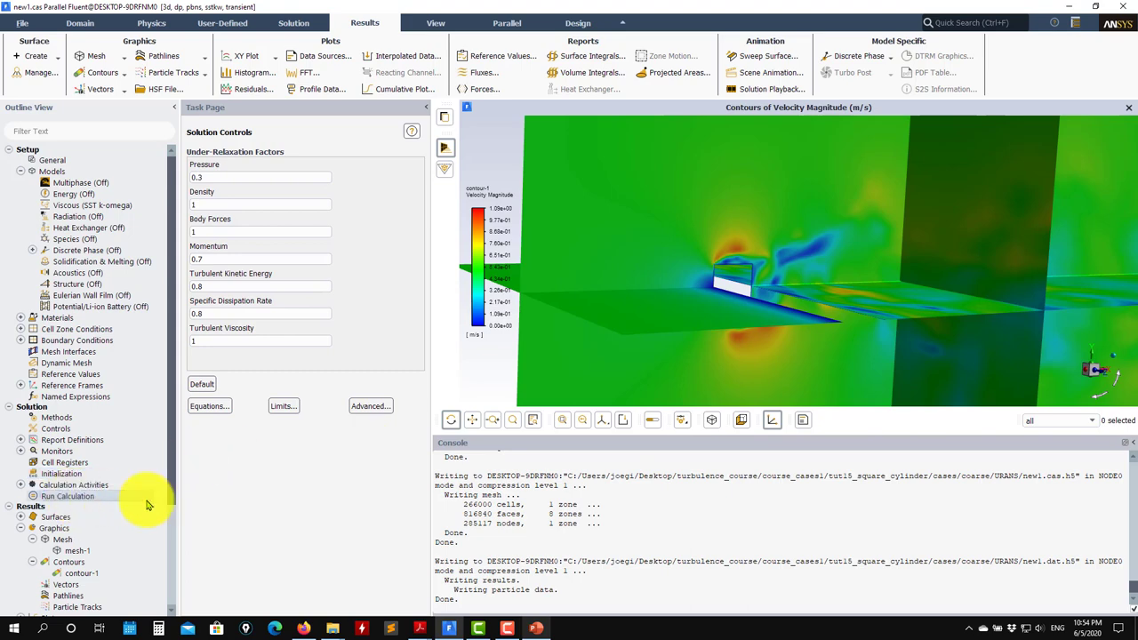
{"action": "left_click", "coordinate": [67, 496]}
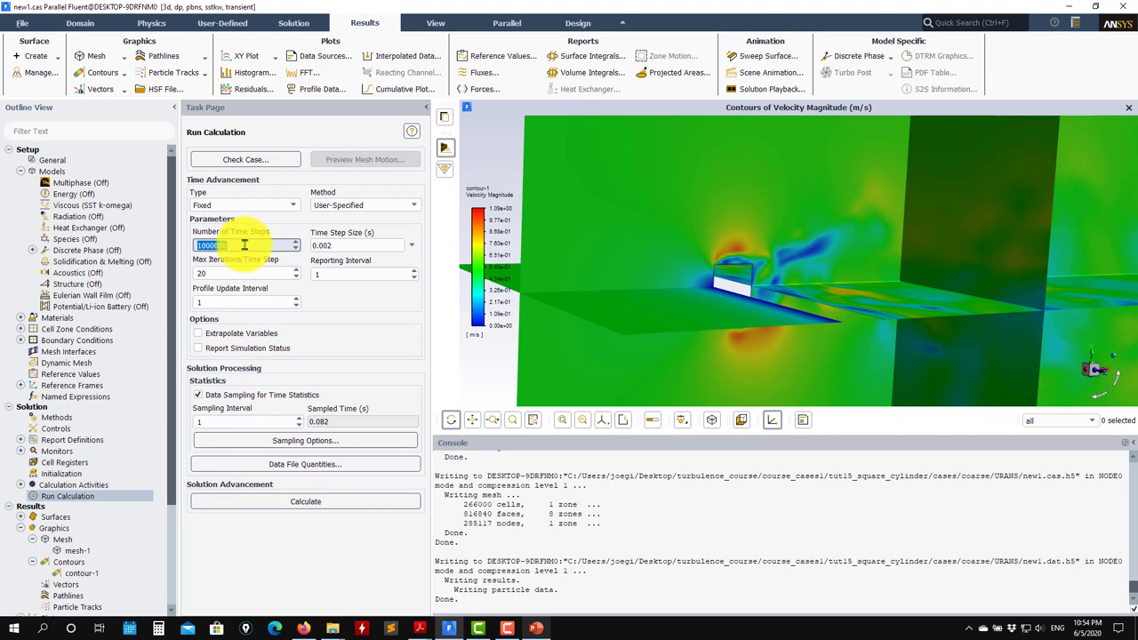
{"action": "type", "text": "10"}
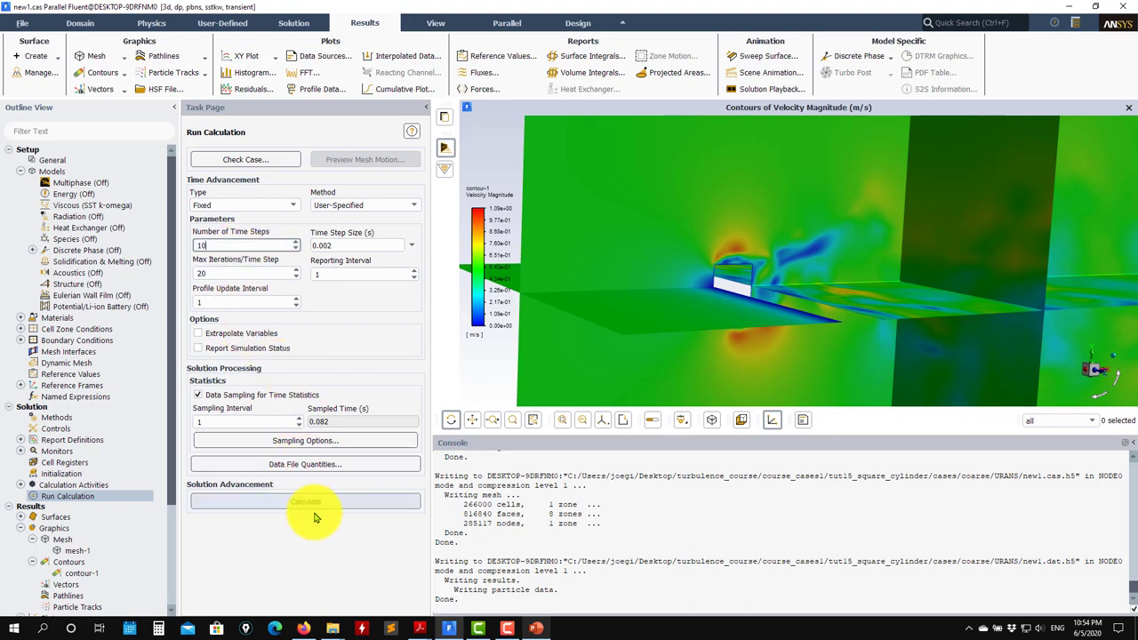
{"action": "left_click", "coordinate": [306, 501]}
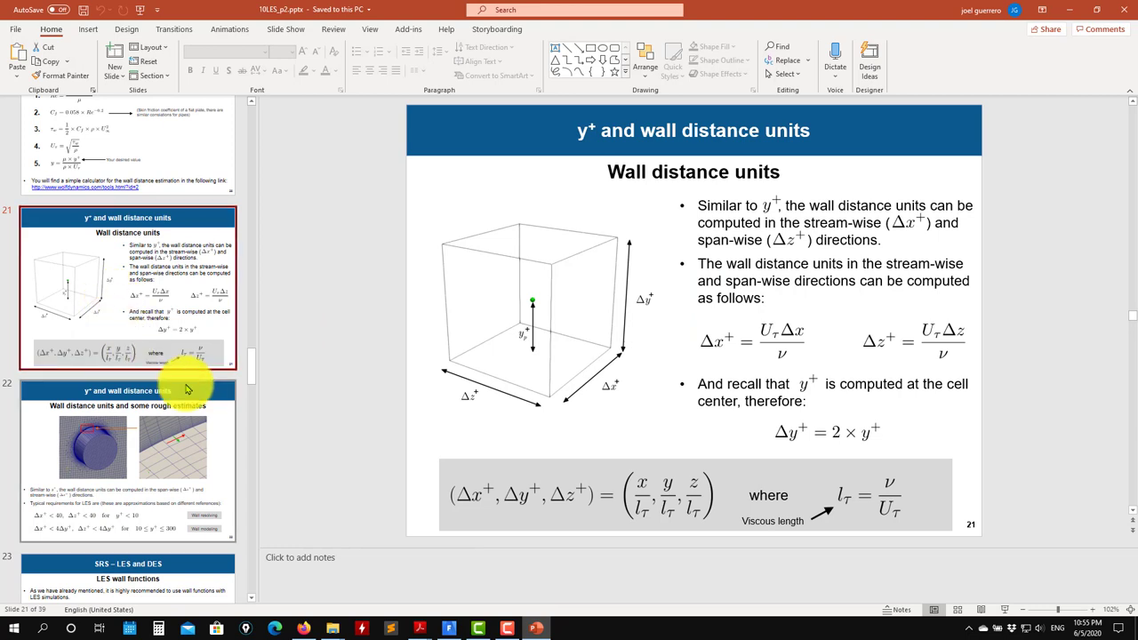
{"action": "mouse_move", "coordinate": [576, 438]}
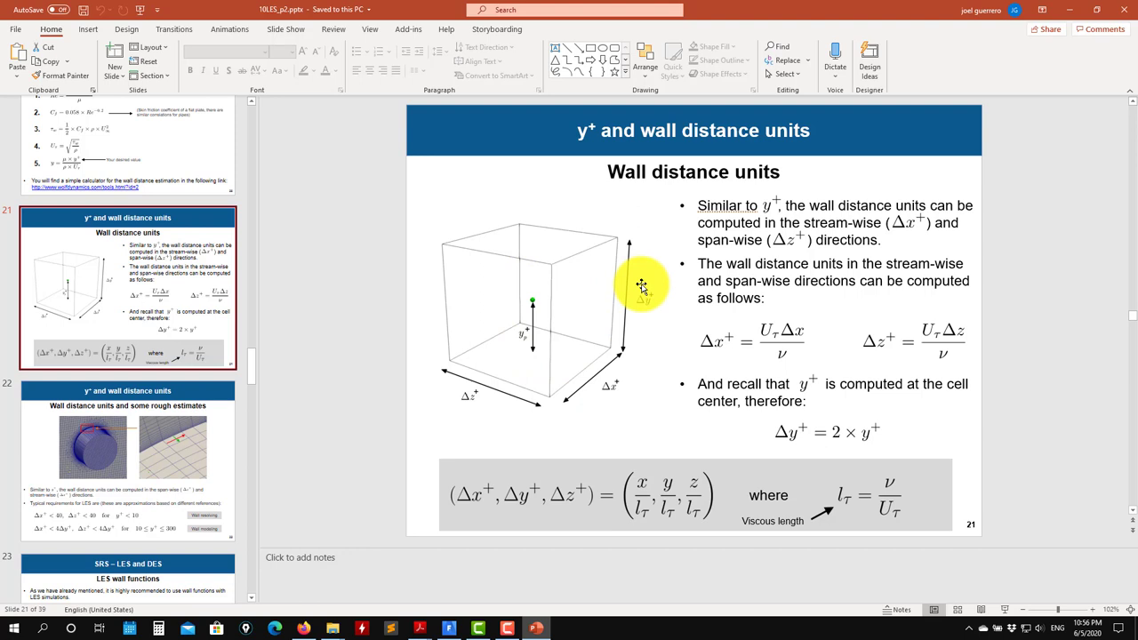
{"action": "mouse_move", "coordinate": [432, 375]}
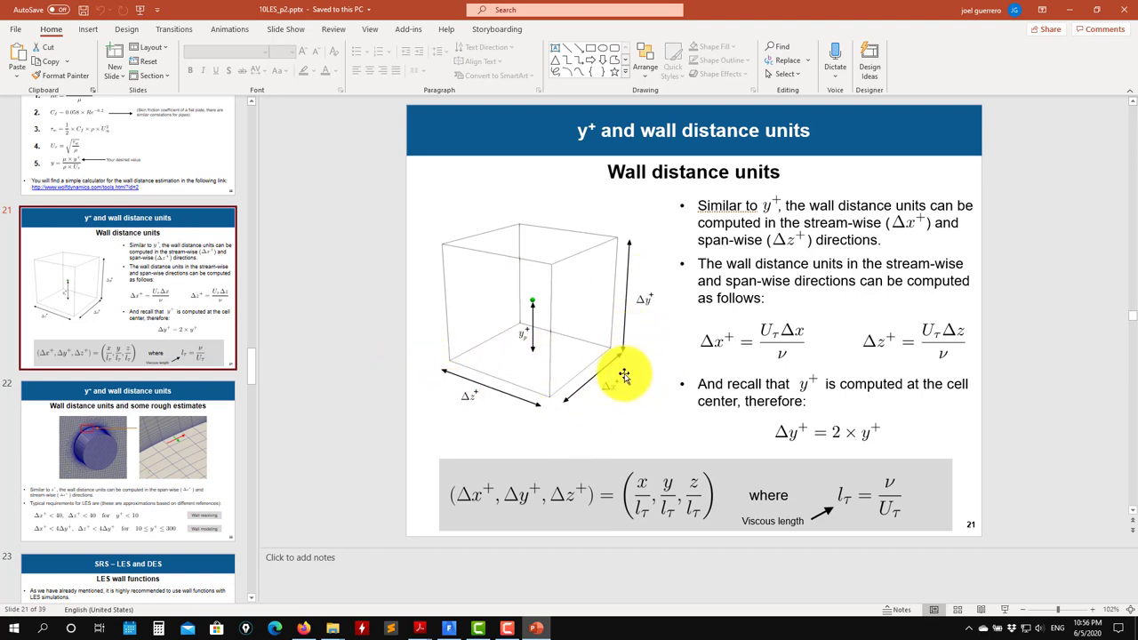
{"action": "mouse_move", "coordinate": [416, 347]}
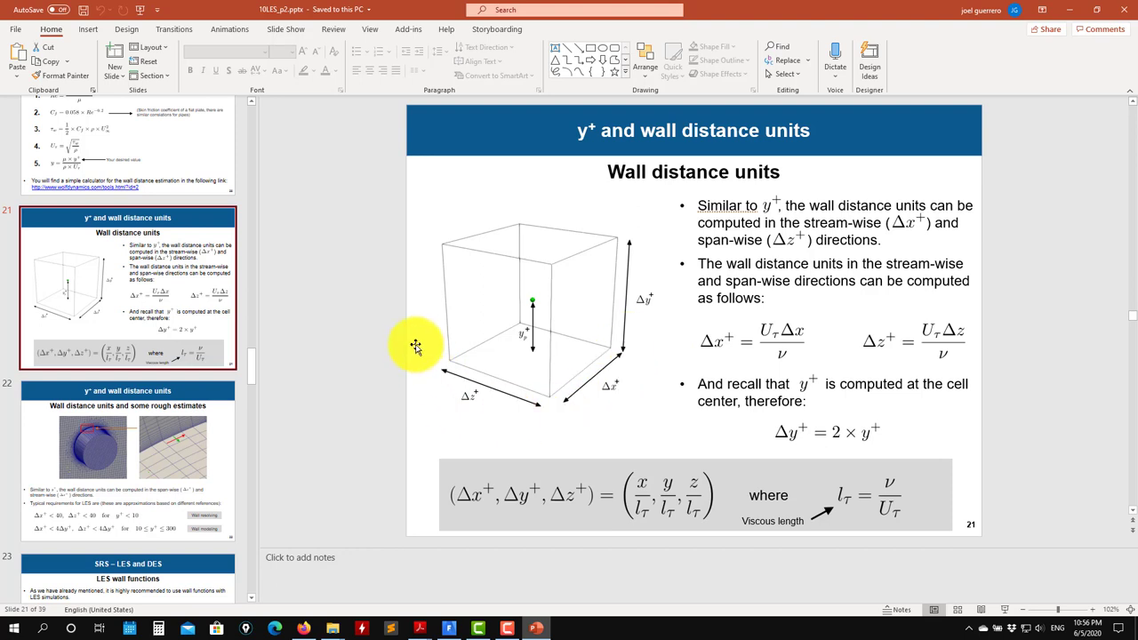
{"action": "mouse_move", "coordinate": [494, 372]}
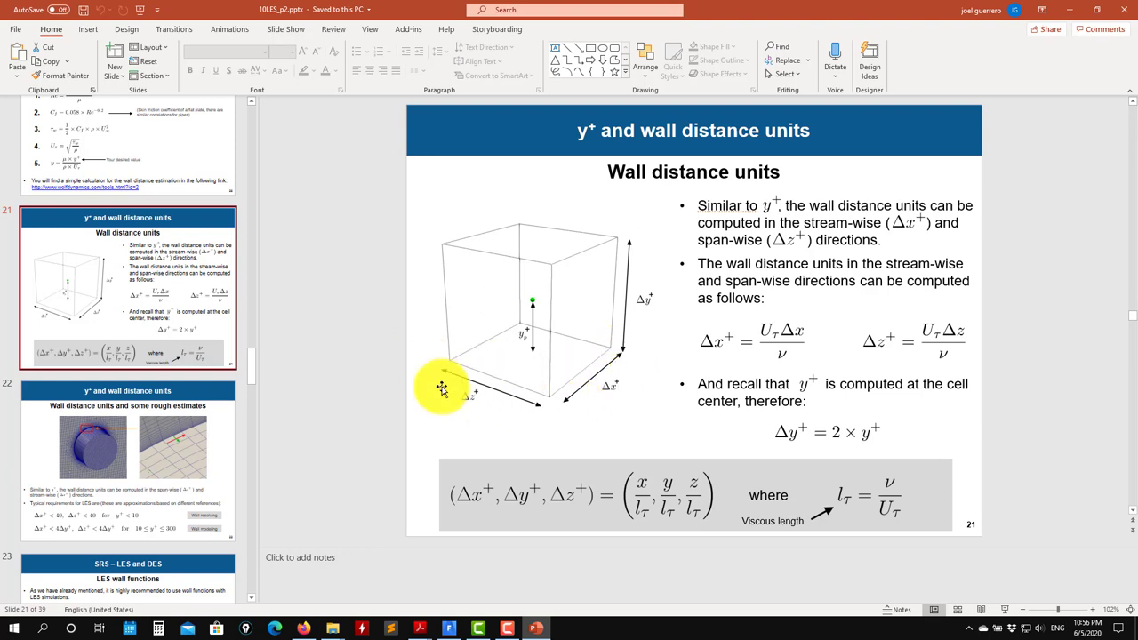
{"action": "mouse_move", "coordinate": [416, 393]}
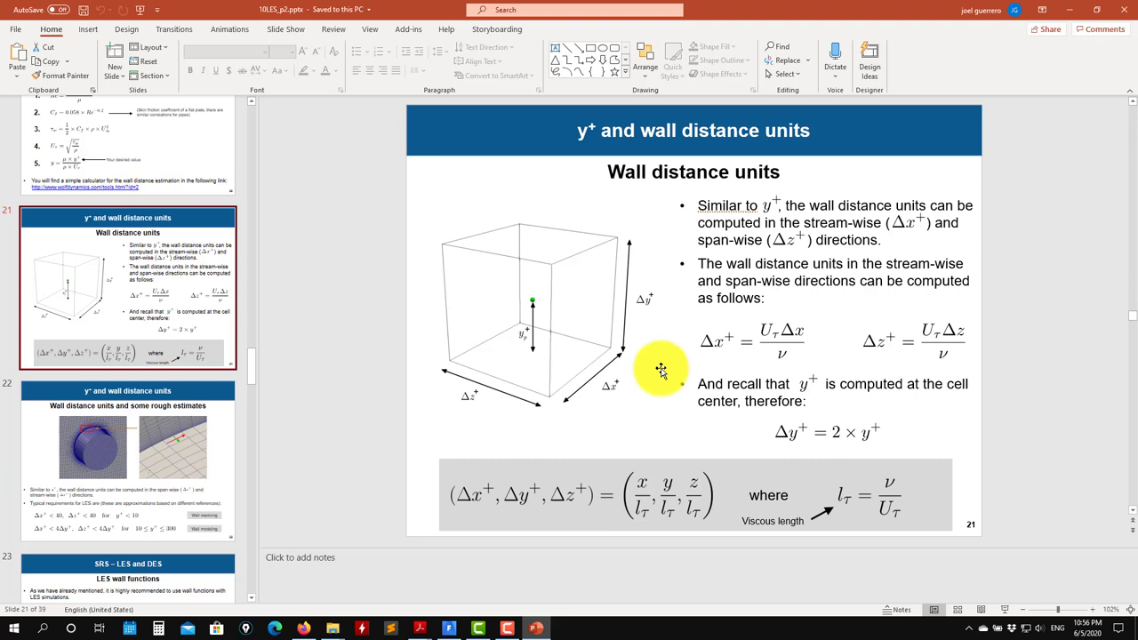
{"action": "mouse_move", "coordinate": [395, 338]}
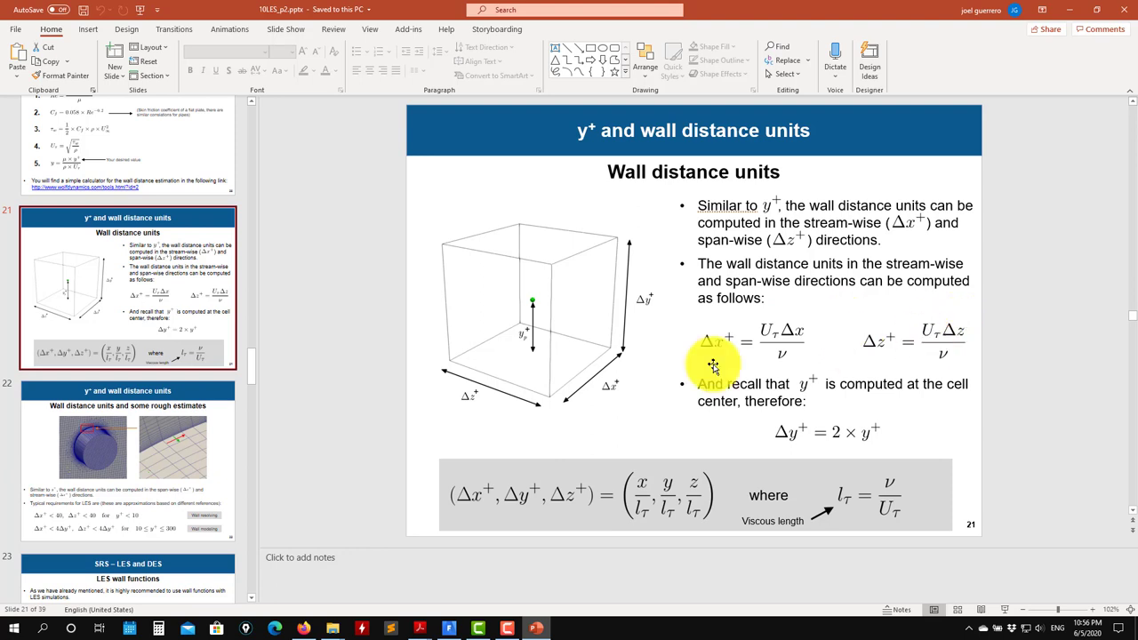
{"action": "mouse_move", "coordinate": [642, 406]}
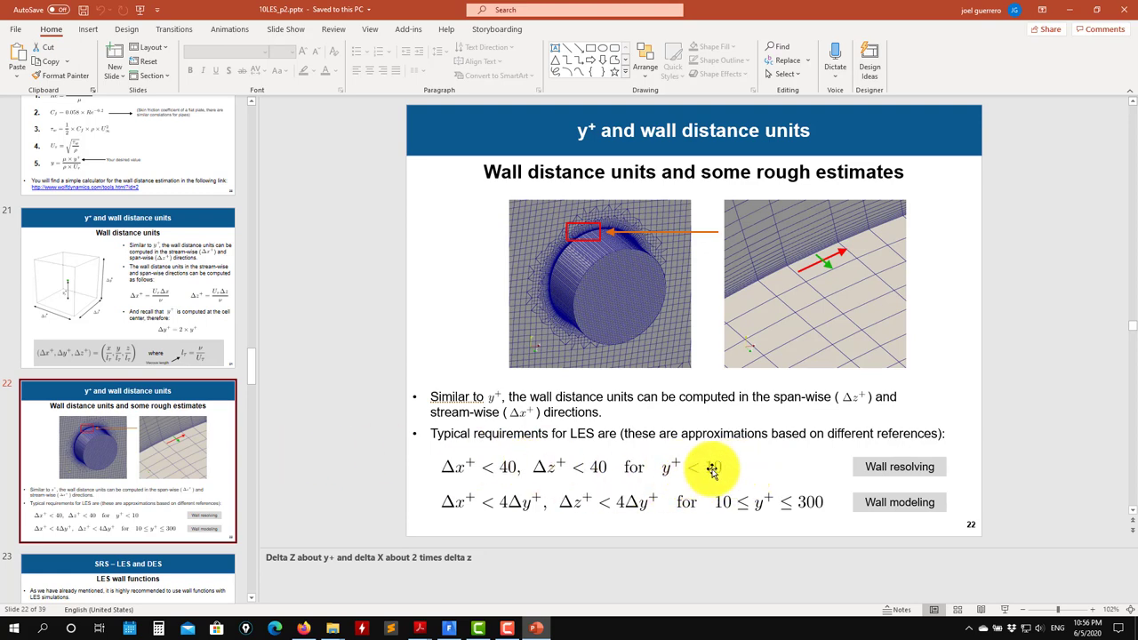
{"action": "mouse_move", "coordinate": [507, 458]}
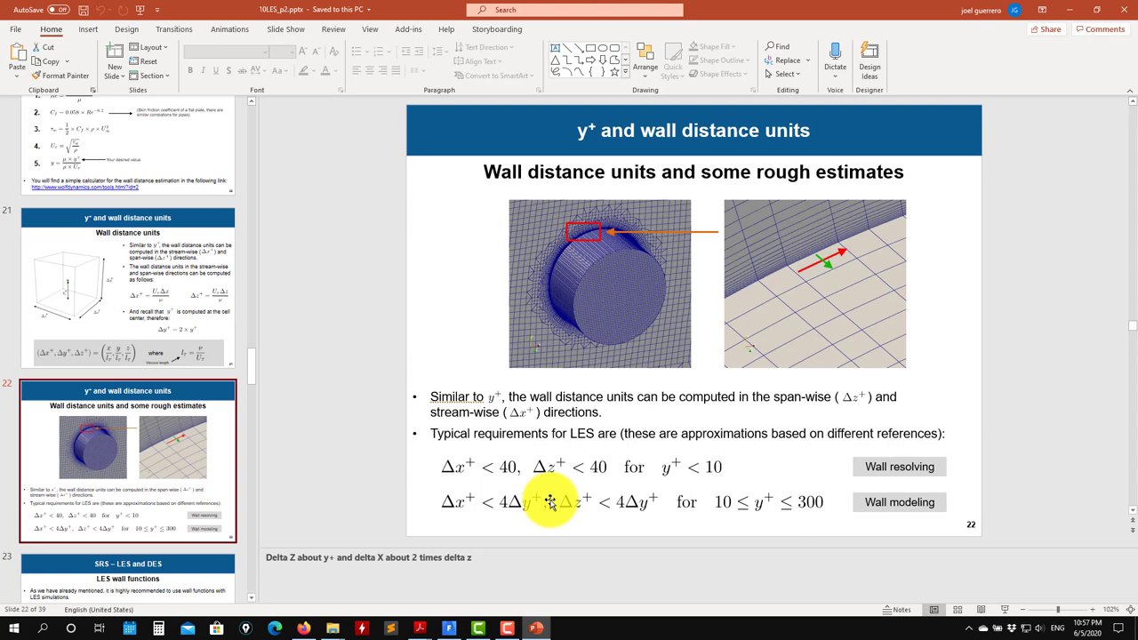
{"action": "mouse_move", "coordinate": [832, 494]}
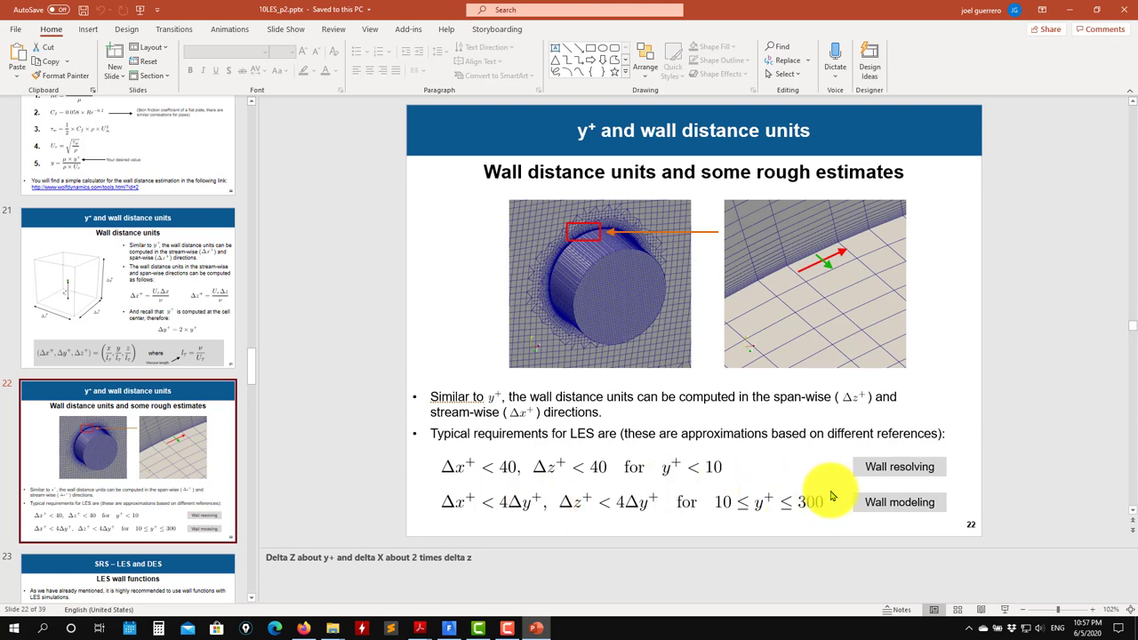
{"action": "mouse_move", "coordinate": [809, 531]}
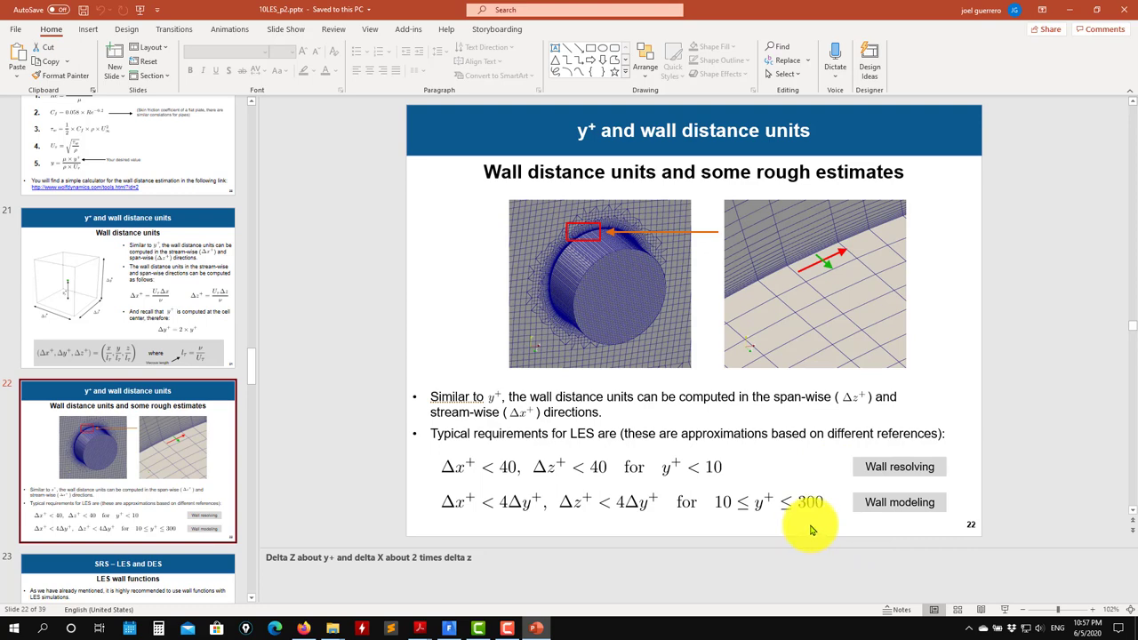
{"action": "mouse_move", "coordinate": [606, 494]}
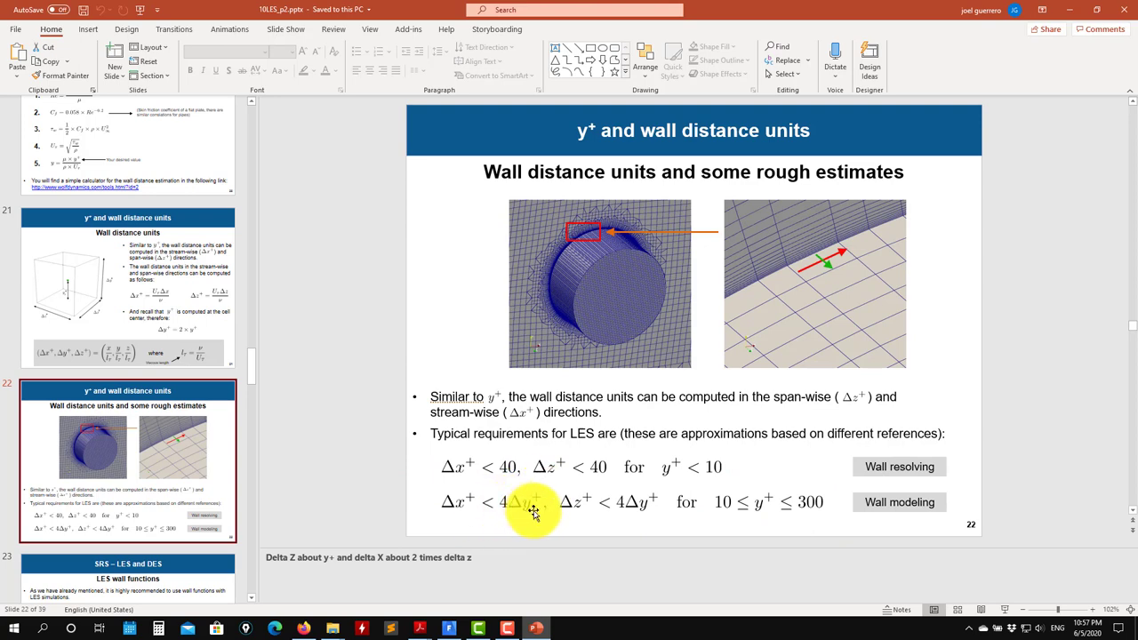
{"action": "mouse_move", "coordinate": [761, 507]}
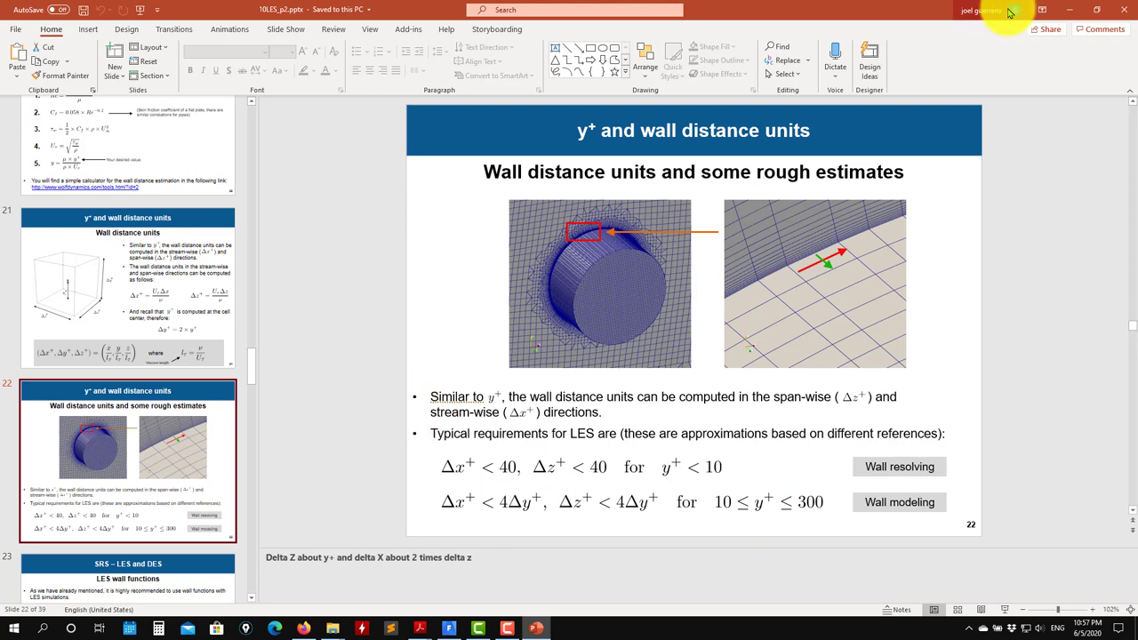
{"action": "mouse_move", "coordinate": [1020, 111]}
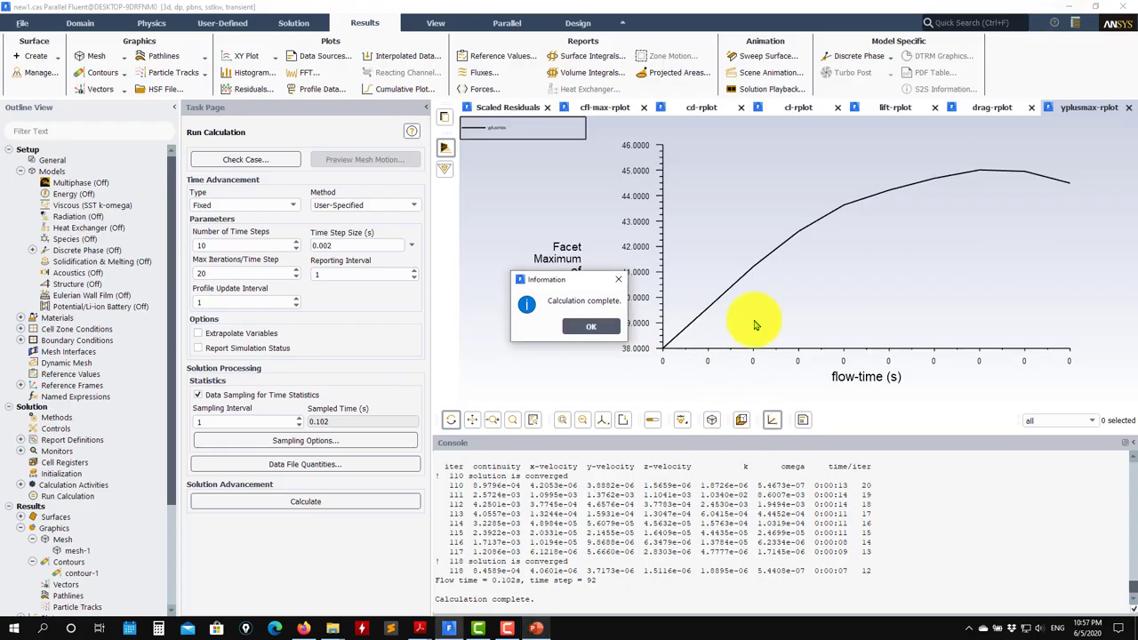
Dismiss the calculation-complete notice to return to the contour display.
{"action": "left_click", "coordinate": [590, 326]}
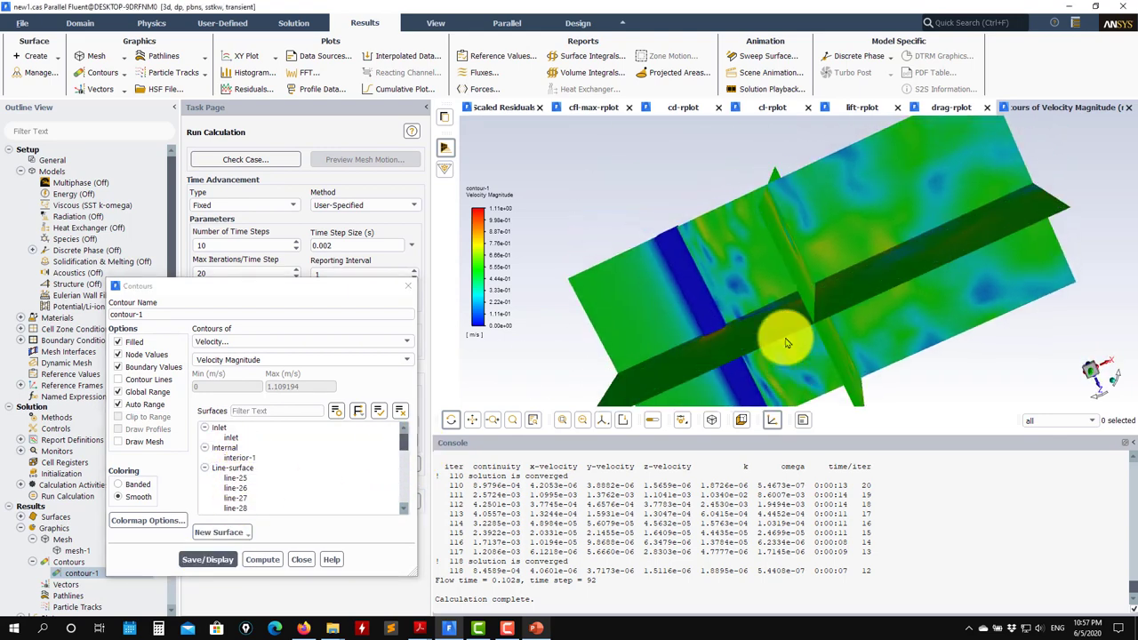
Display Q Criterion contours and rotate the view to inspect the vortex structures.
{"action": "left_click", "coordinate": [406, 341]}
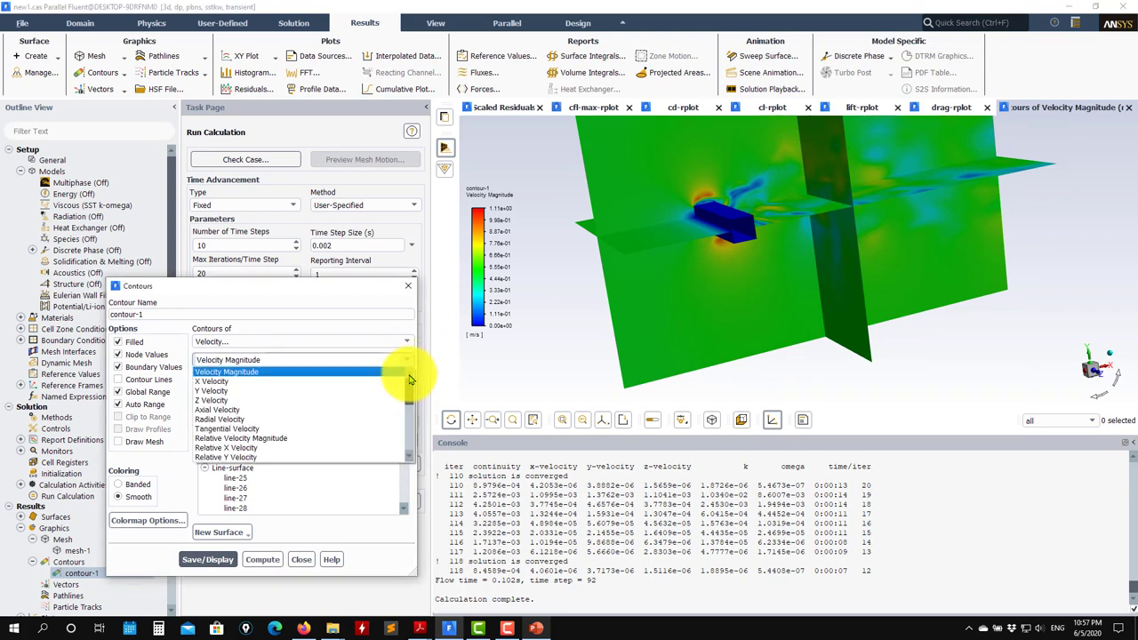
{"action": "scroll", "scroll_direction": "down", "scroll_amount": 3}
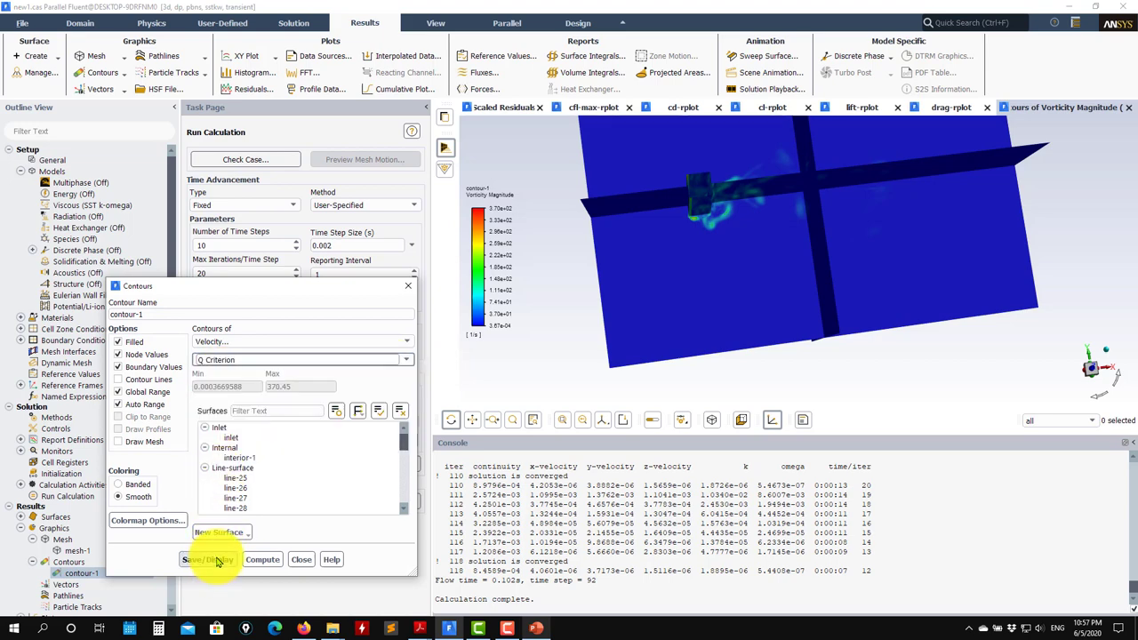
{"action": "left_click", "coordinate": [208, 559]}
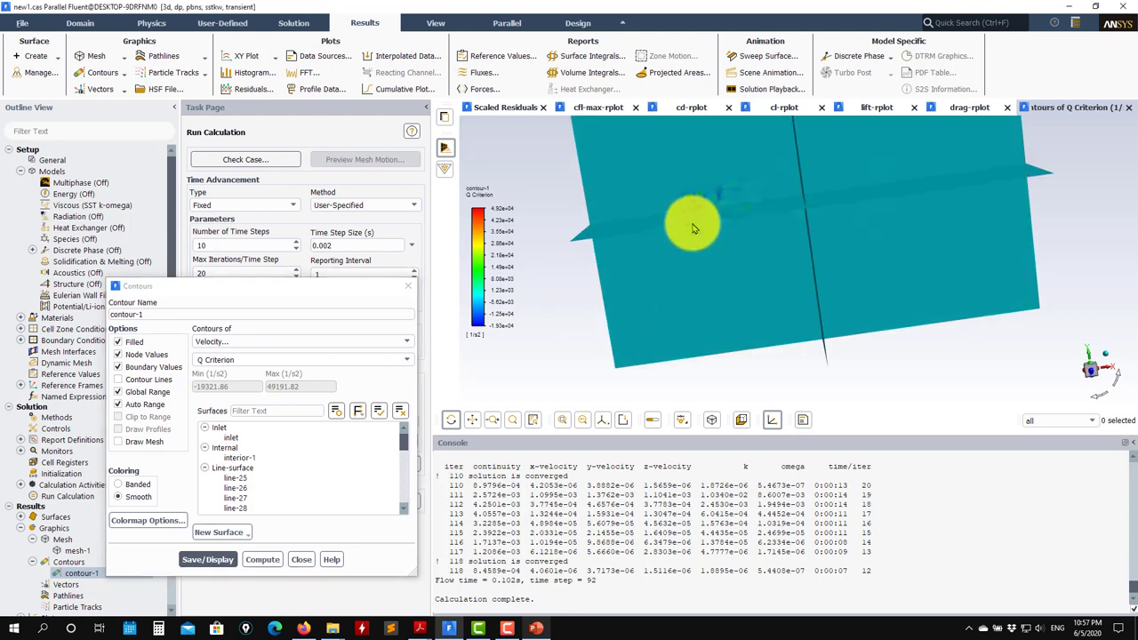
{"action": "left_click_drag", "start_coordinate": [693, 228], "coordinate": [591, 276]}
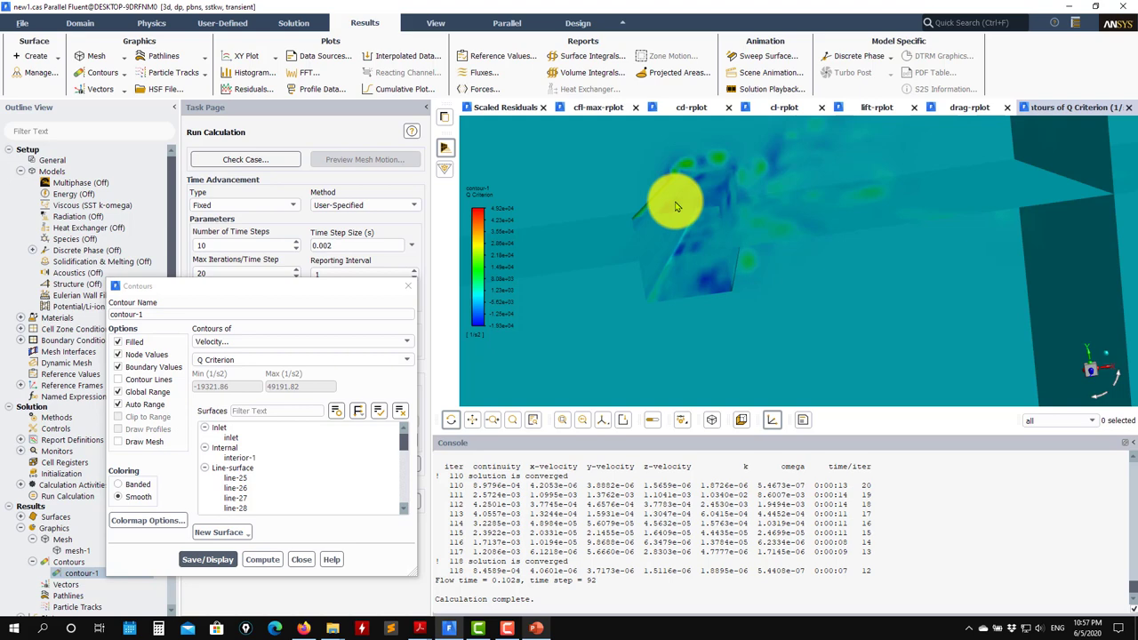
{"action": "mouse_move", "coordinate": [601, 215]}
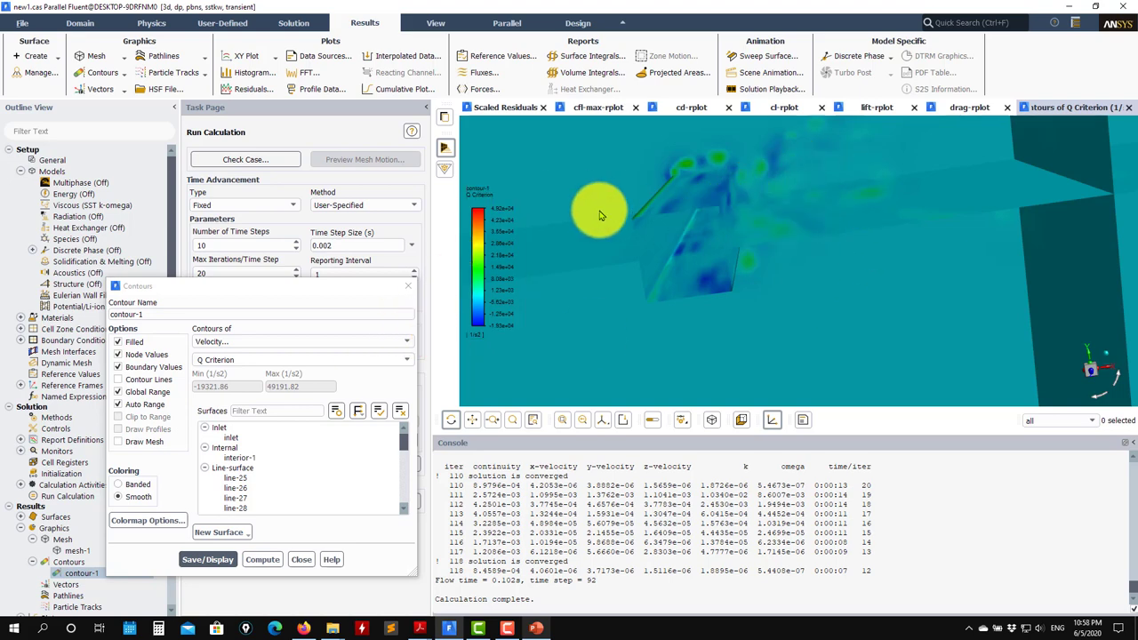
{"action": "mouse_move", "coordinate": [585, 215]}
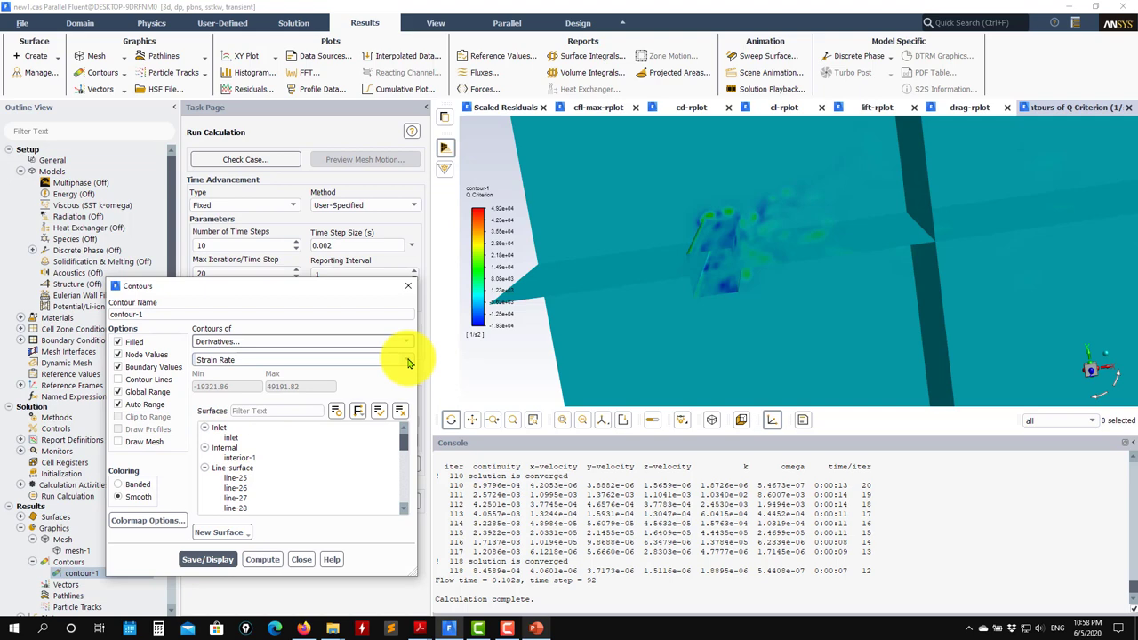
Display Strain Rate contours, then switch the quantity to vorticity magnitude.
{"action": "left_click", "coordinate": [208, 559]}
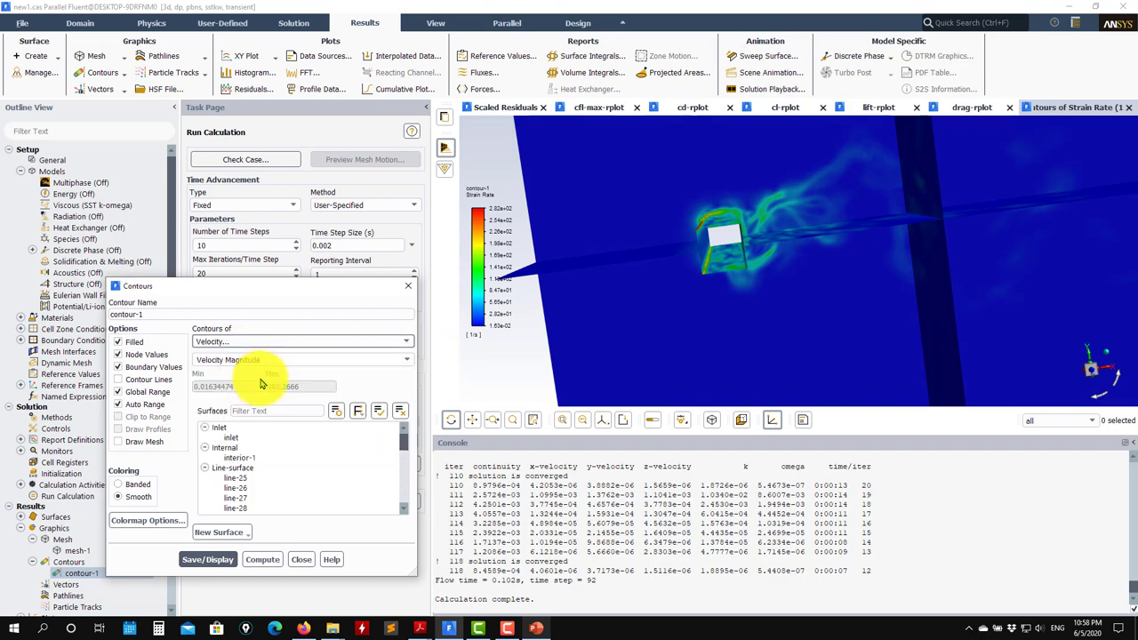
{"action": "left_click", "coordinate": [302, 359]}
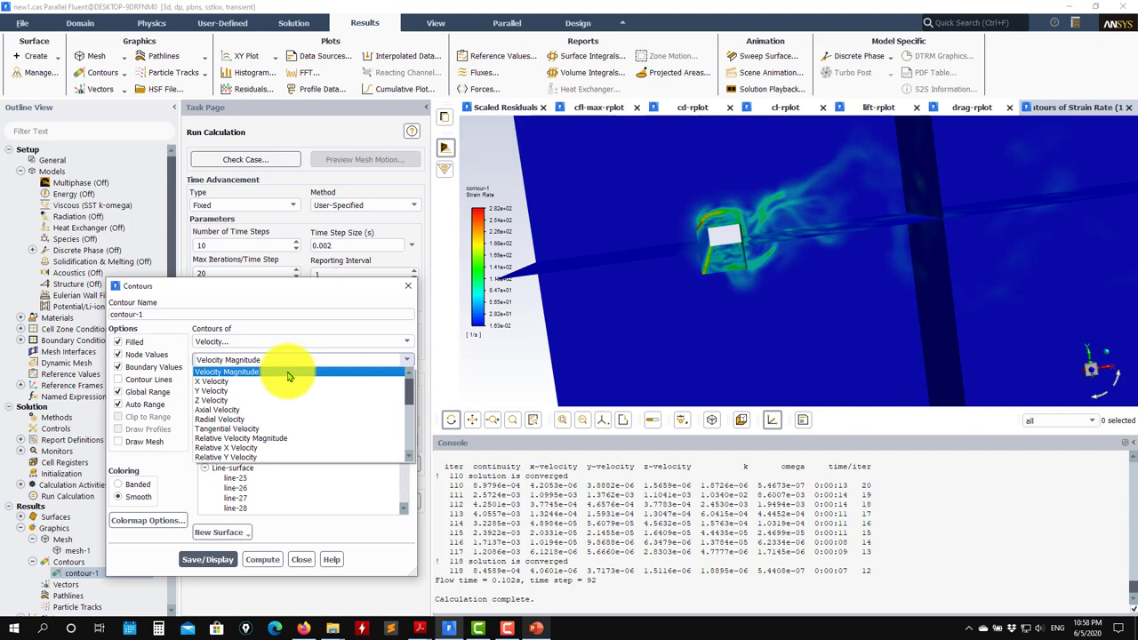
{"action": "scroll", "scroll_direction": "down", "scroll_amount": 3}
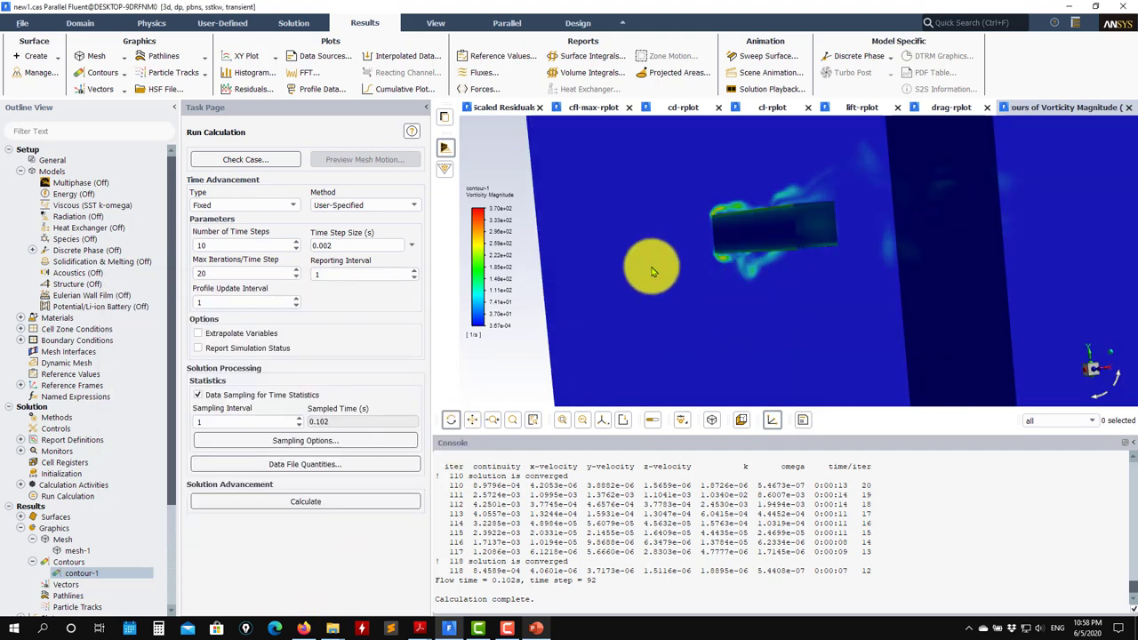
Orbit the vorticity contour for an oblique look at the cylinder wake.
{"action": "left_click_drag", "start_coordinate": [655, 270], "coordinate": [733, 205]}
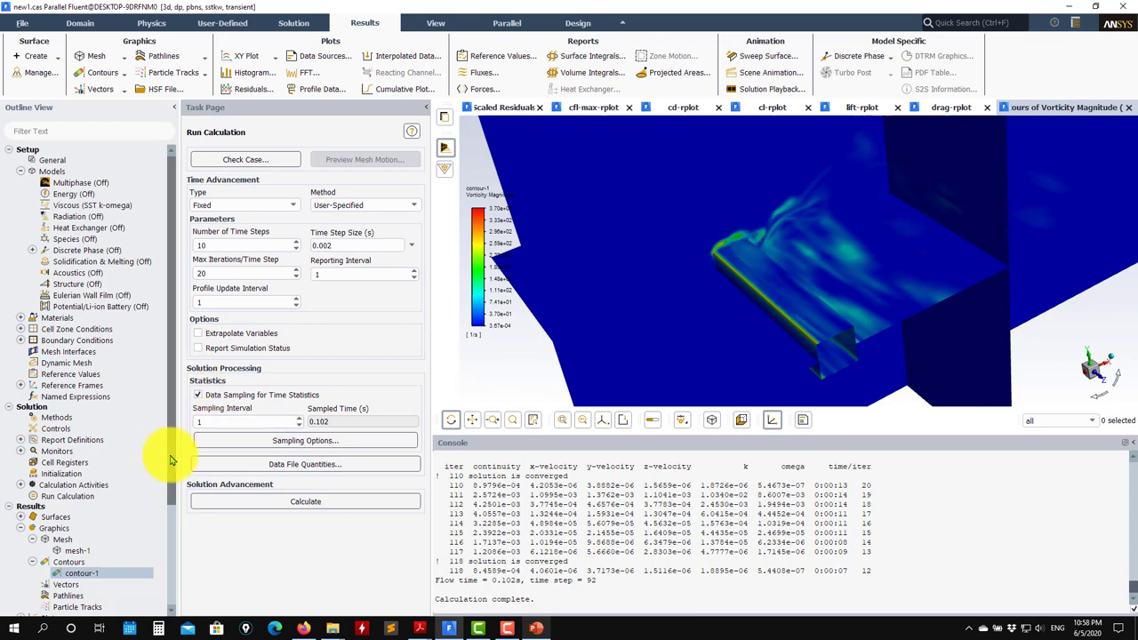
{"action": "scroll", "scroll_direction": "down", "scroll_amount": 3}
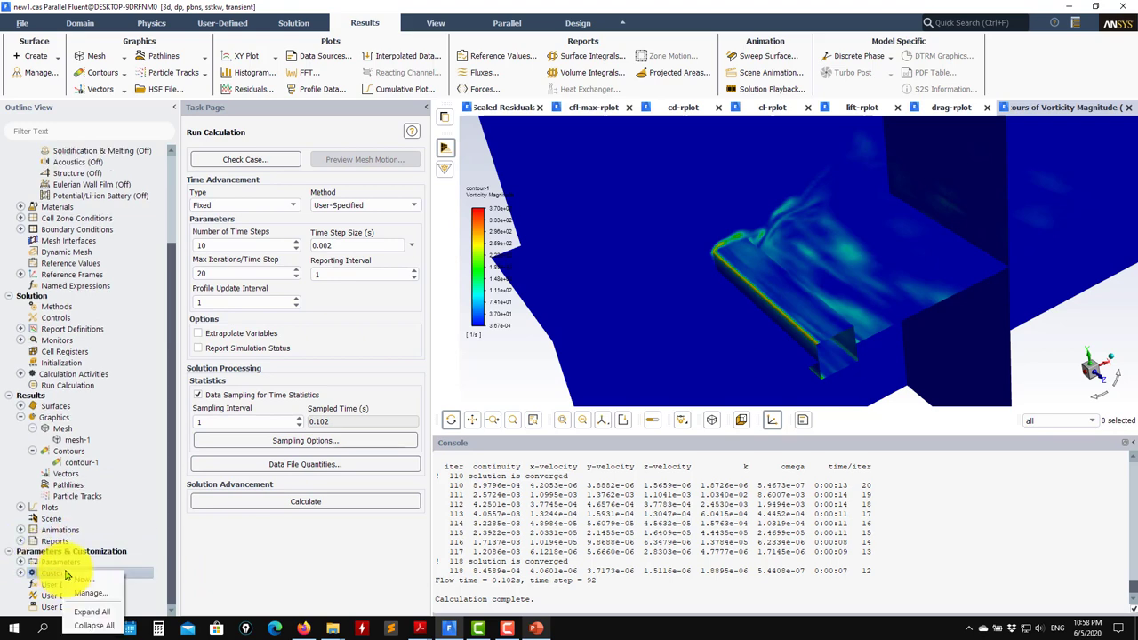
Begin a custom field function with 0.5 * (vorticity-mag ^ 2 ...).
{"action": "left_click", "coordinate": [80, 573]}
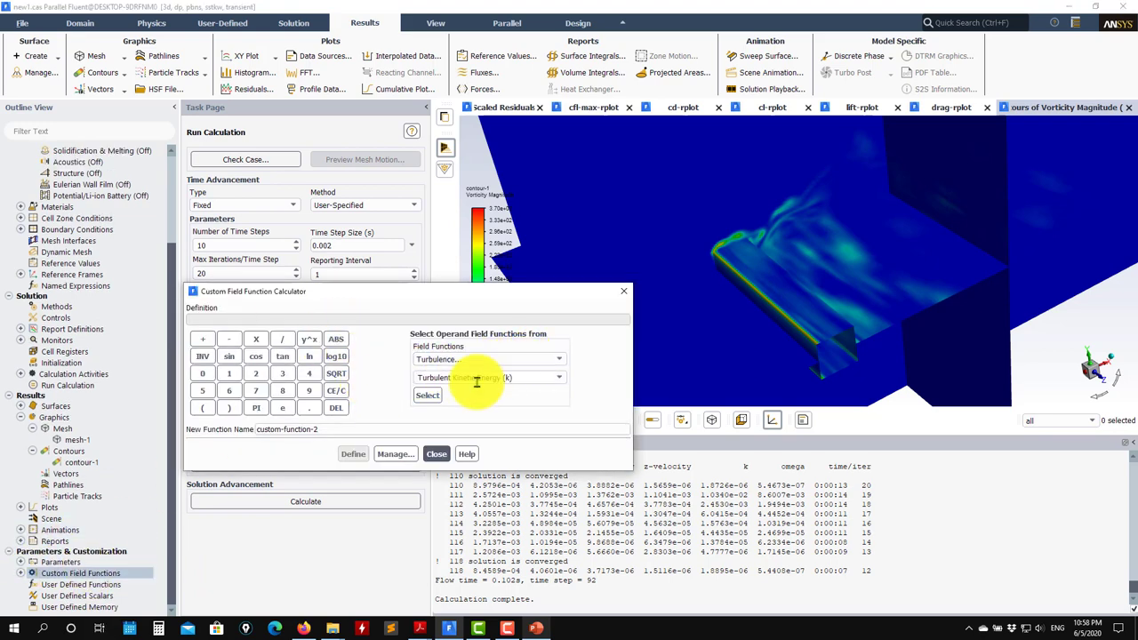
{"action": "left_click", "coordinate": [484, 377]}
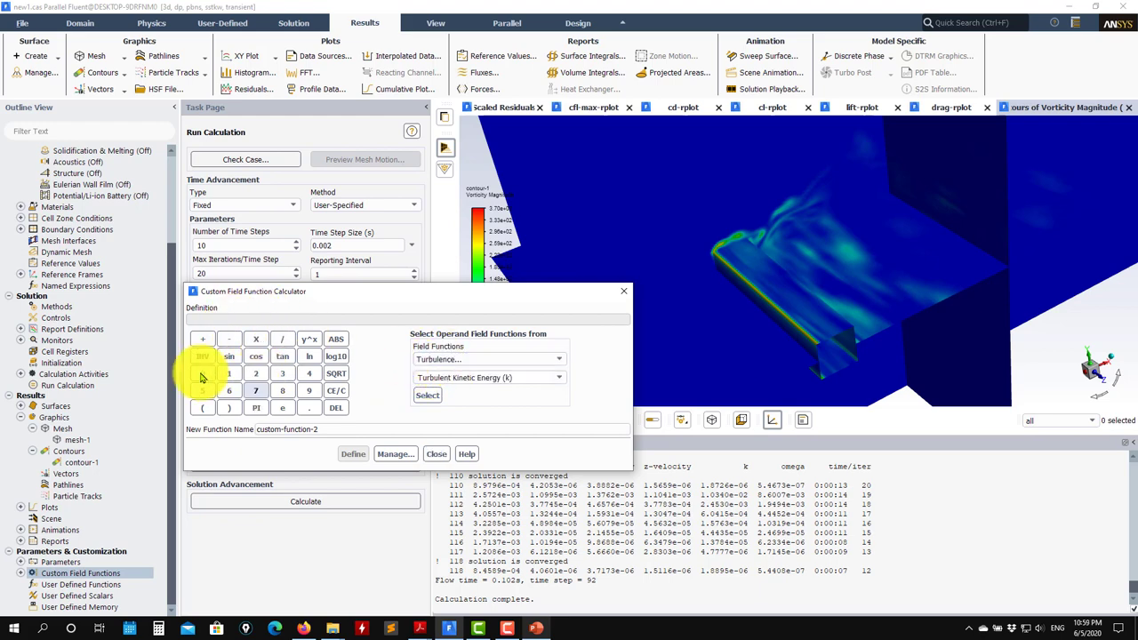
{"action": "left_click", "coordinate": [202, 373]}
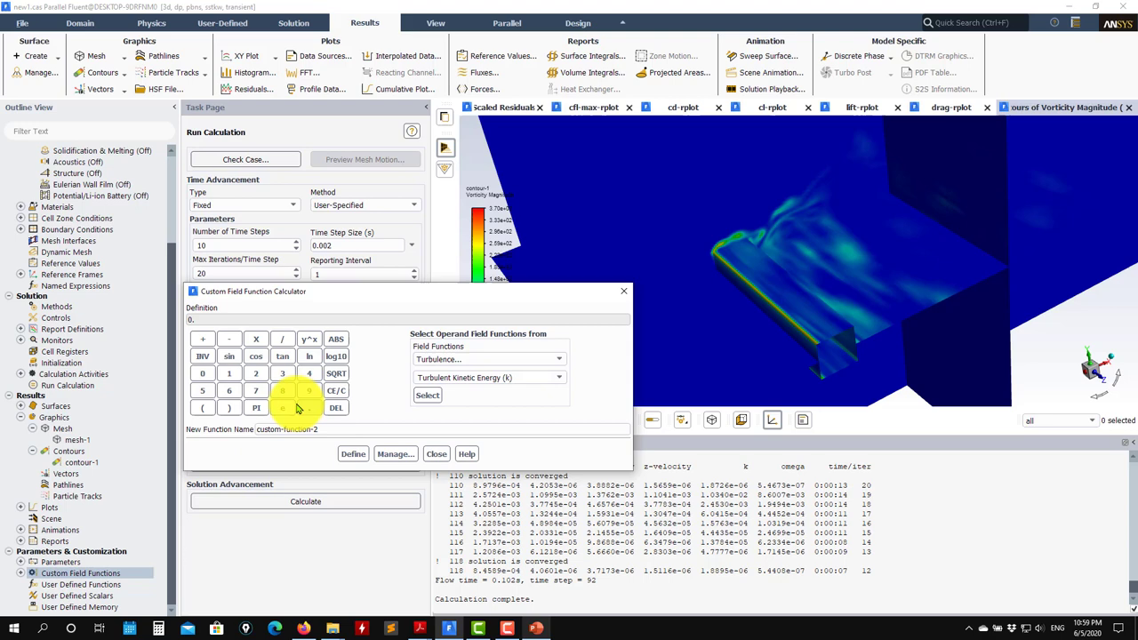
{"action": "left_click", "coordinate": [202, 391]}
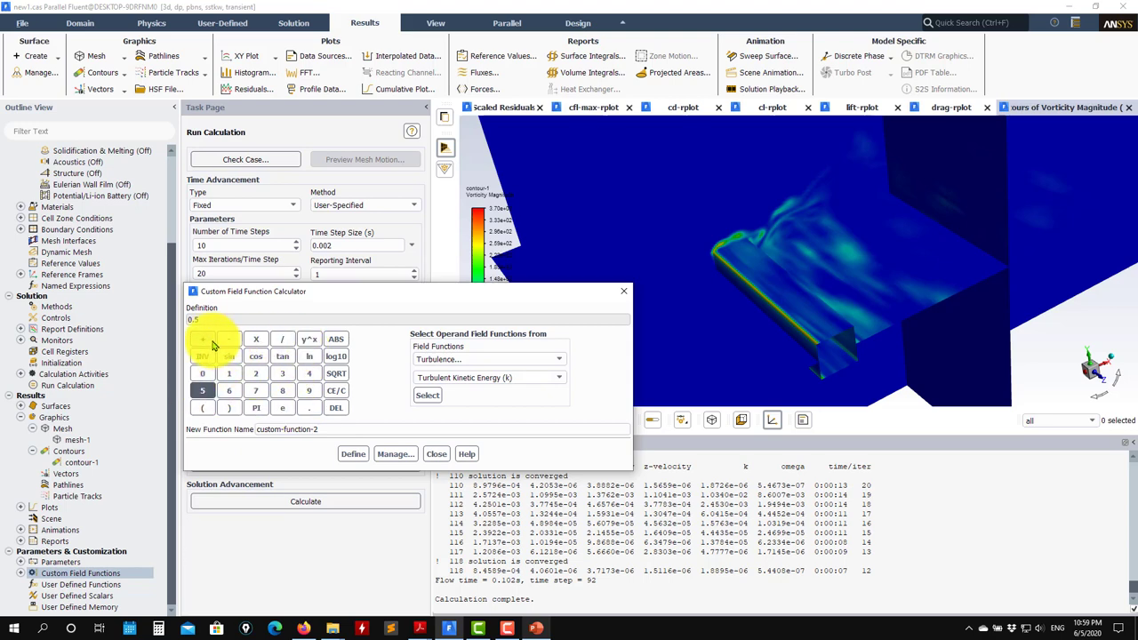
{"action": "left_click", "coordinate": [203, 407]}
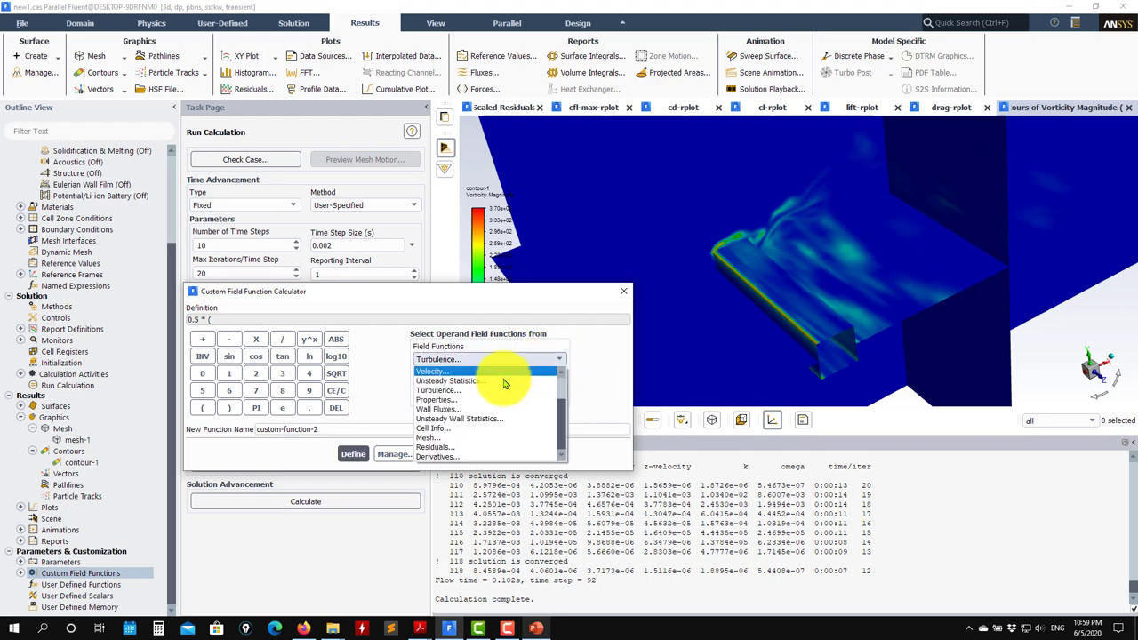
{"action": "left_click", "coordinate": [455, 371]}
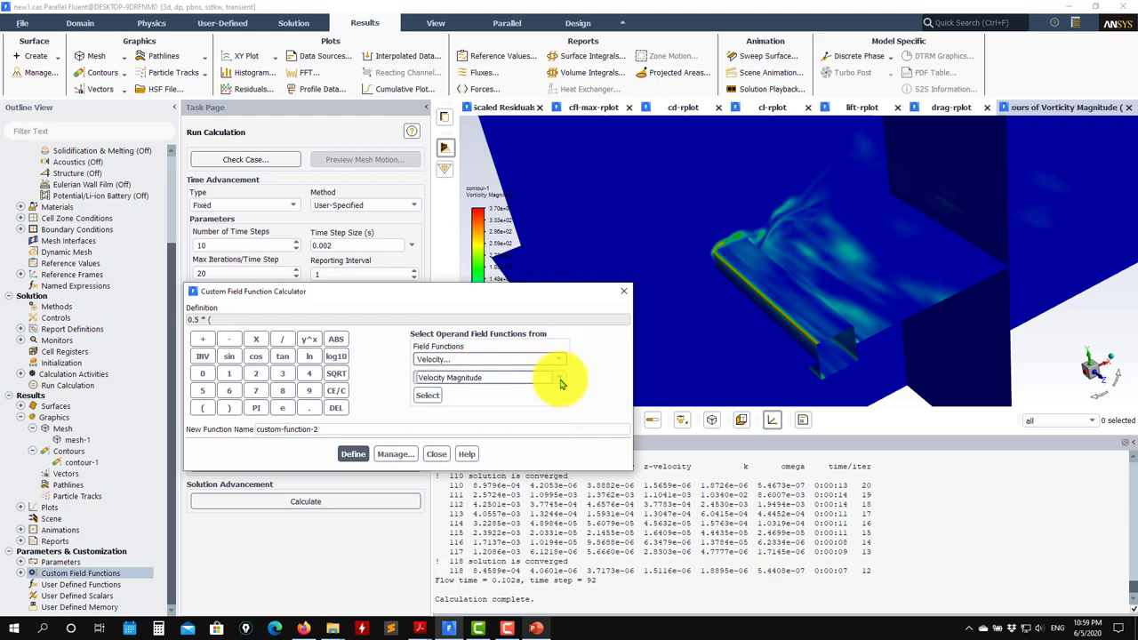
{"action": "left_click", "coordinate": [559, 377]}
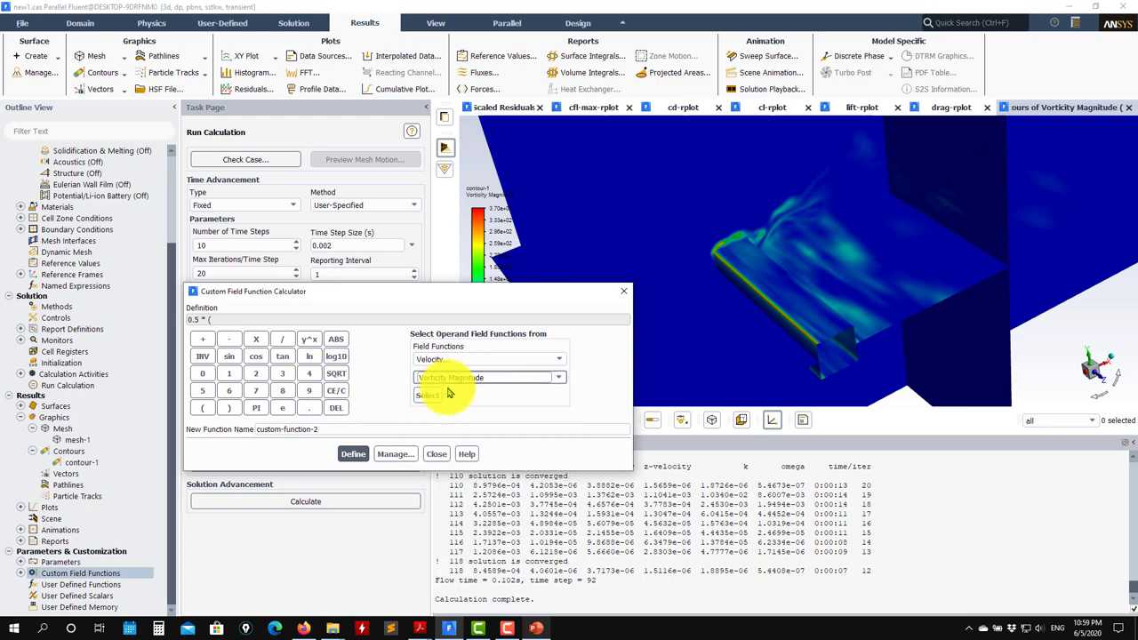
{"action": "left_click", "coordinate": [426, 395]}
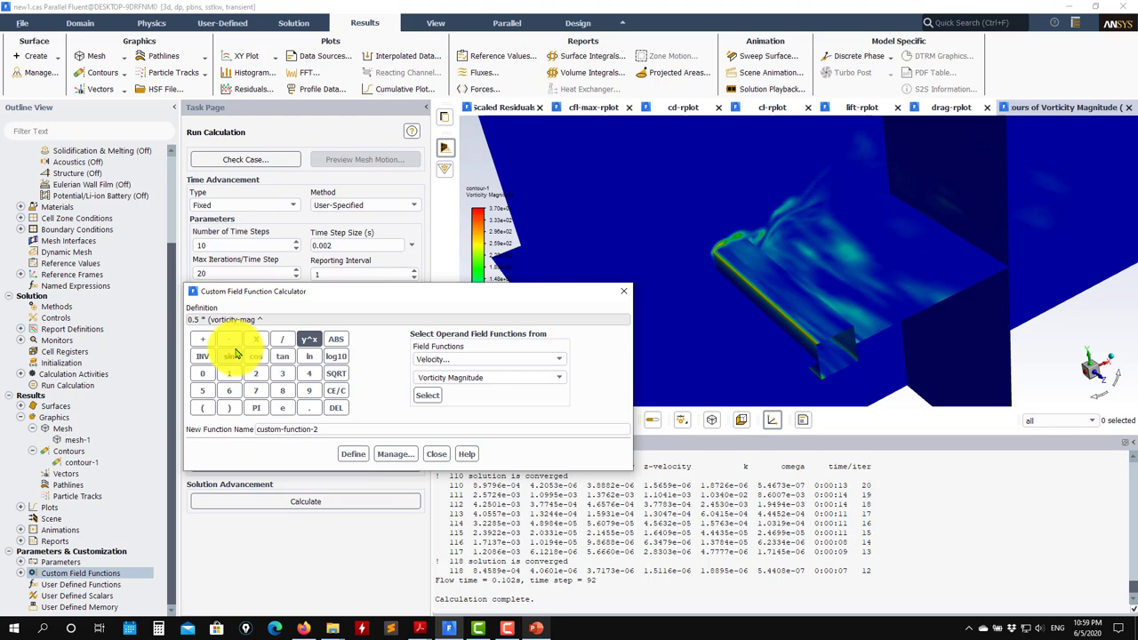
{"action": "left_click", "coordinate": [257, 374]}
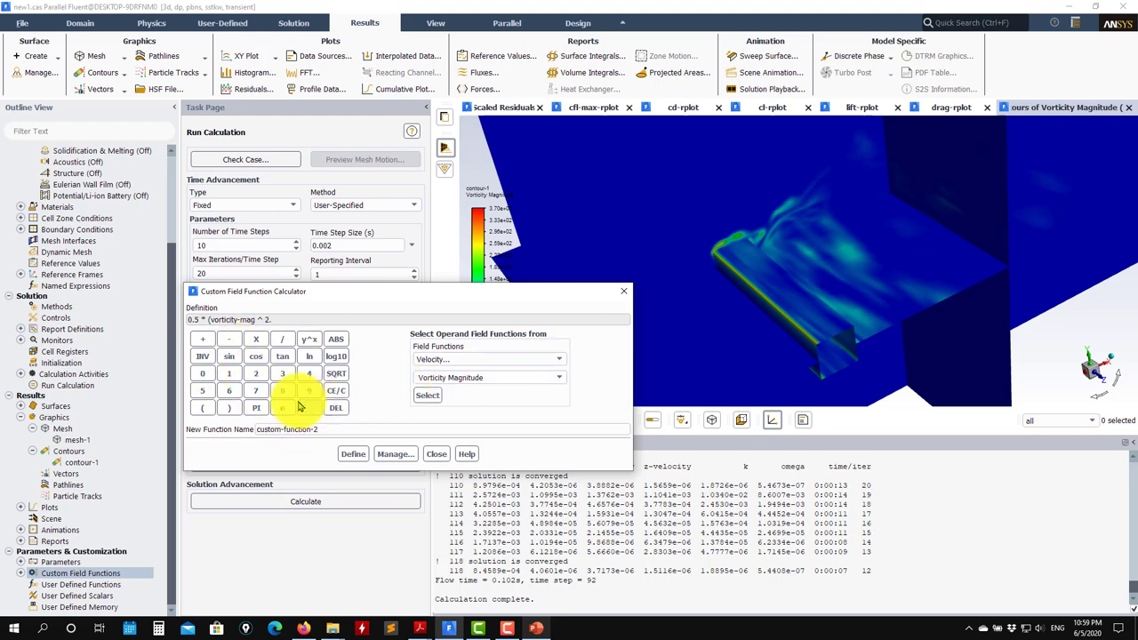
Complete the formula with - strain-rate-mag ^ 2, name it qjoe and define it.
{"action": "left_click", "coordinate": [229, 338]}
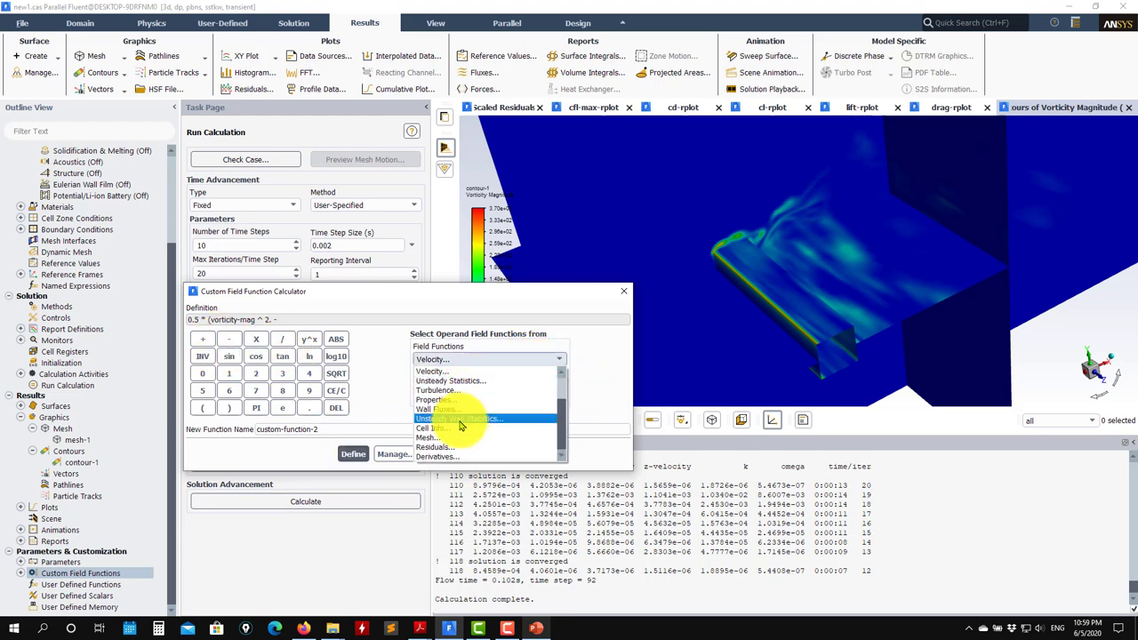
{"action": "left_click", "coordinate": [459, 418]}
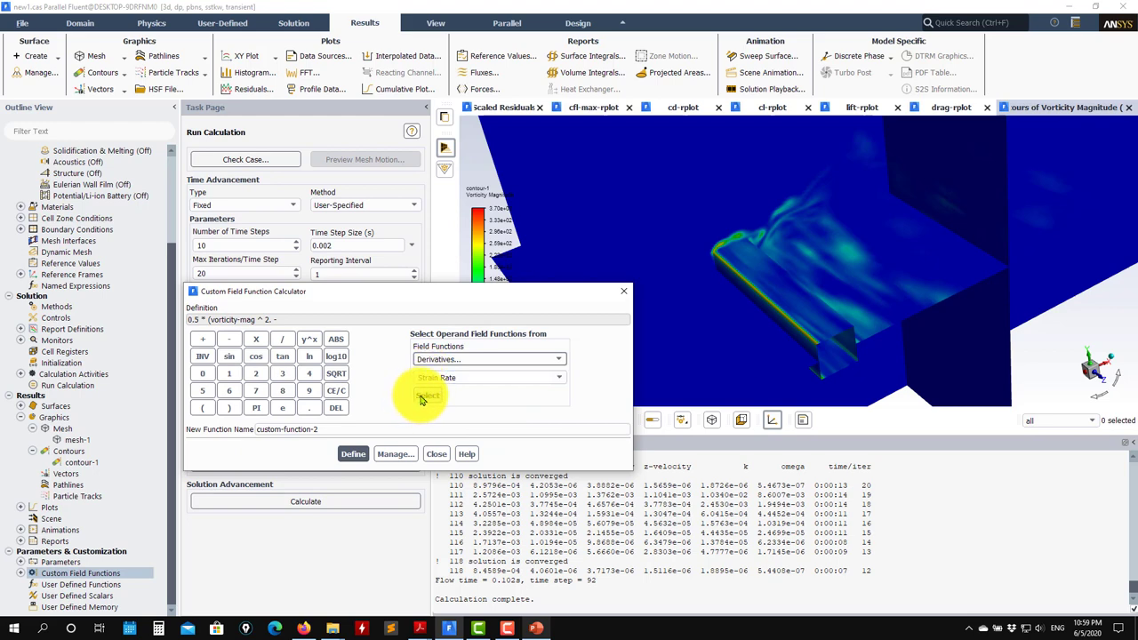
{"action": "left_click", "coordinate": [427, 394]}
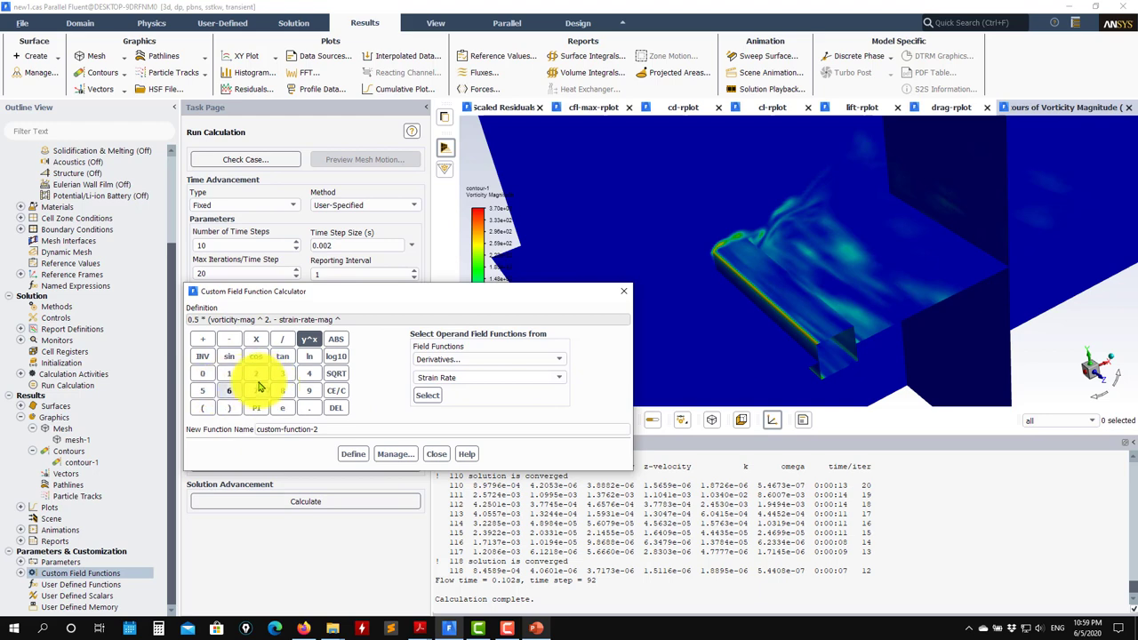
{"action": "left_click", "coordinate": [256, 373]}
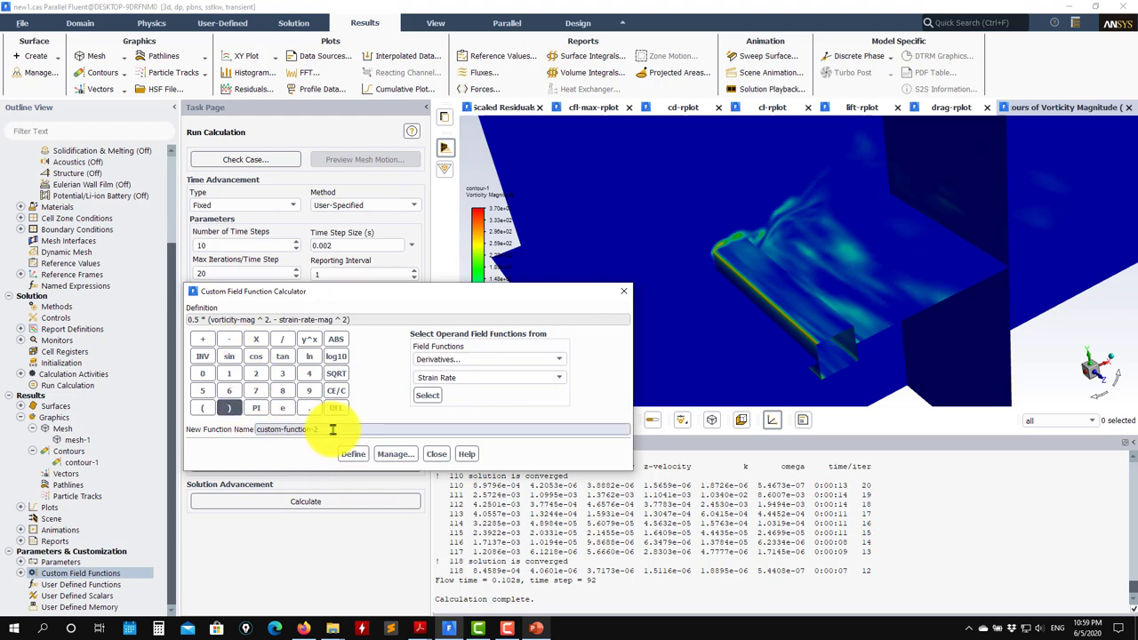
{"action": "type", "text": "q"}
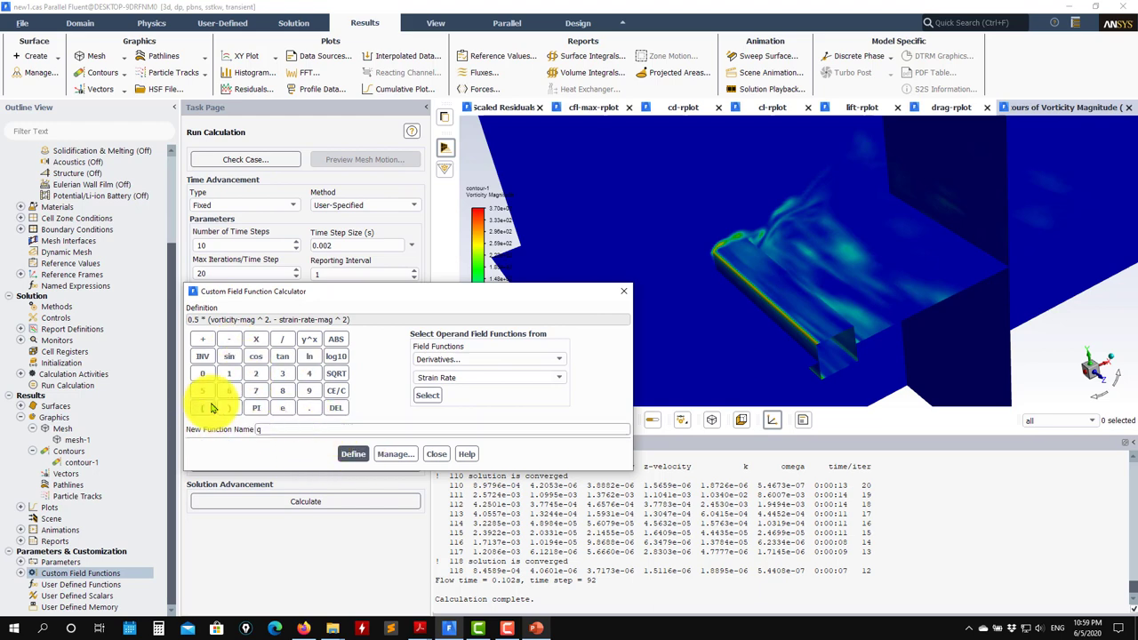
{"action": "type", "text": "joe"}
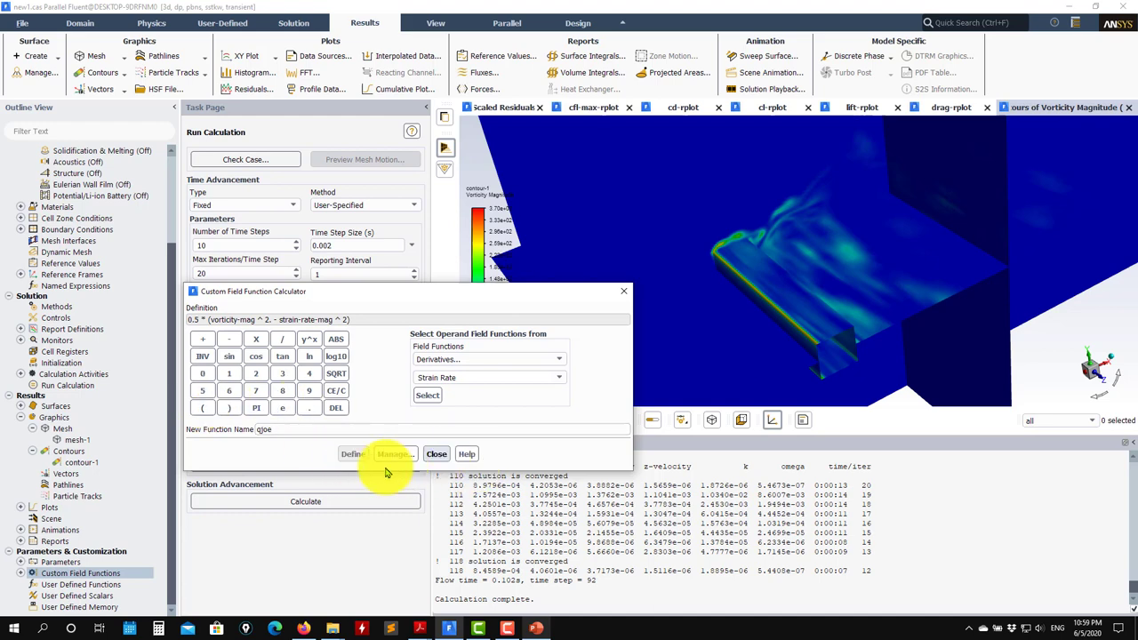
{"action": "left_click", "coordinate": [436, 454]}
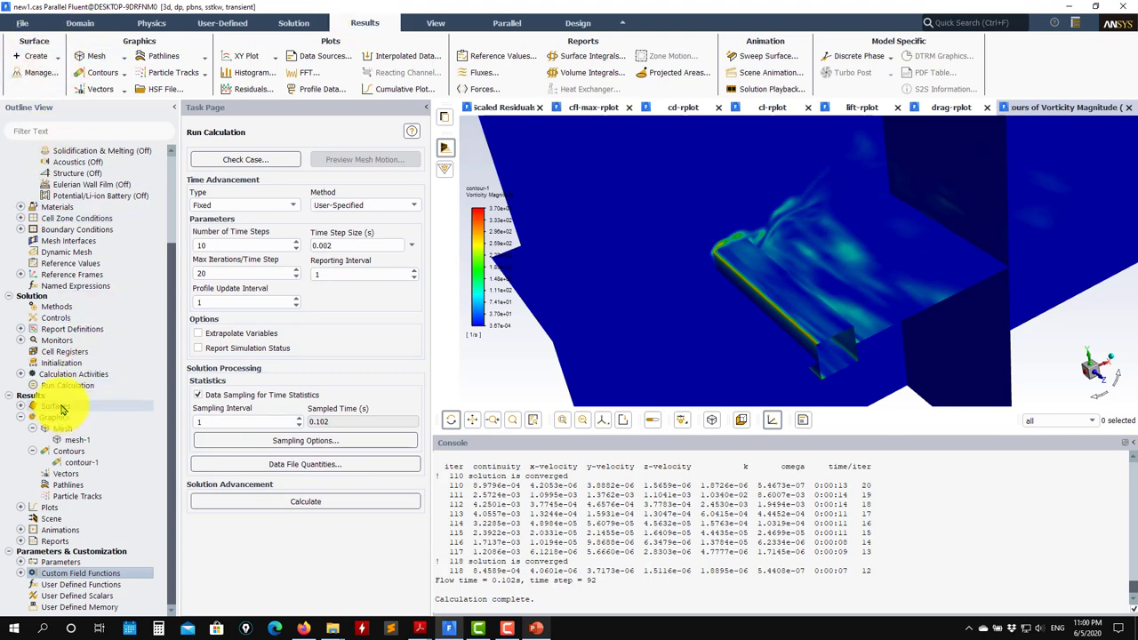
Create an iso-surface of Q Criterion at iso-value 100.
{"action": "right_click", "coordinate": [50, 406]}
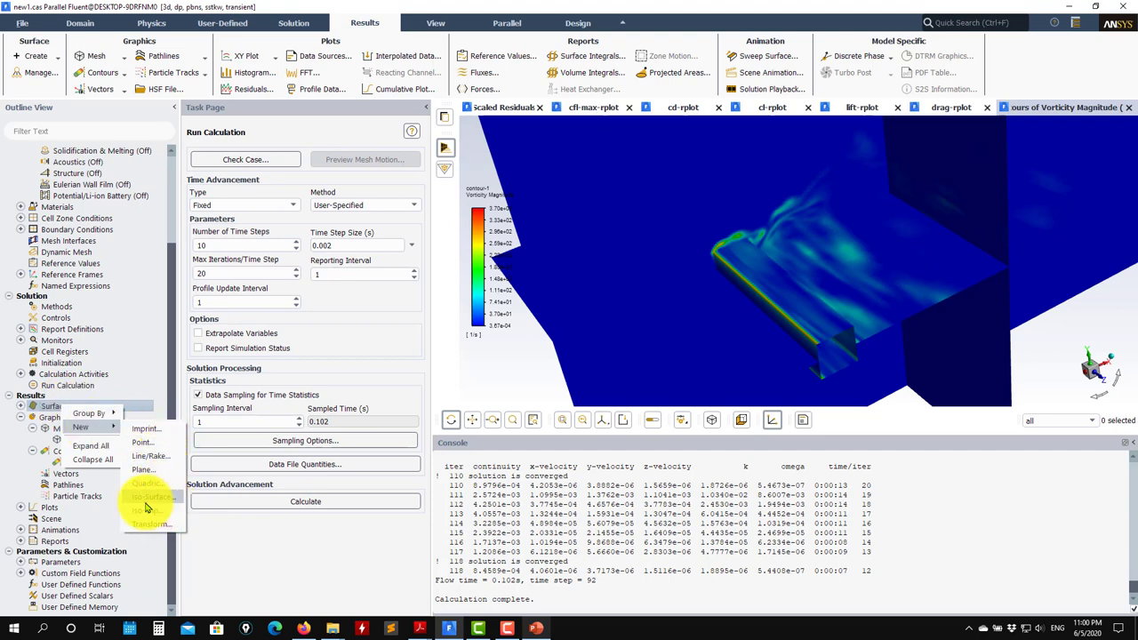
{"action": "left_click", "coordinate": [149, 496]}
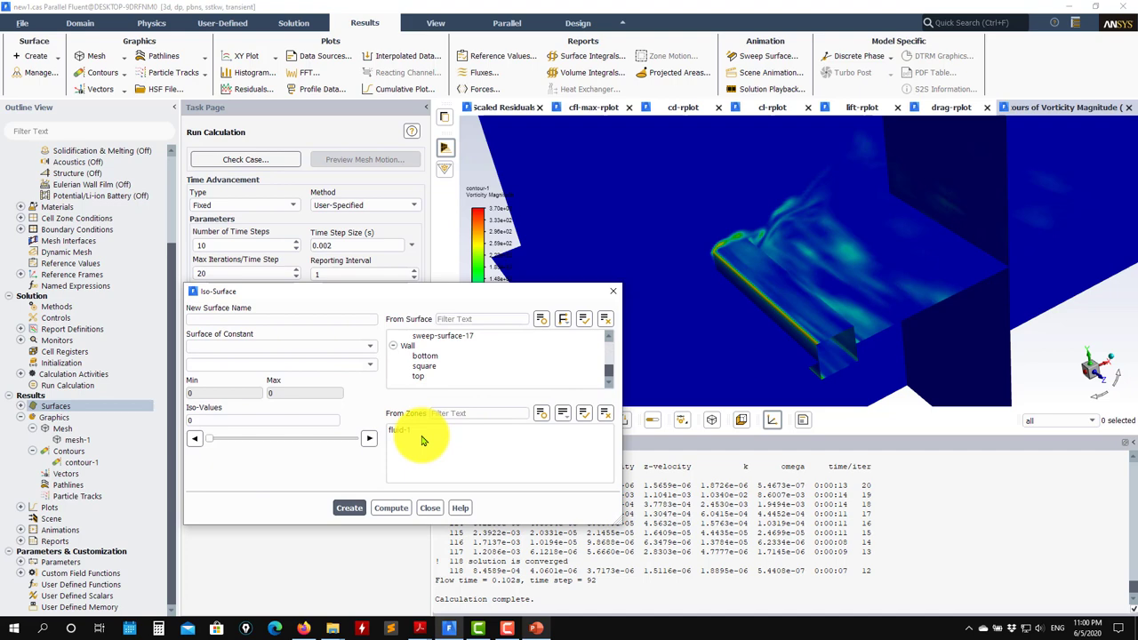
{"action": "left_click", "coordinate": [399, 428]}
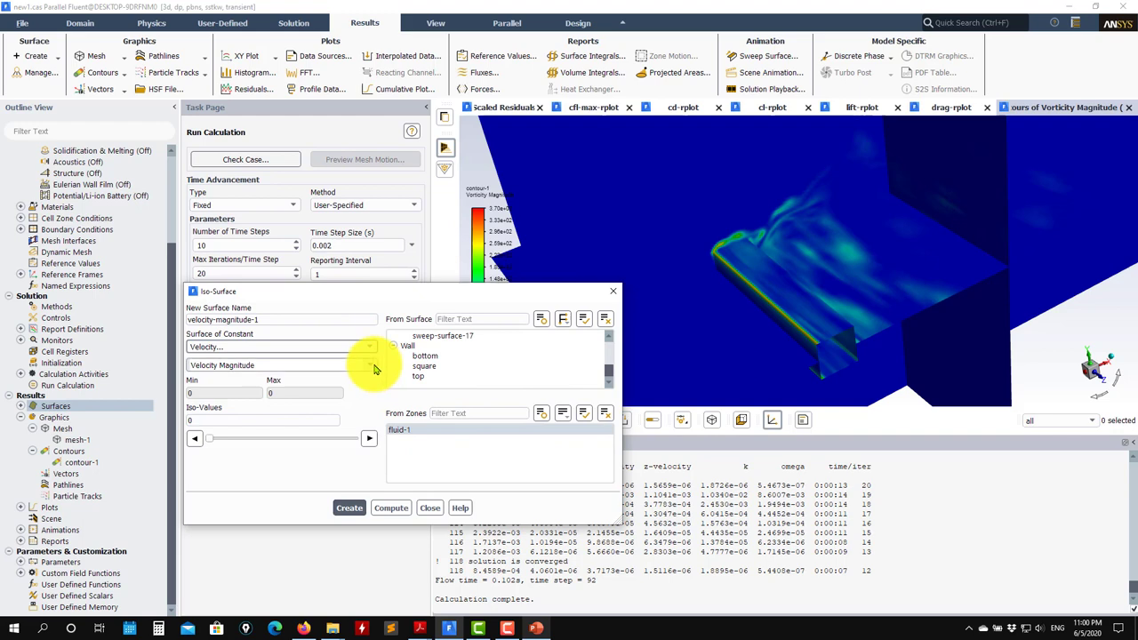
{"action": "left_click", "coordinate": [370, 364]}
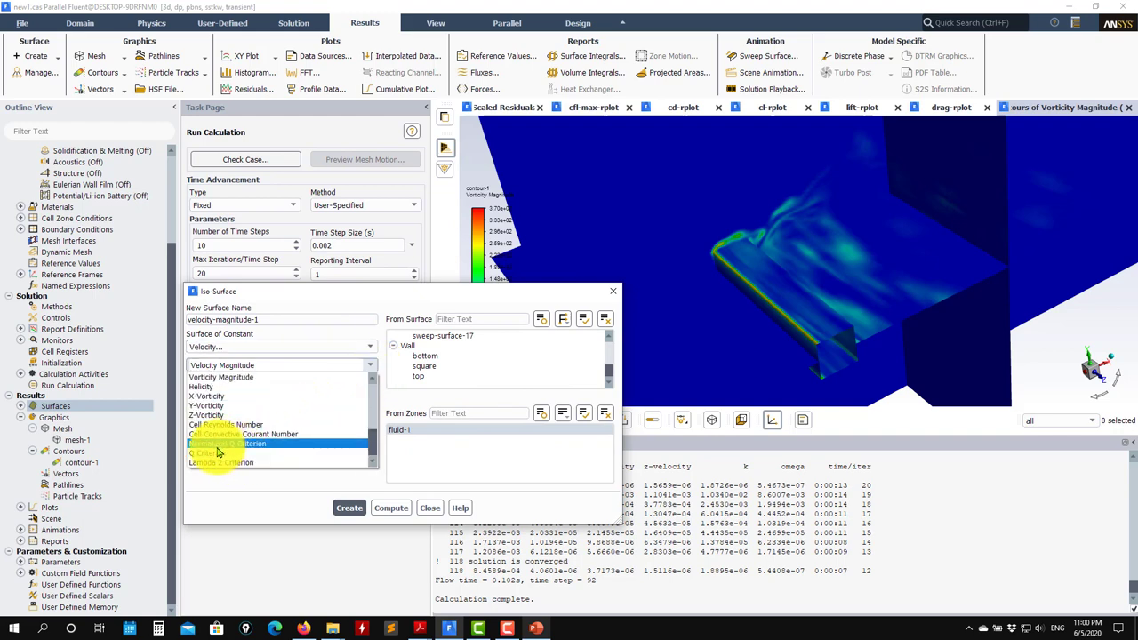
{"action": "left_click", "coordinate": [210, 443]}
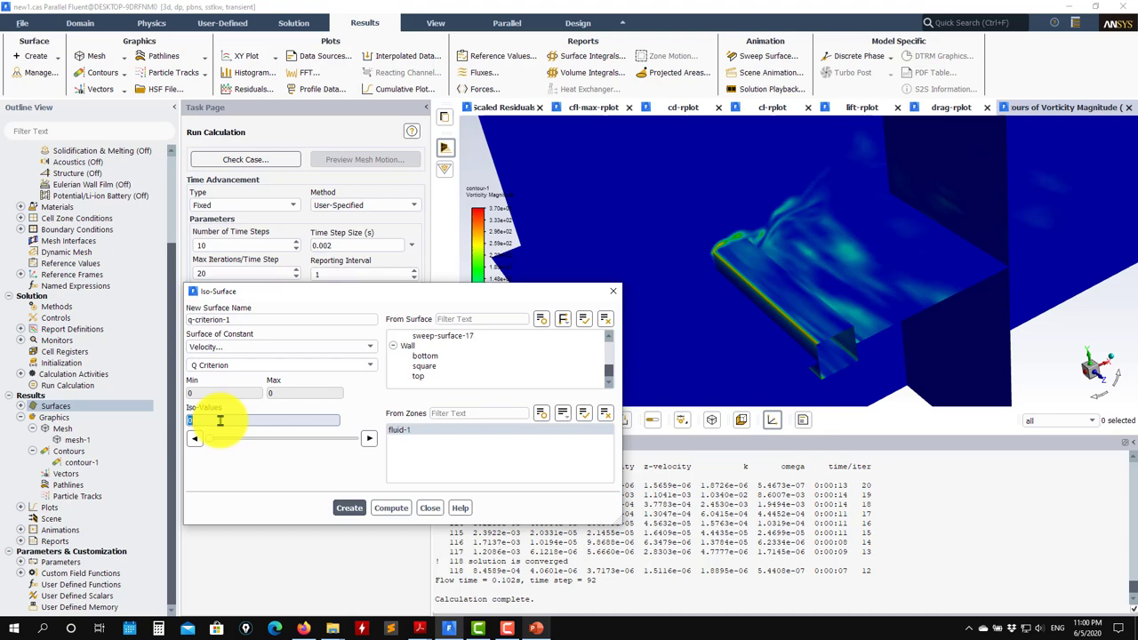
{"action": "type", "text": "100"}
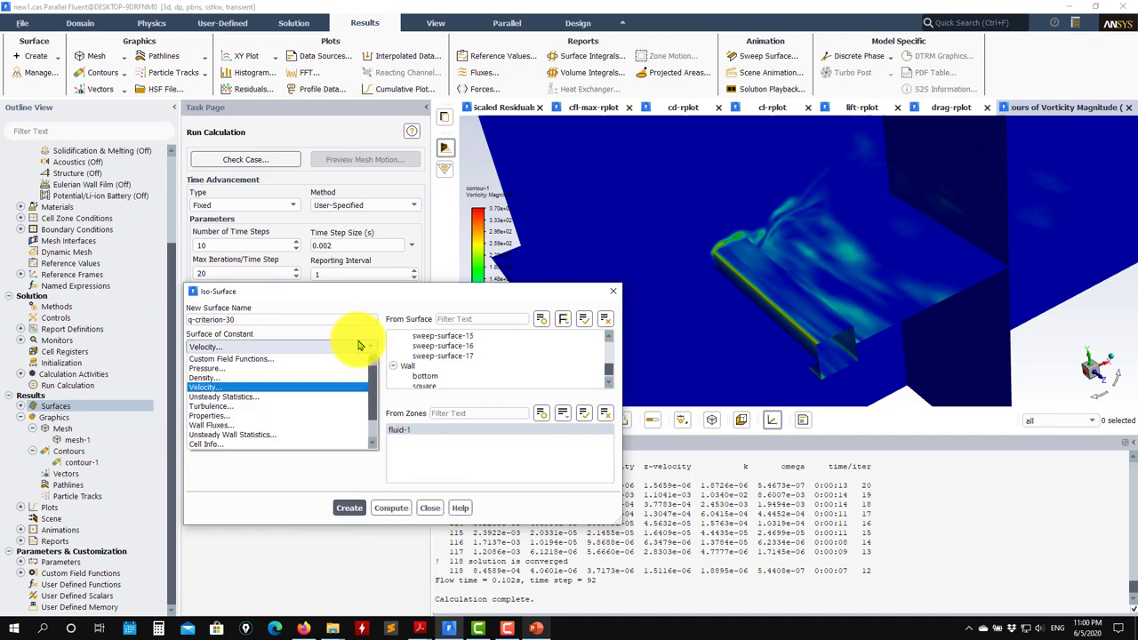
Create a second iso-surface based on the custom field function qjoe.
{"action": "left_click", "coordinate": [231, 359]}
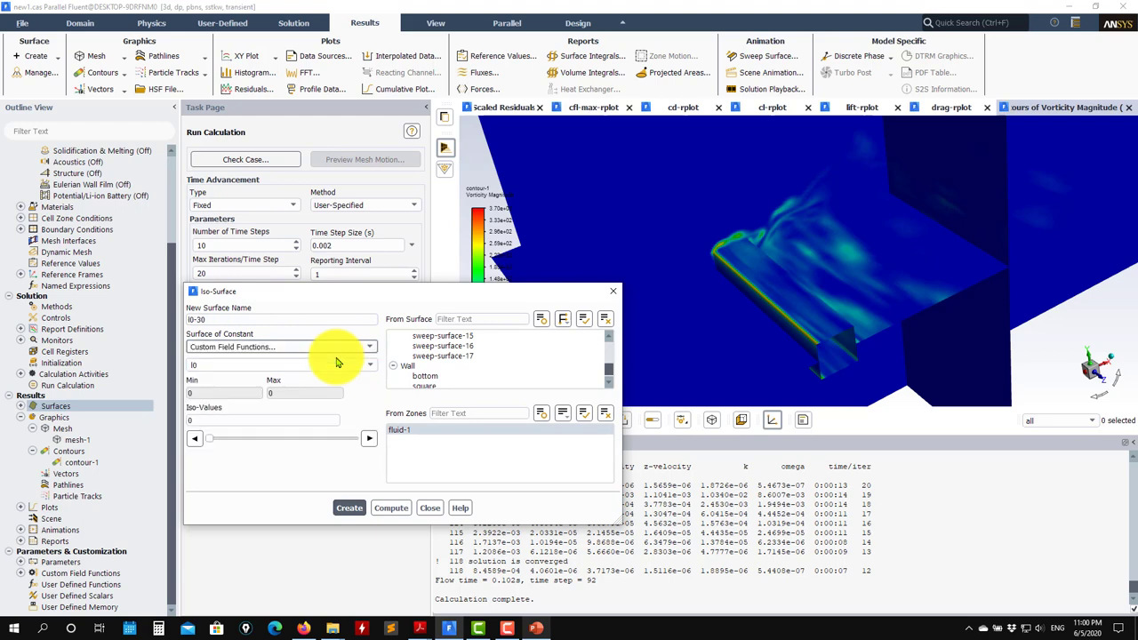
{"action": "type", "text": "qjoe"}
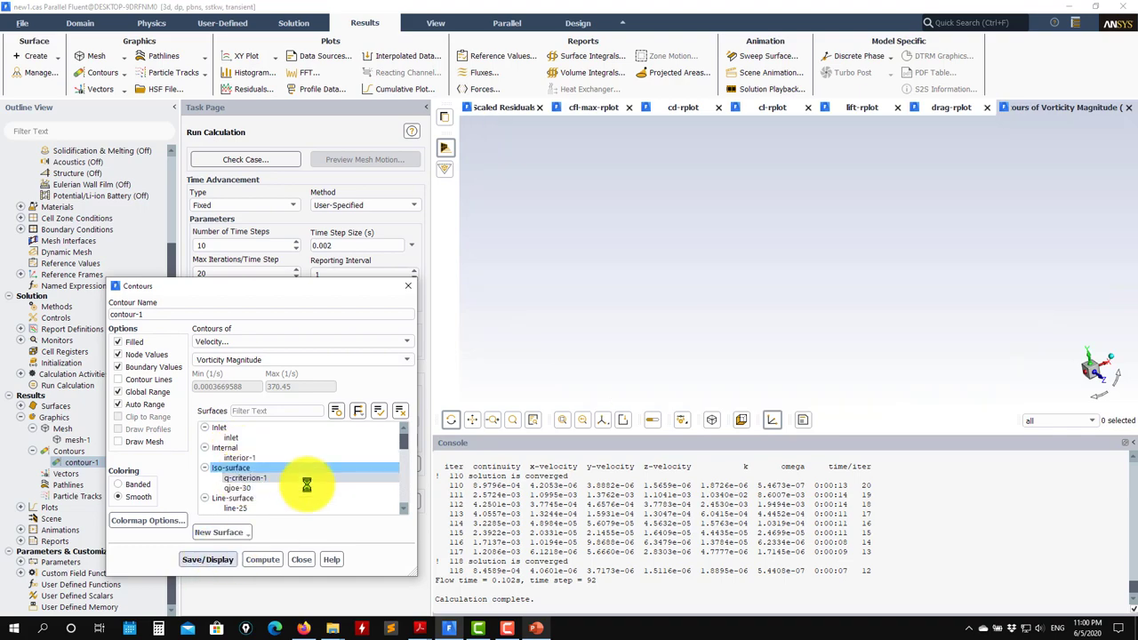
{"action": "left_click", "coordinate": [206, 558]}
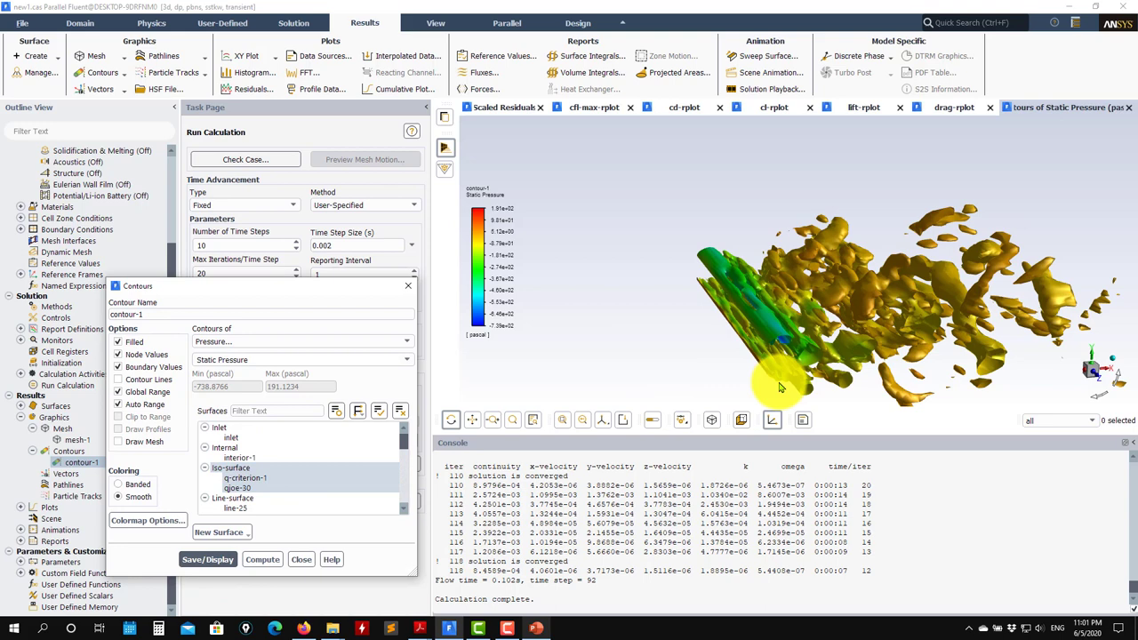
{"action": "left_click", "coordinate": [231, 469]}
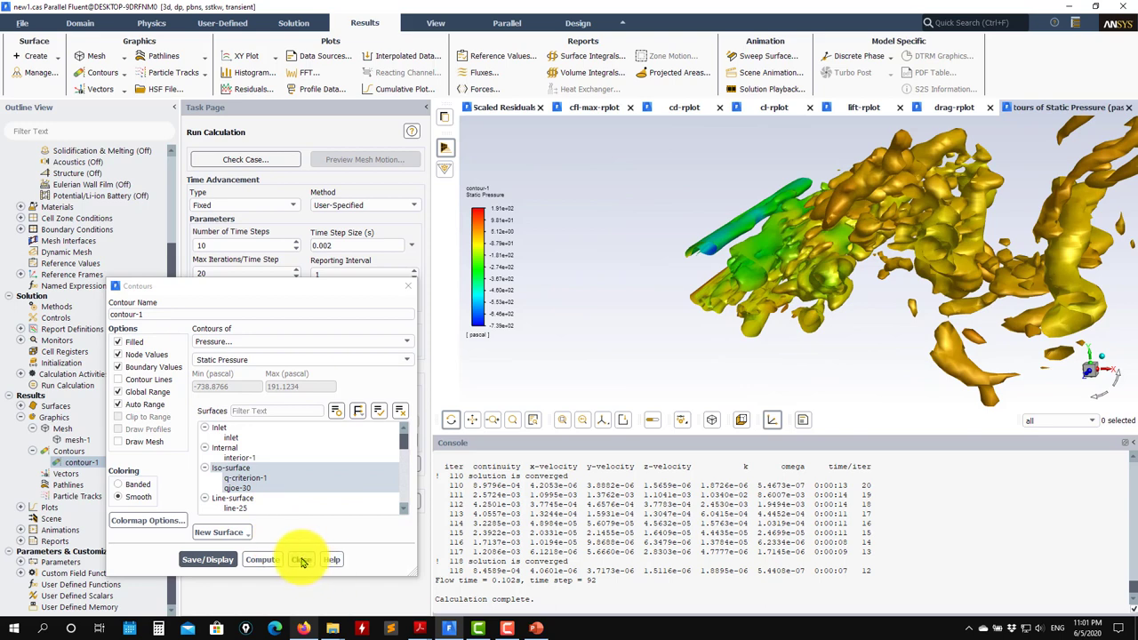
{"action": "left_click", "coordinate": [300, 558]}
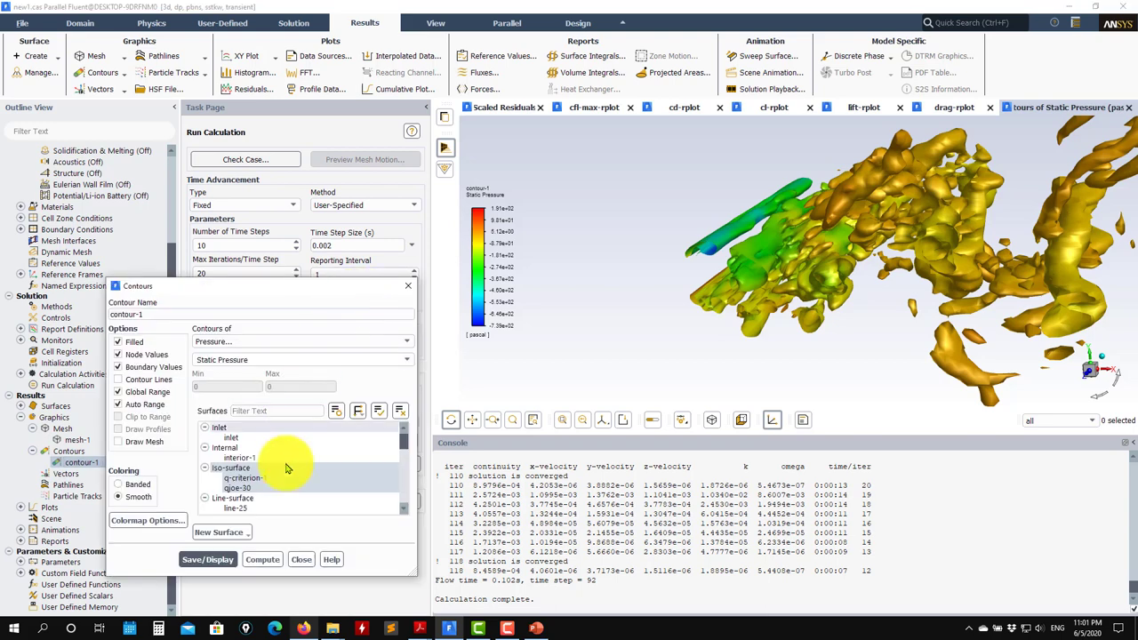
Draw Wall Yplus contours on the 'square' cylinder wall surface and zoom in on it.
{"action": "scroll", "scroll_direction": "down", "scroll_amount": 3}
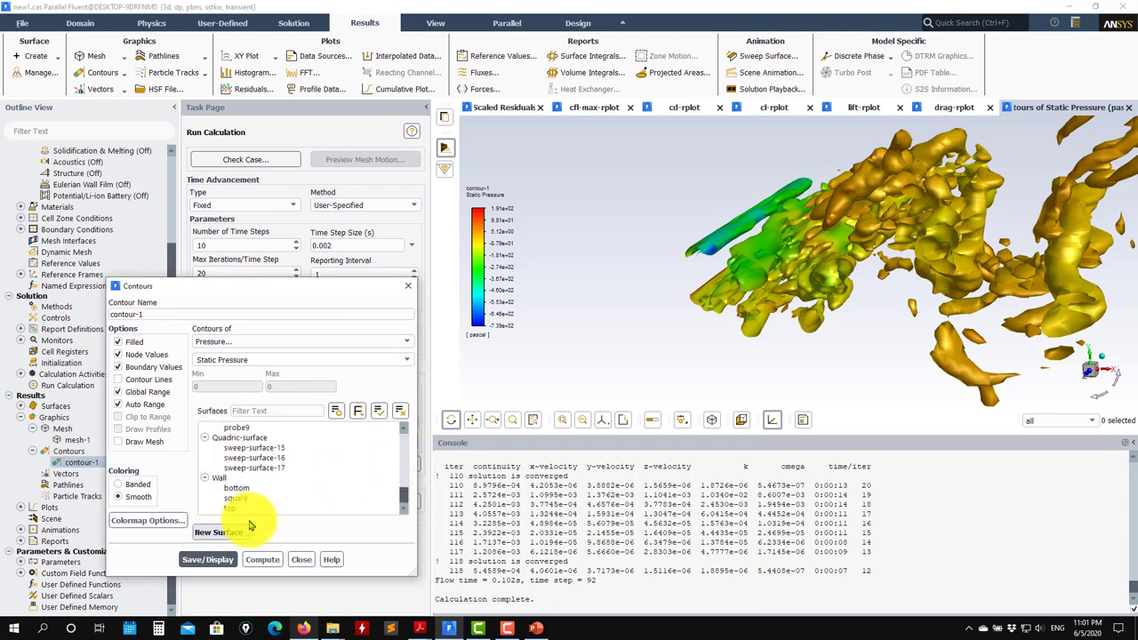
{"action": "left_click", "coordinate": [221, 478]}
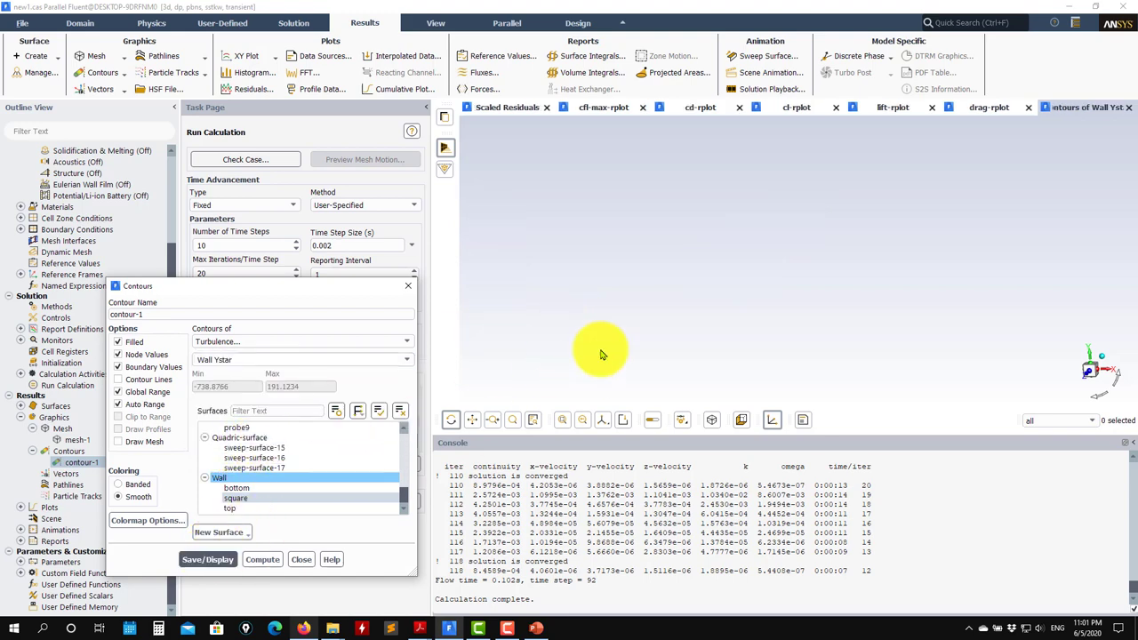
{"action": "left_click", "coordinate": [209, 558]}
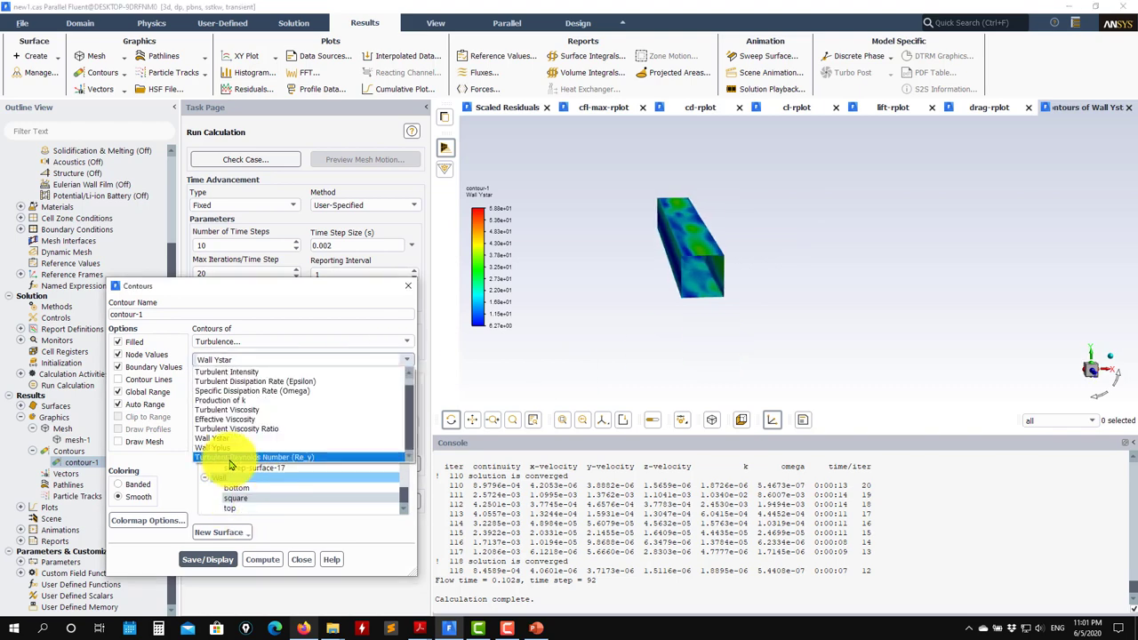
{"action": "left_click", "coordinate": [256, 457]}
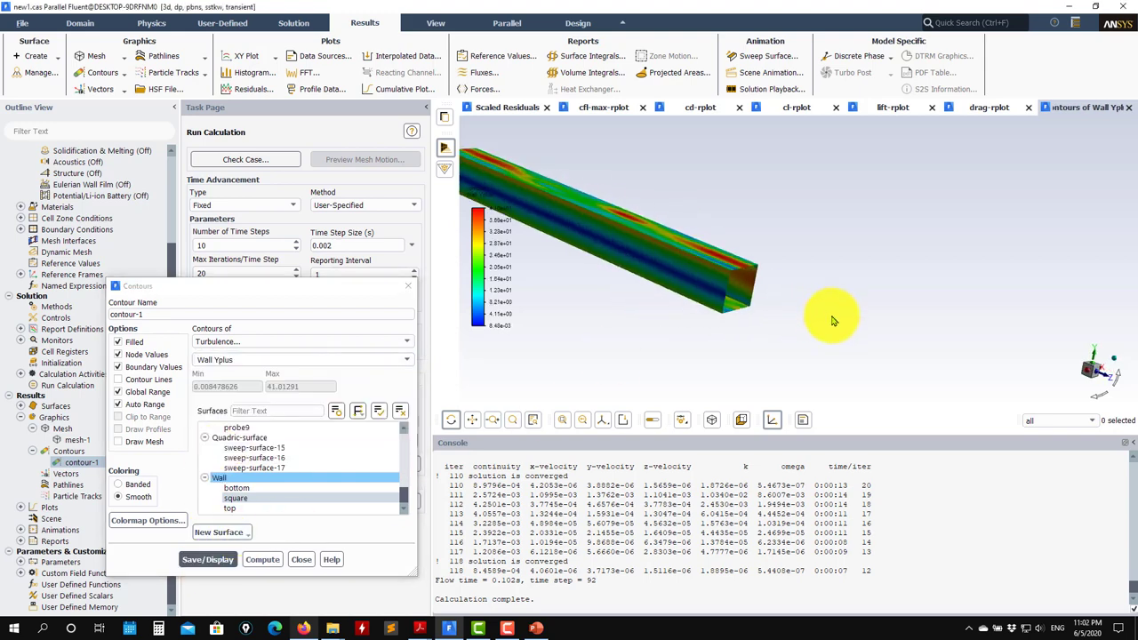
{"action": "left_click_drag", "start_coordinate": [832, 320], "coordinate": [529, 246]}
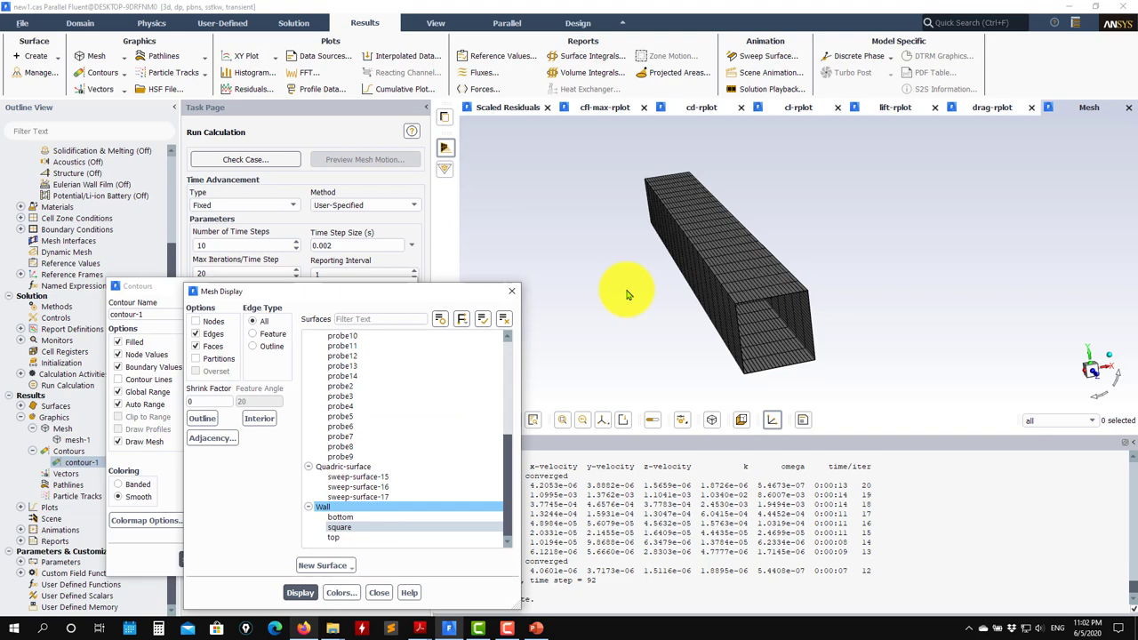
Zoom and rotate the view to examine the 'square' wall mesh at the cylinder's open end.
{"action": "left_click_drag", "start_coordinate": [626, 293], "coordinate": [720, 281]}
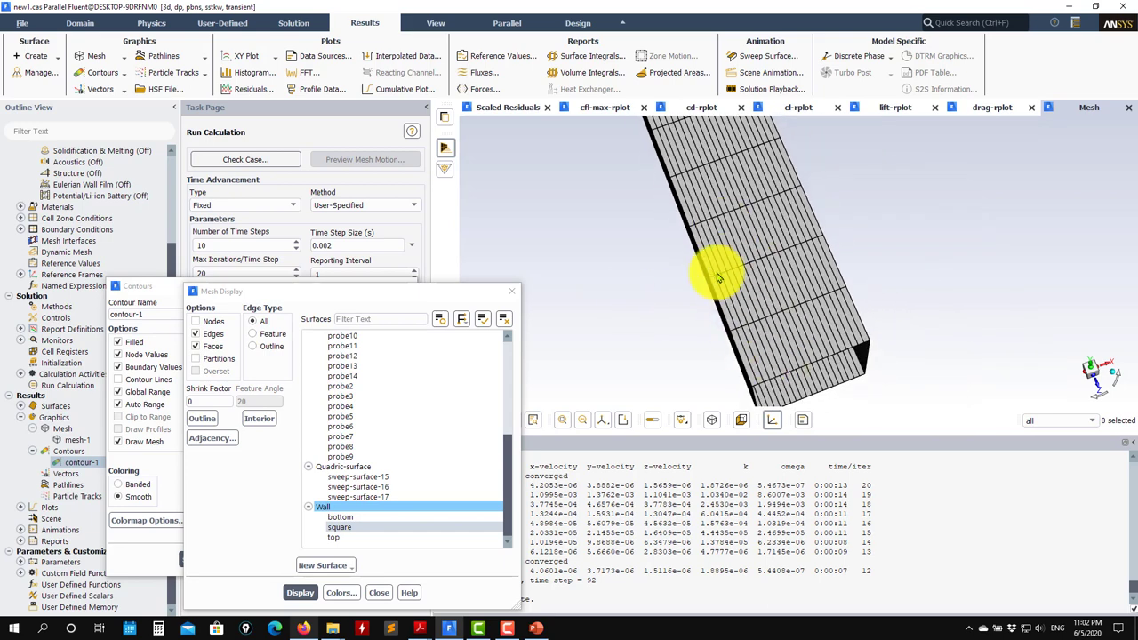
{"action": "mouse_move", "coordinate": [729, 284]}
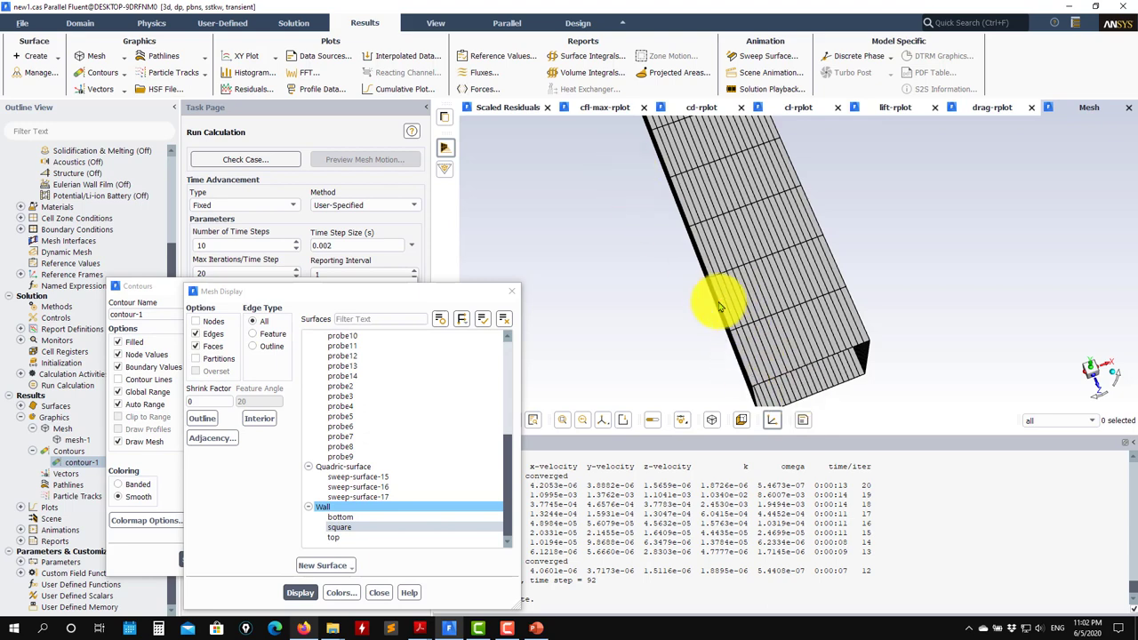
{"action": "left_click_drag", "start_coordinate": [720, 305], "coordinate": [637, 235]}
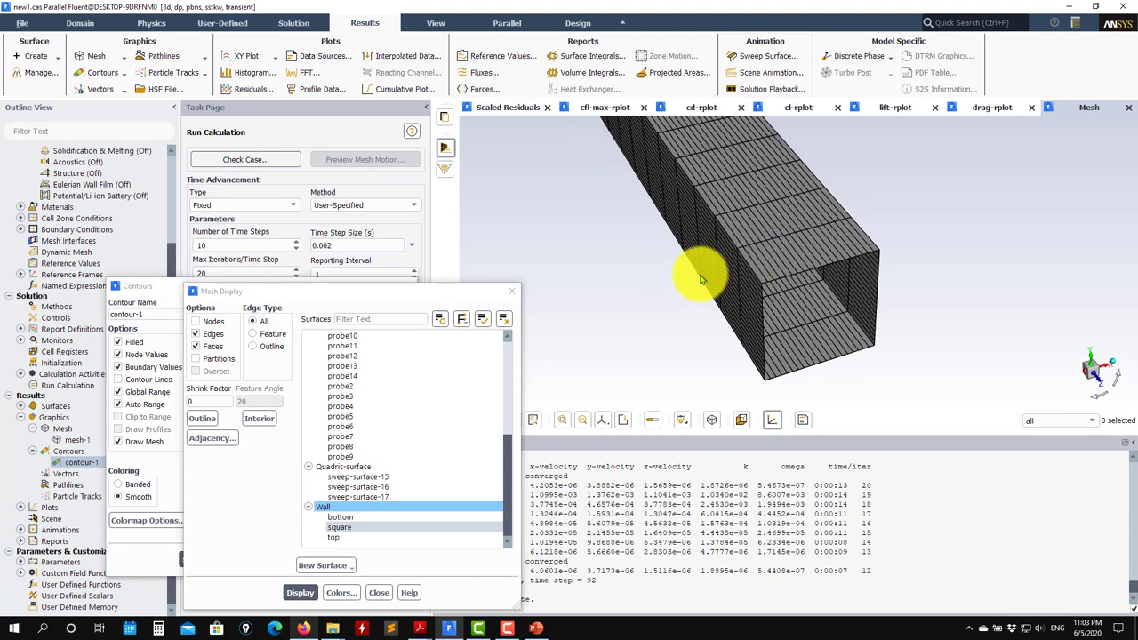
{"action": "mouse_move", "coordinate": [507, 299]}
{"action": "type", "text": "mesh"}
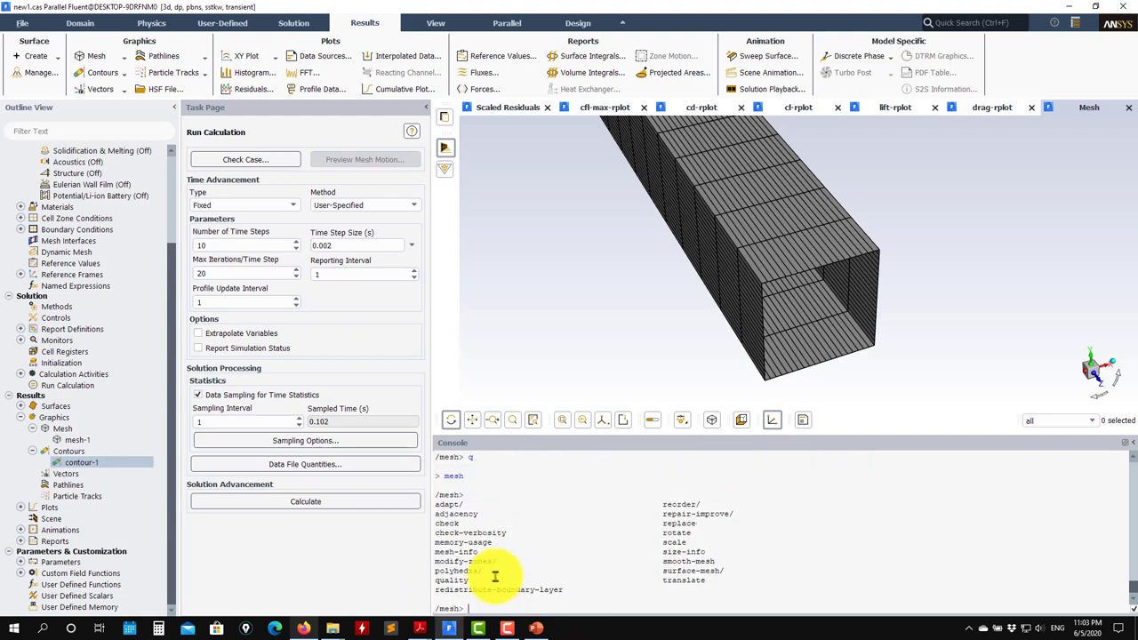
{"action": "mouse_move", "coordinate": [720, 542]}
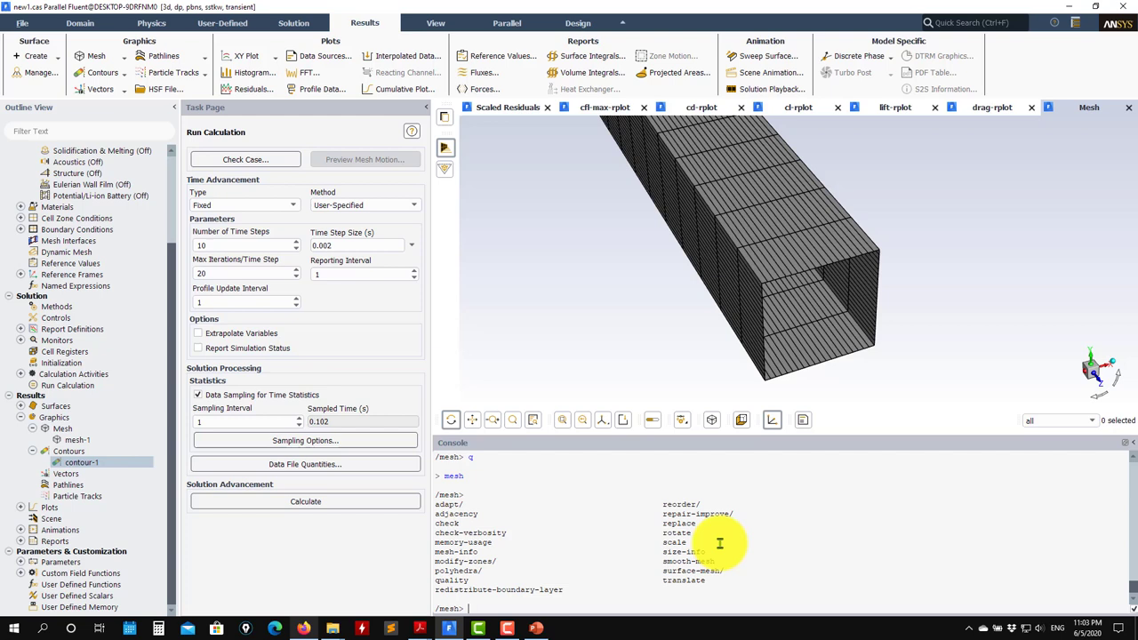
{"action": "mouse_move", "coordinate": [638, 577]}
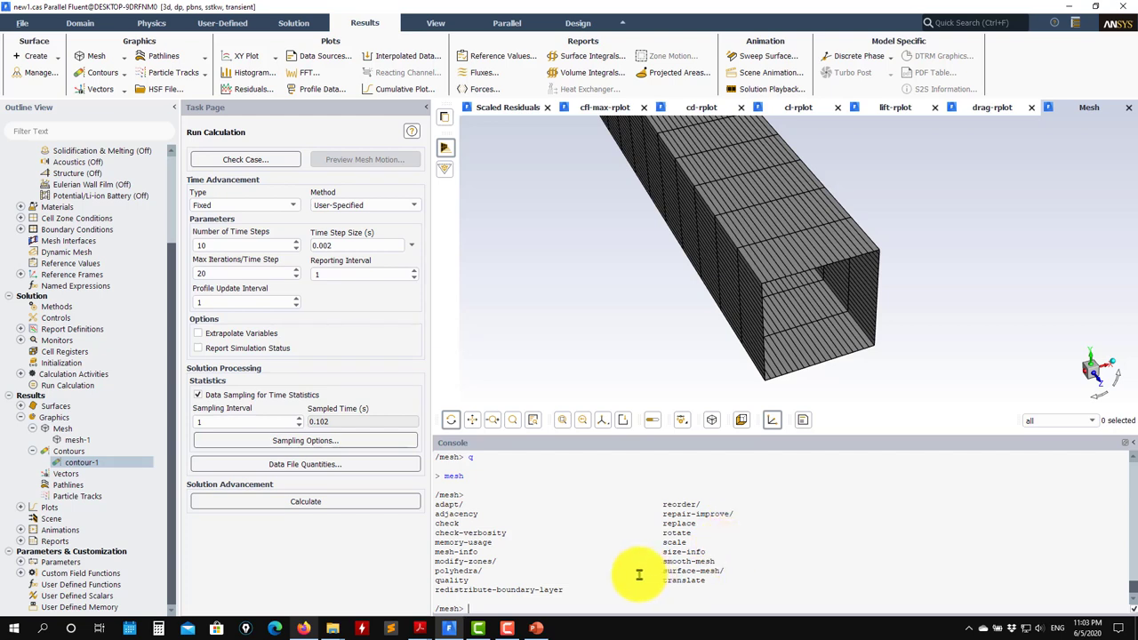
{"action": "mouse_move", "coordinate": [513, 544]}
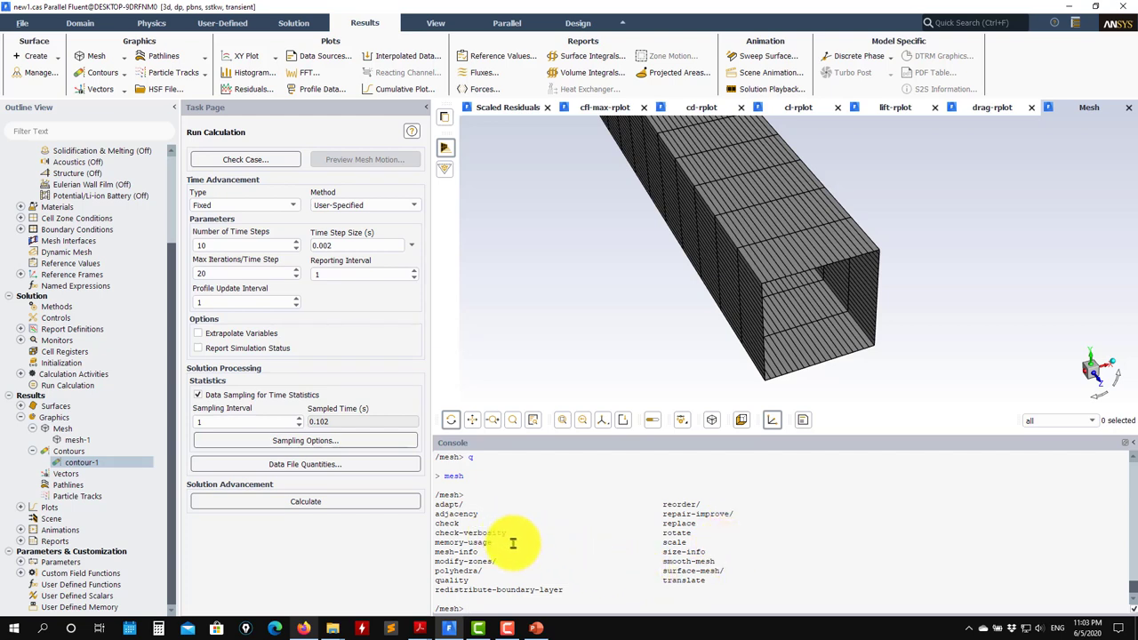
Run mesh check-verbosity in the console and set it to 2.
{"action": "type", "text": "check-ver"}
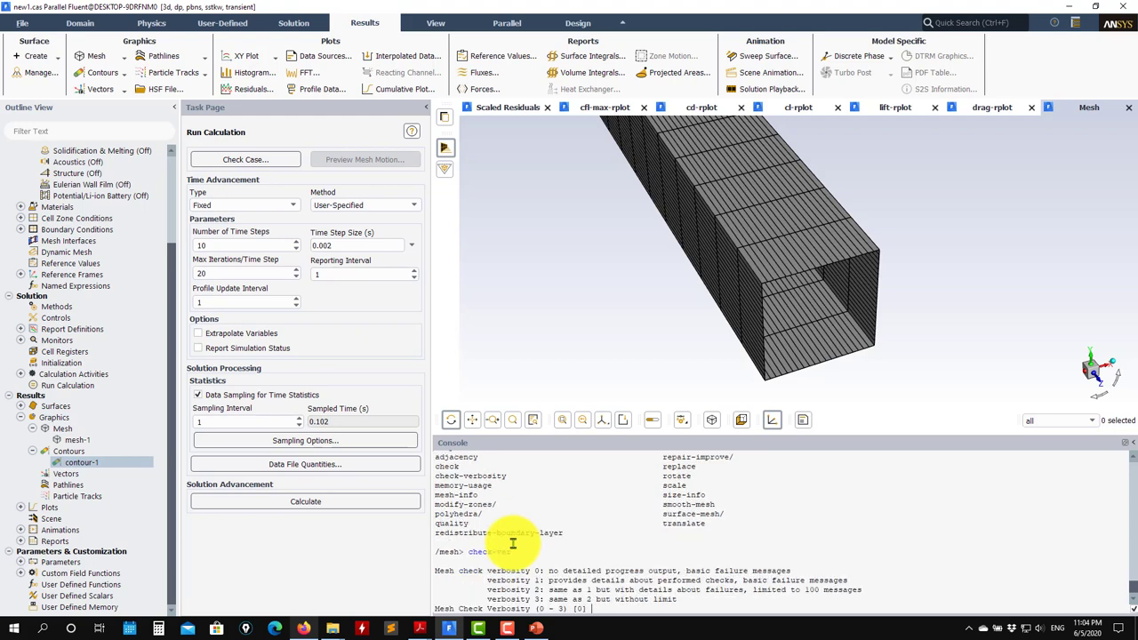
{"action": "type", "text": "2"}
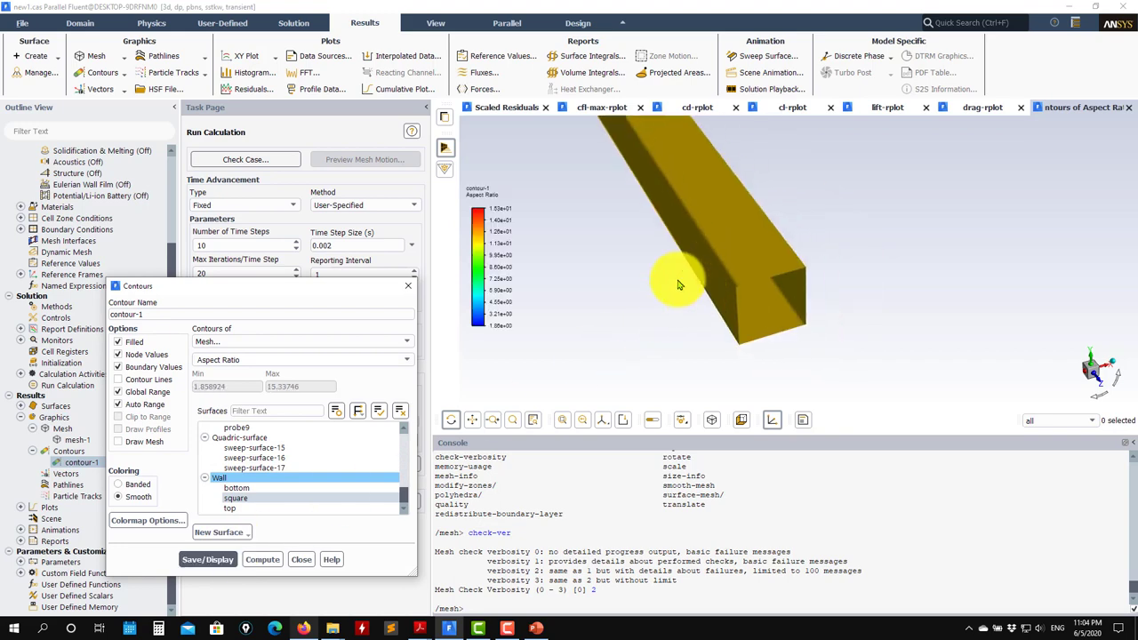
Zoom in to inspect the Mesh Aspect Ratio contour on the 'square' wall.
{"action": "left_click_drag", "start_coordinate": [676, 284], "coordinate": [694, 306]}
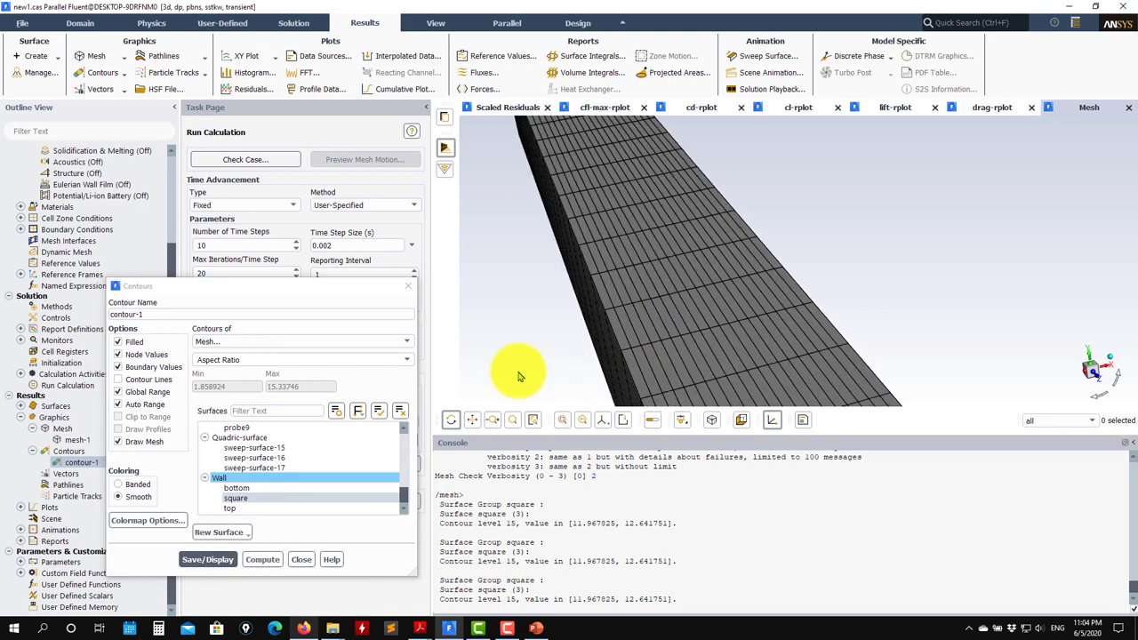
{"action": "mouse_move", "coordinate": [631, 356]}
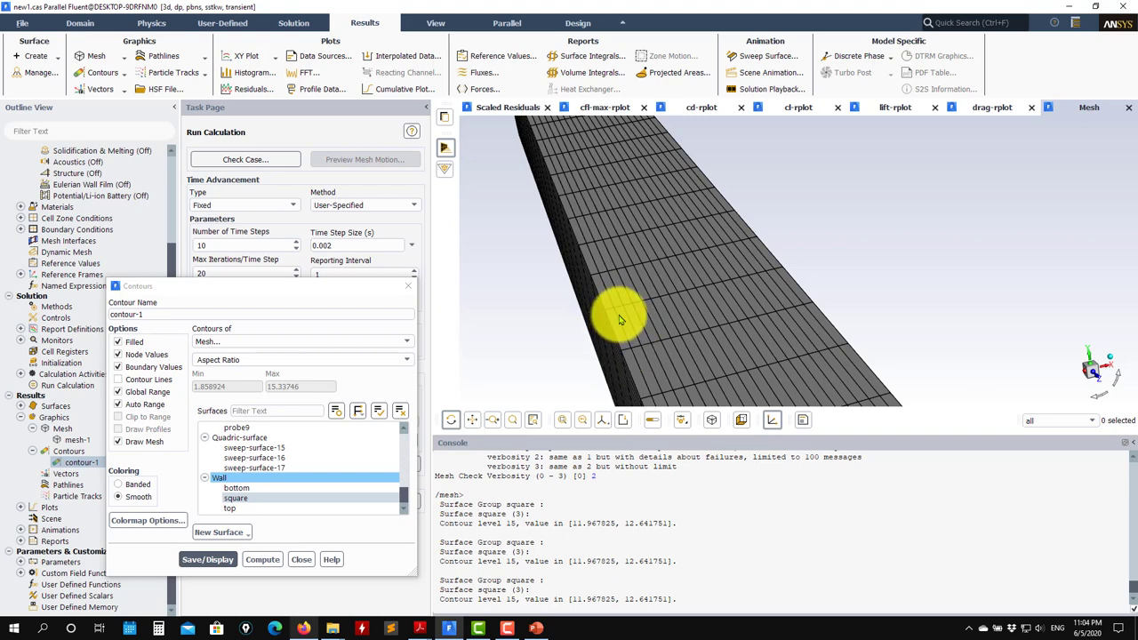
{"action": "mouse_move", "coordinate": [623, 347]}
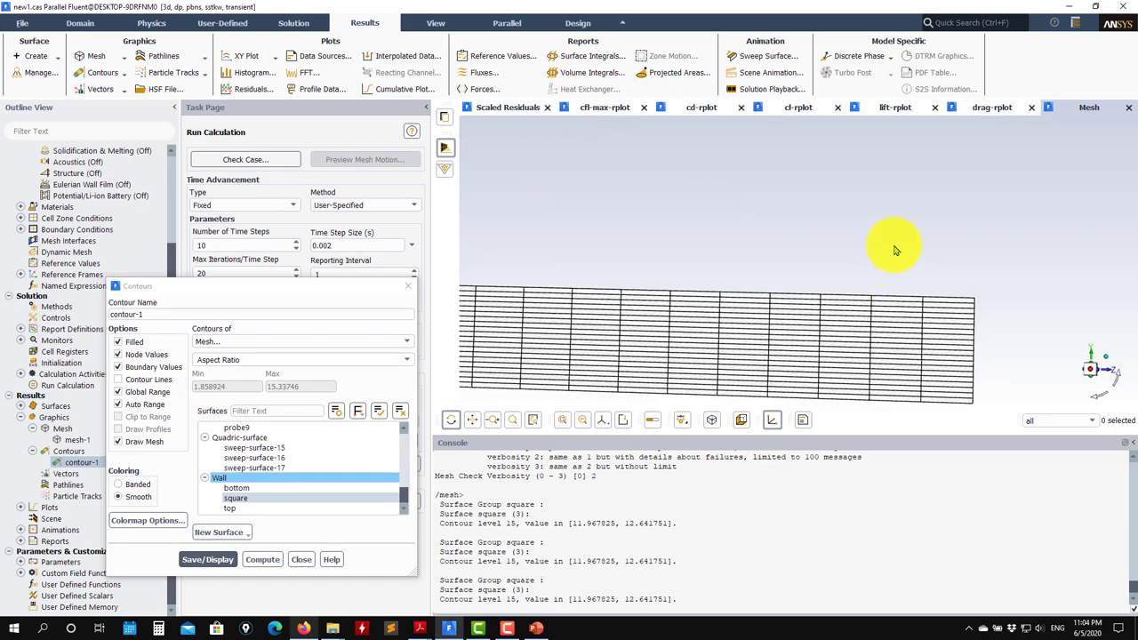
{"action": "mouse_move", "coordinate": [615, 342]}
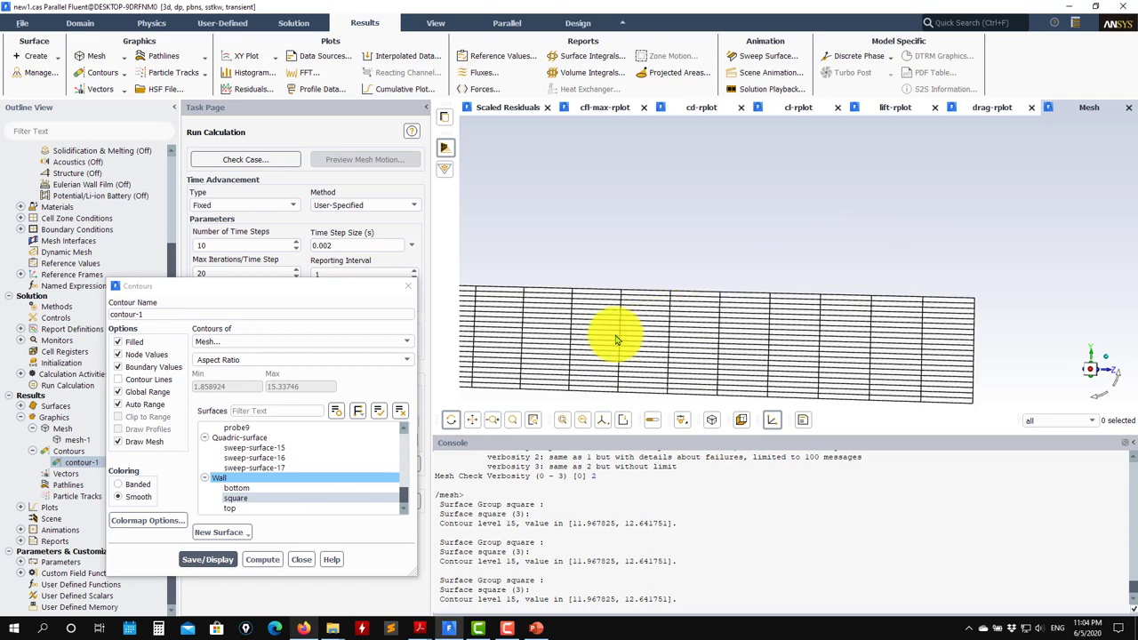
{"action": "mouse_move", "coordinate": [619, 341]}
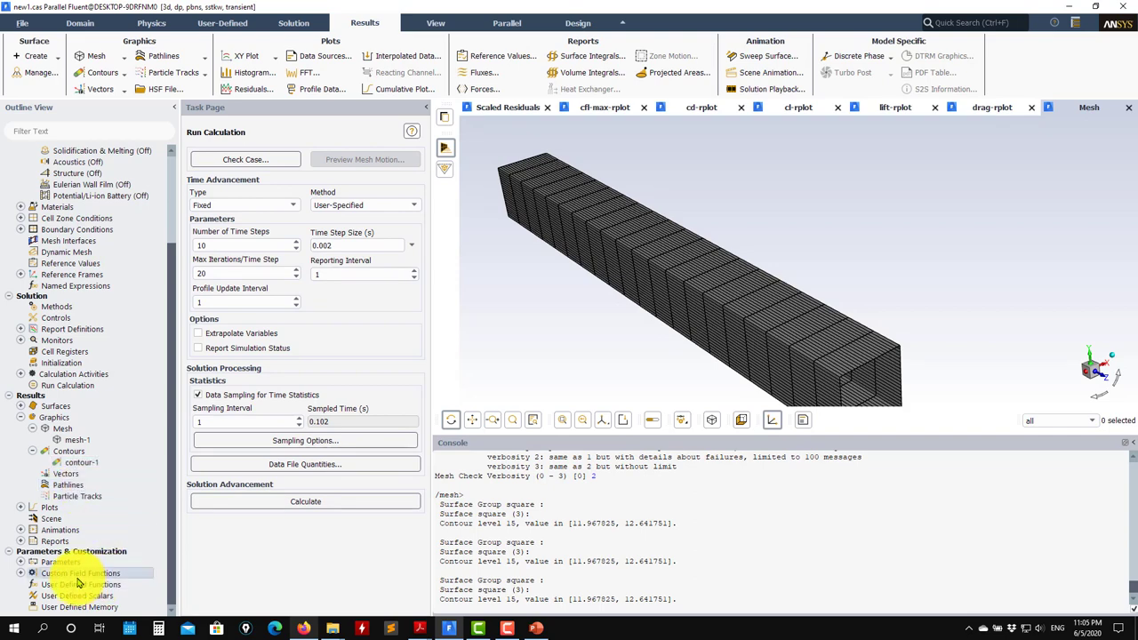
Start a new custom field function with sqrt(face-area-magnitude) as the first term.
{"action": "right_click", "coordinate": [80, 572]}
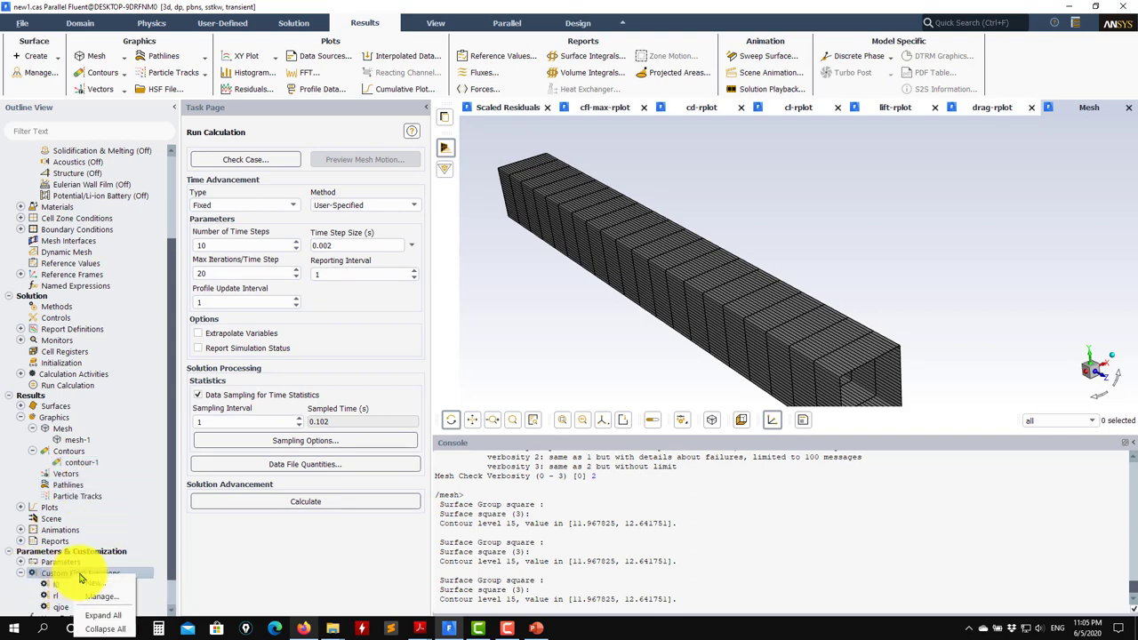
{"action": "left_click", "coordinate": [96, 584]}
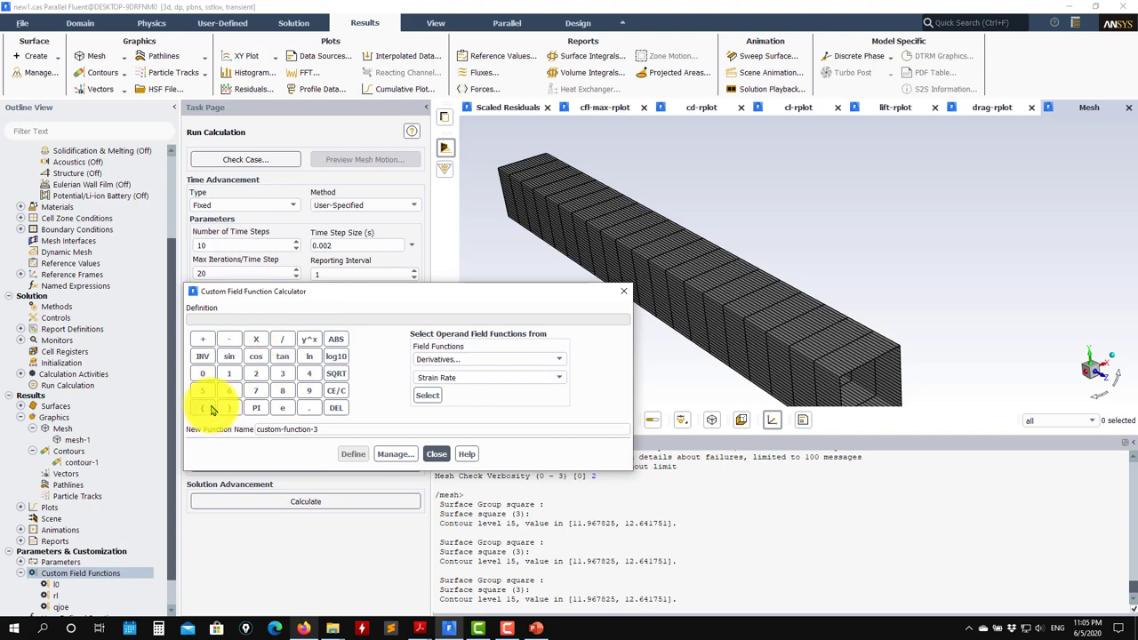
{"action": "left_click", "coordinate": [336, 373]}
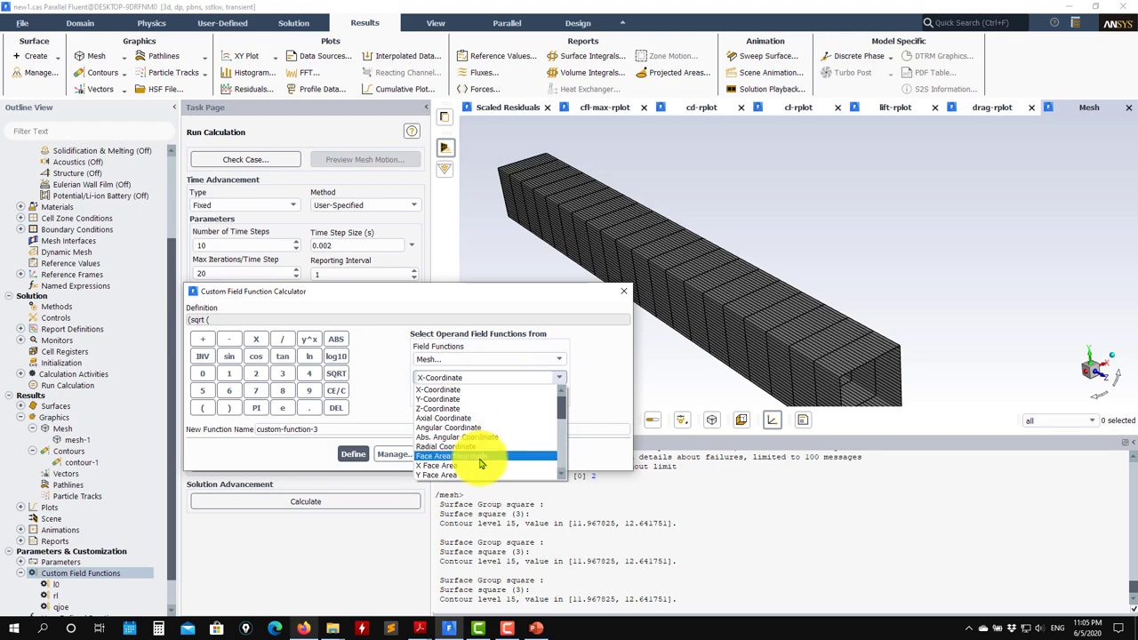
{"action": "left_click", "coordinate": [448, 455]}
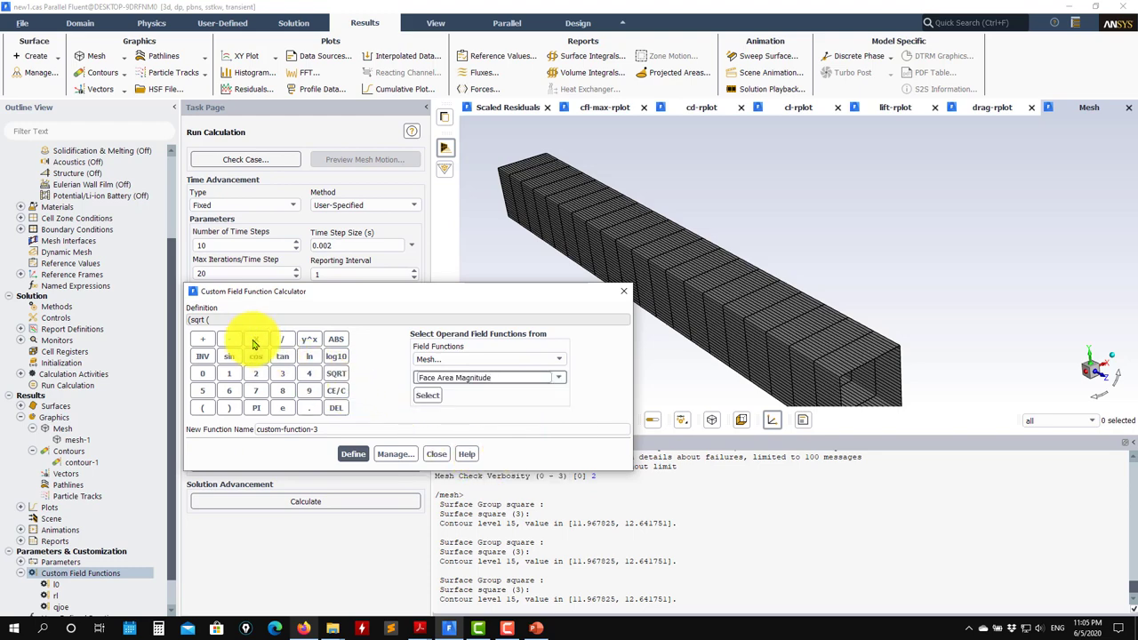
{"action": "left_click", "coordinate": [426, 395]}
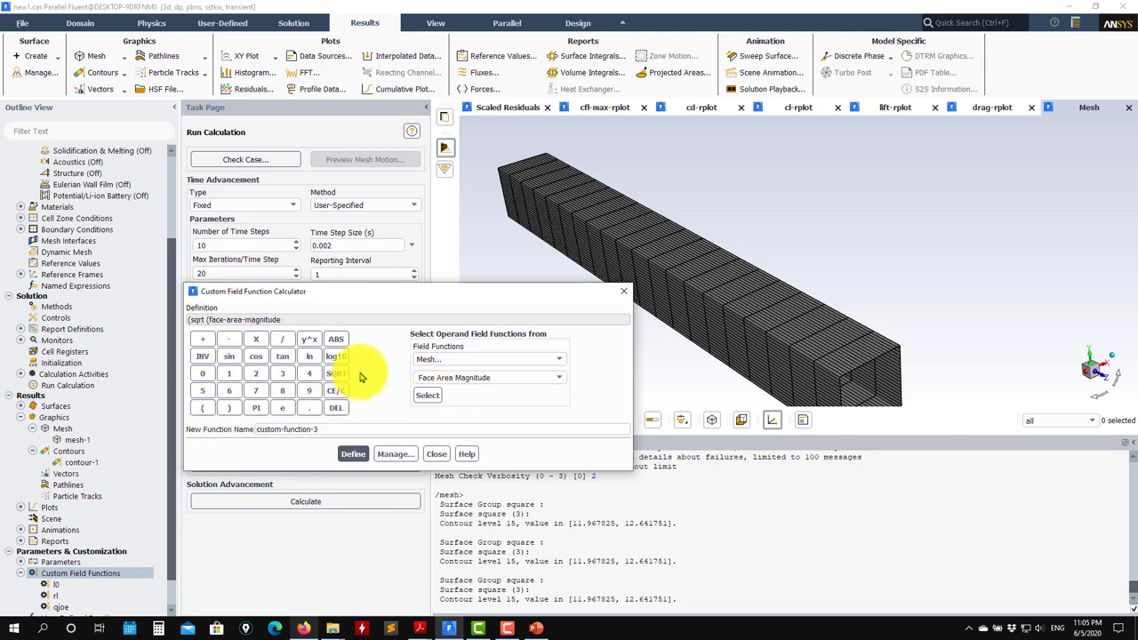
{"action": "left_click", "coordinate": [256, 338]}
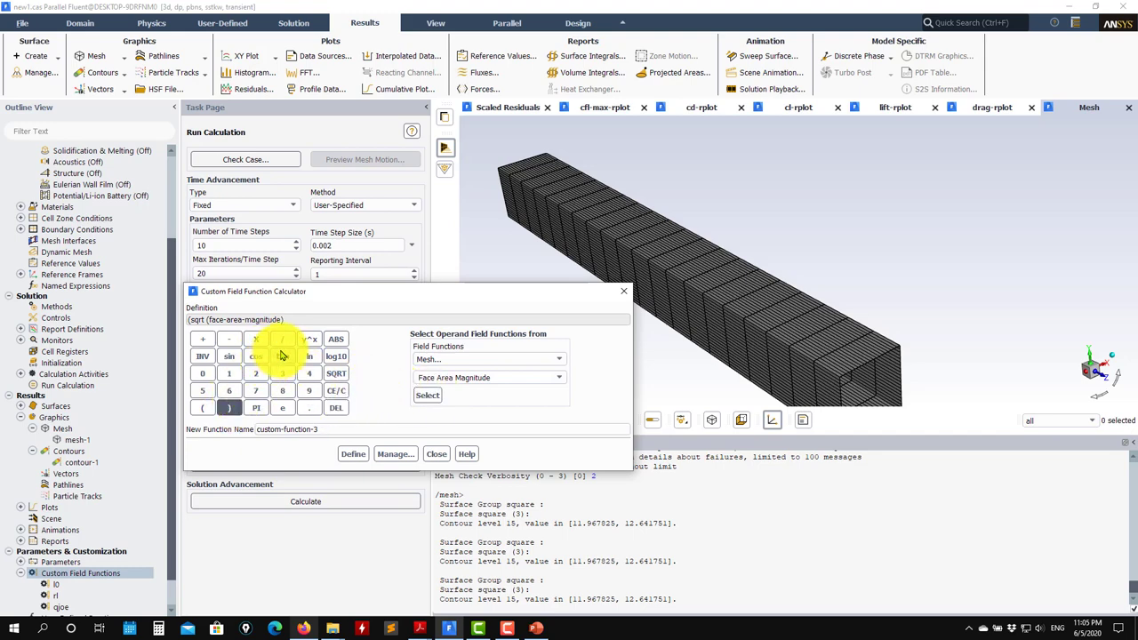
{"action": "left_click", "coordinate": [256, 338]}
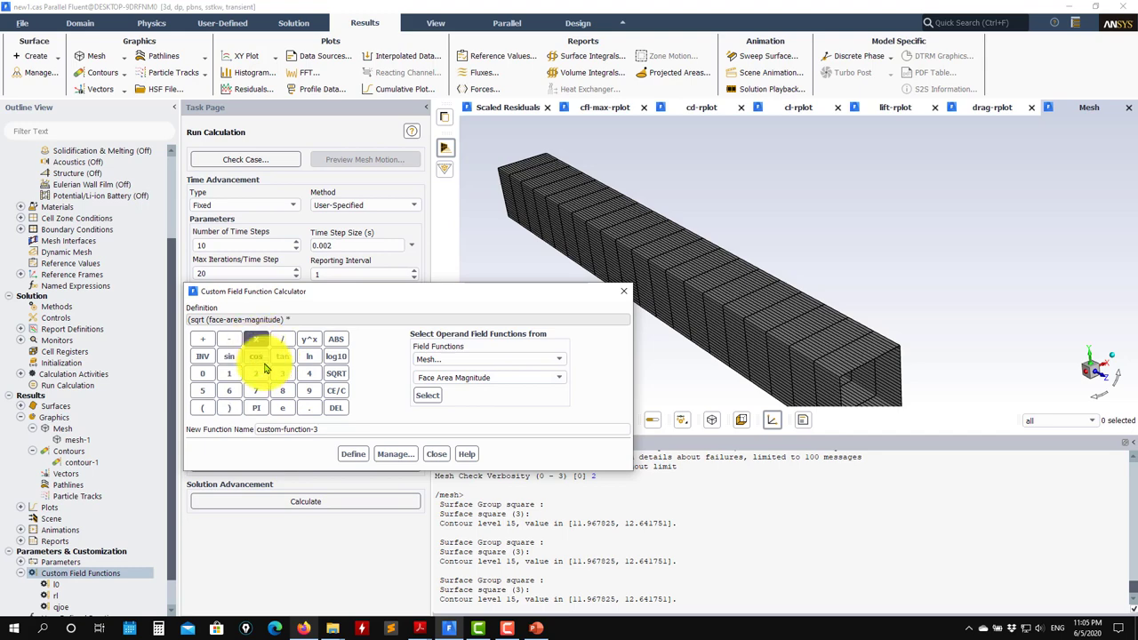
Complete the expression with * y-plus / cell-wall-distance, name it dx and define it.
{"action": "left_click", "coordinate": [559, 359]}
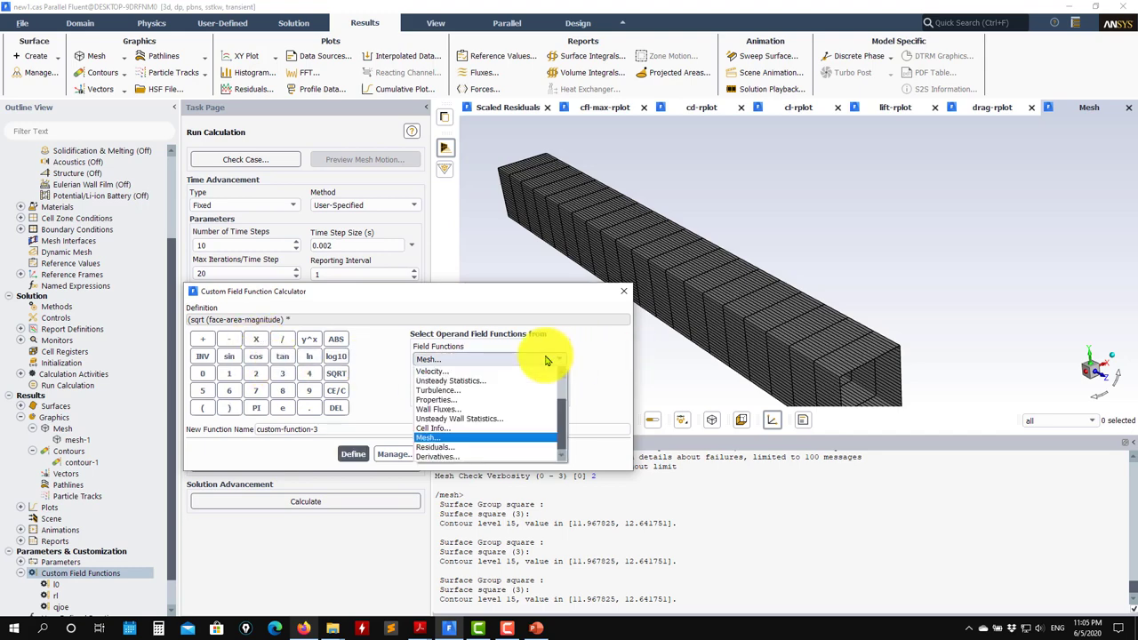
{"action": "left_click", "coordinate": [438, 391]}
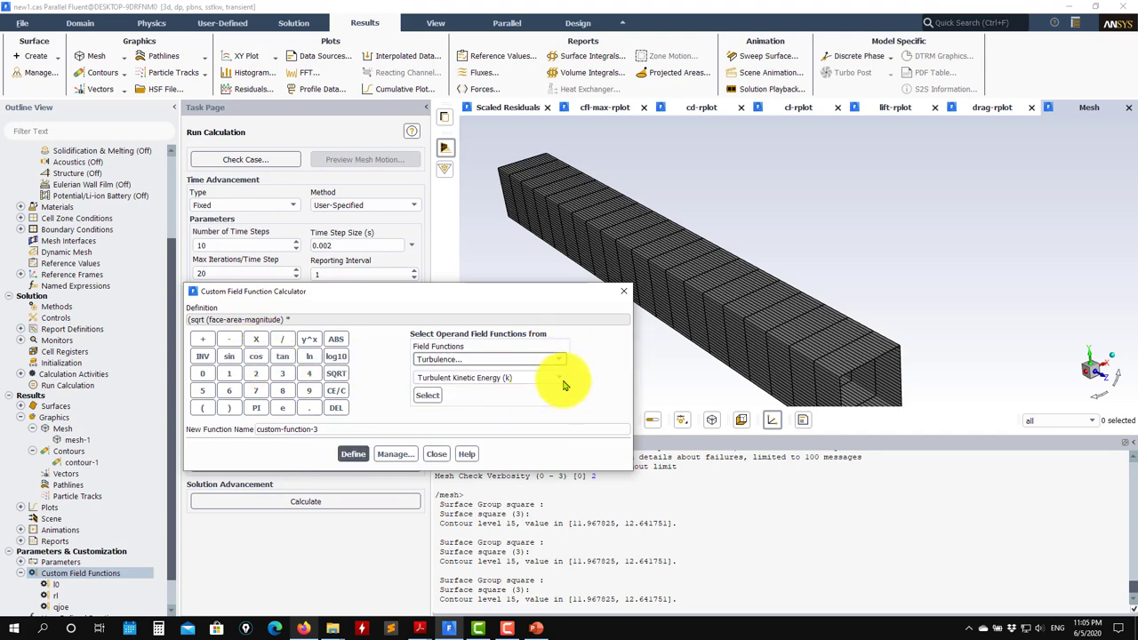
{"action": "left_click", "coordinate": [559, 376]}
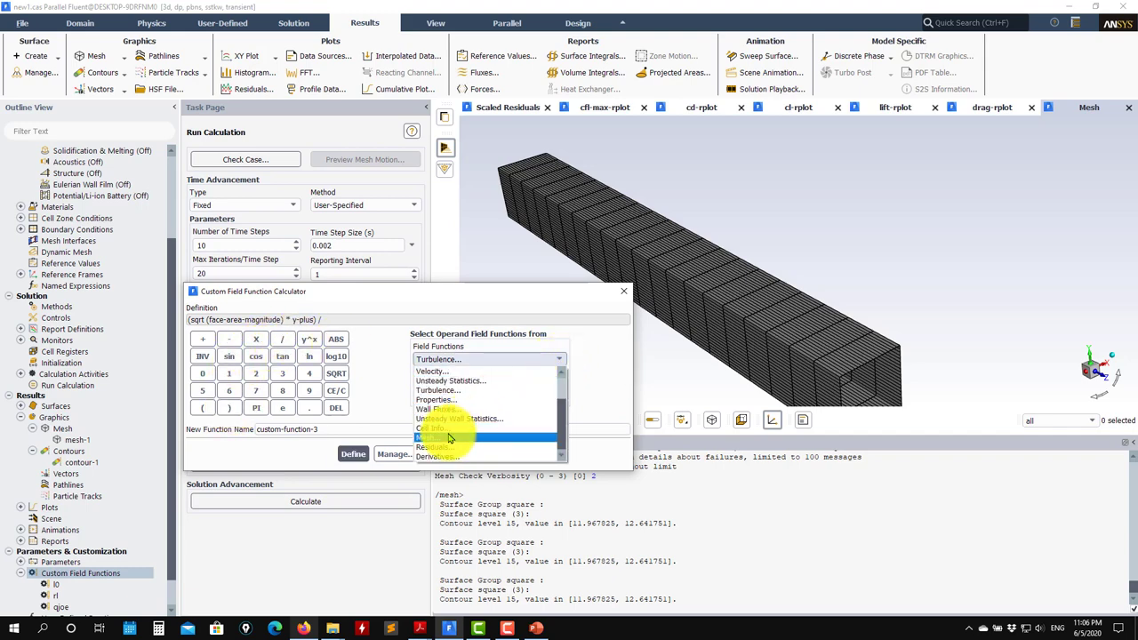
{"action": "left_click", "coordinate": [489, 360]}
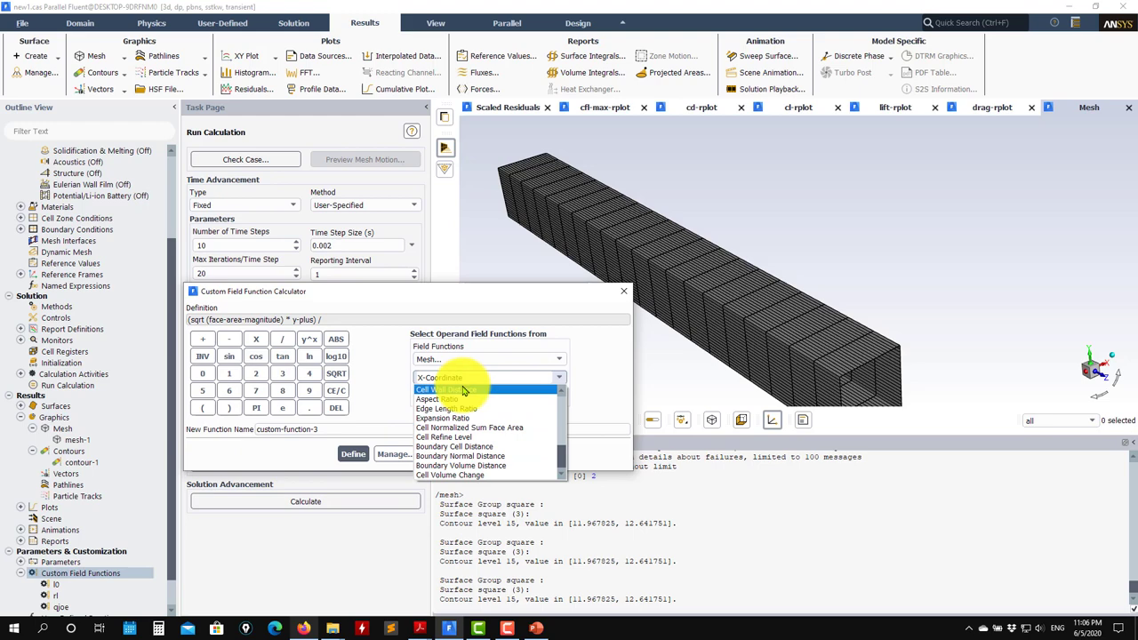
{"action": "left_click", "coordinate": [453, 387]}
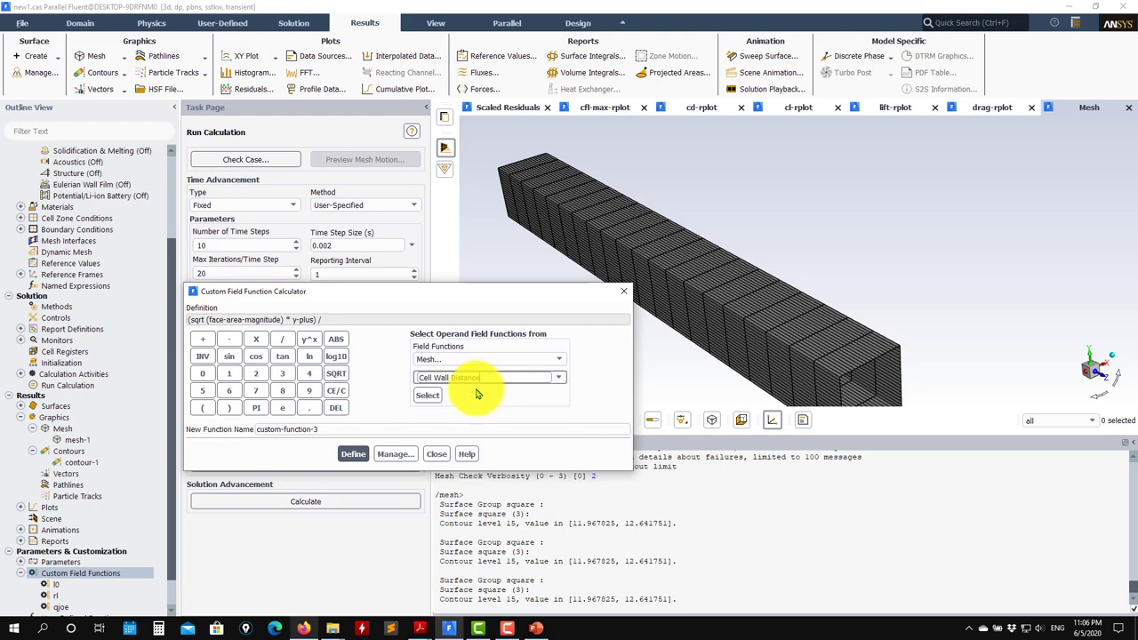
{"action": "left_click", "coordinate": [427, 395]}
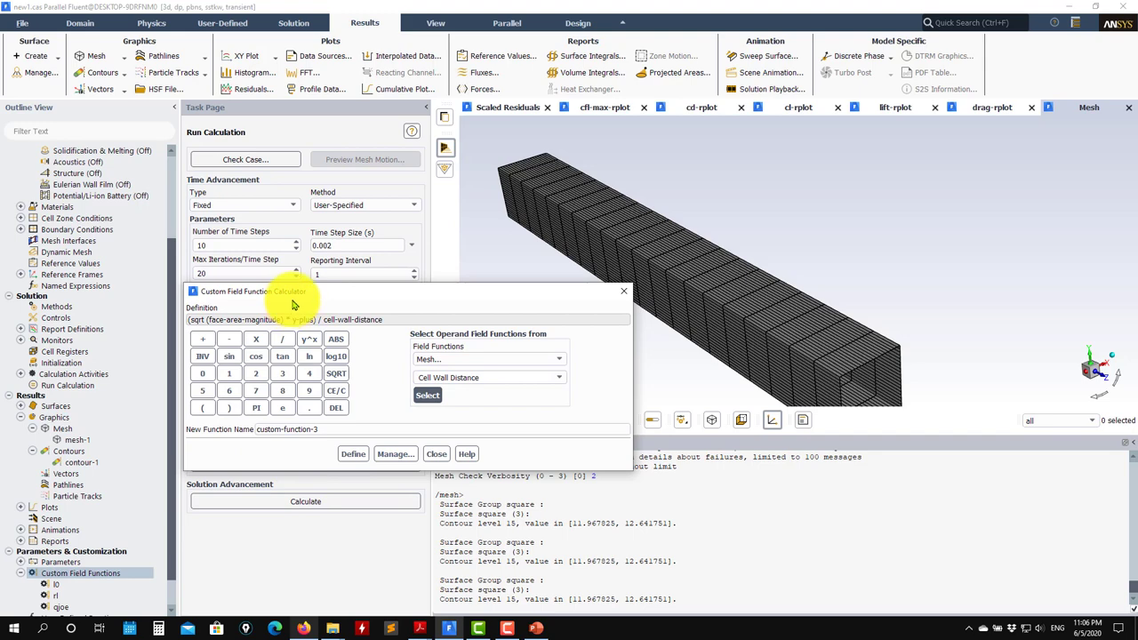
{"action": "mouse_move", "coordinate": [301, 309]}
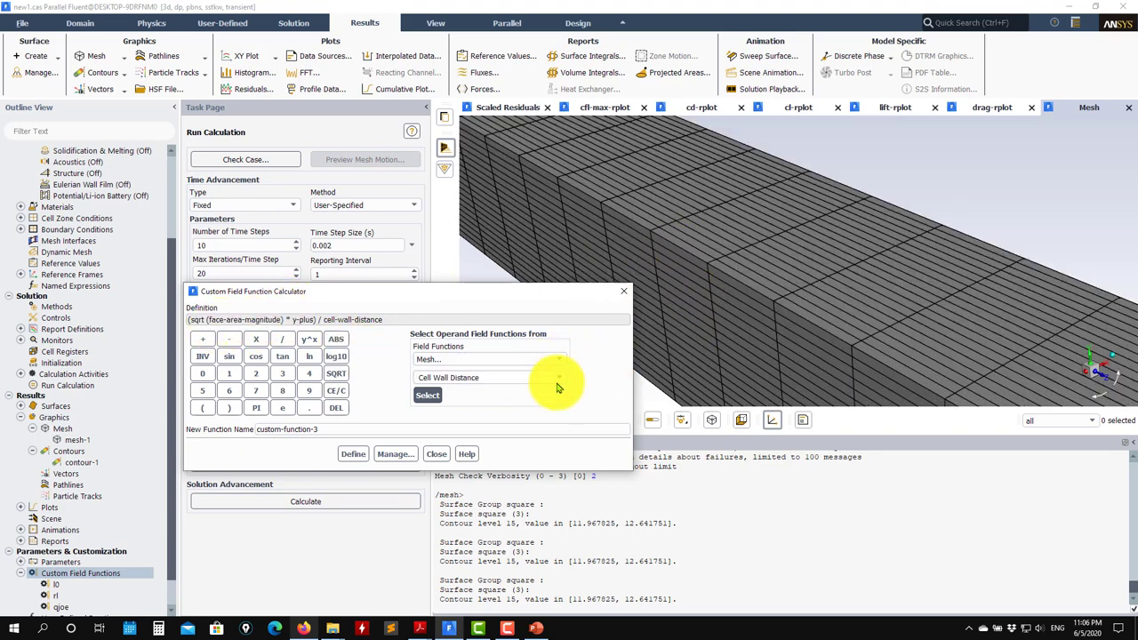
{"action": "left_click", "coordinate": [558, 377]}
{"action": "type", "text": "d"}
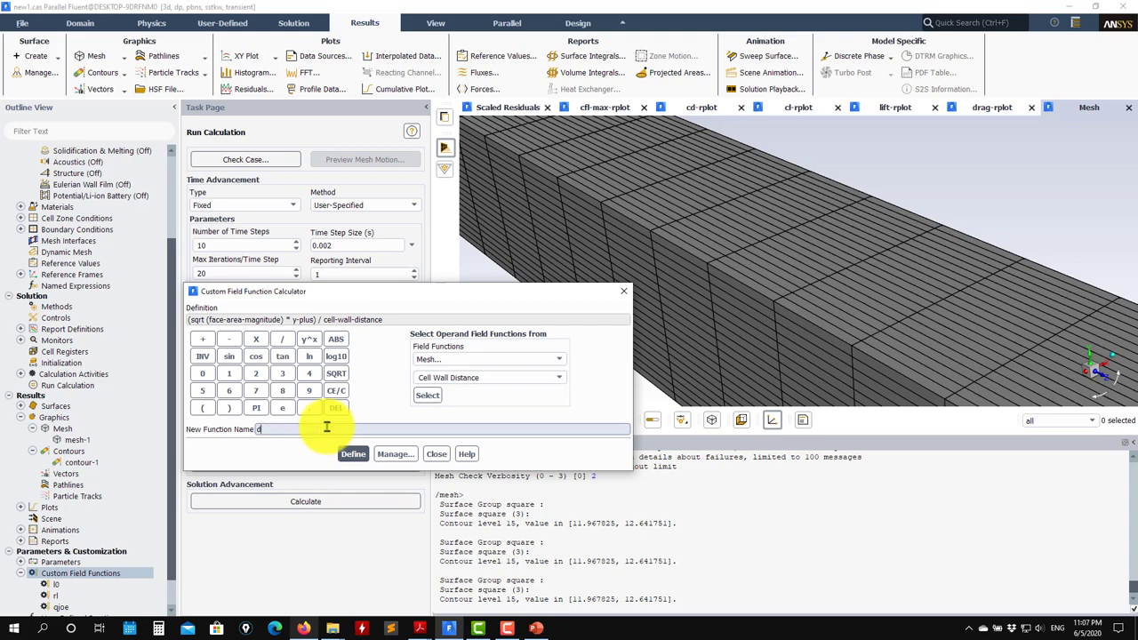
{"action": "type", "text": "x"}
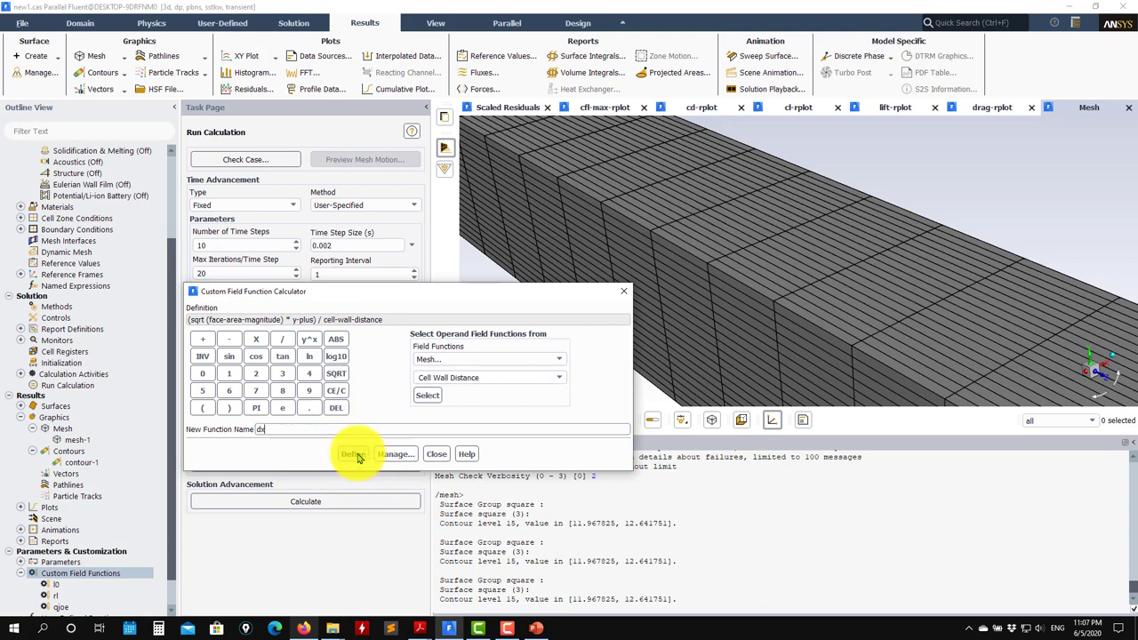
{"action": "left_click", "coordinate": [352, 455]}
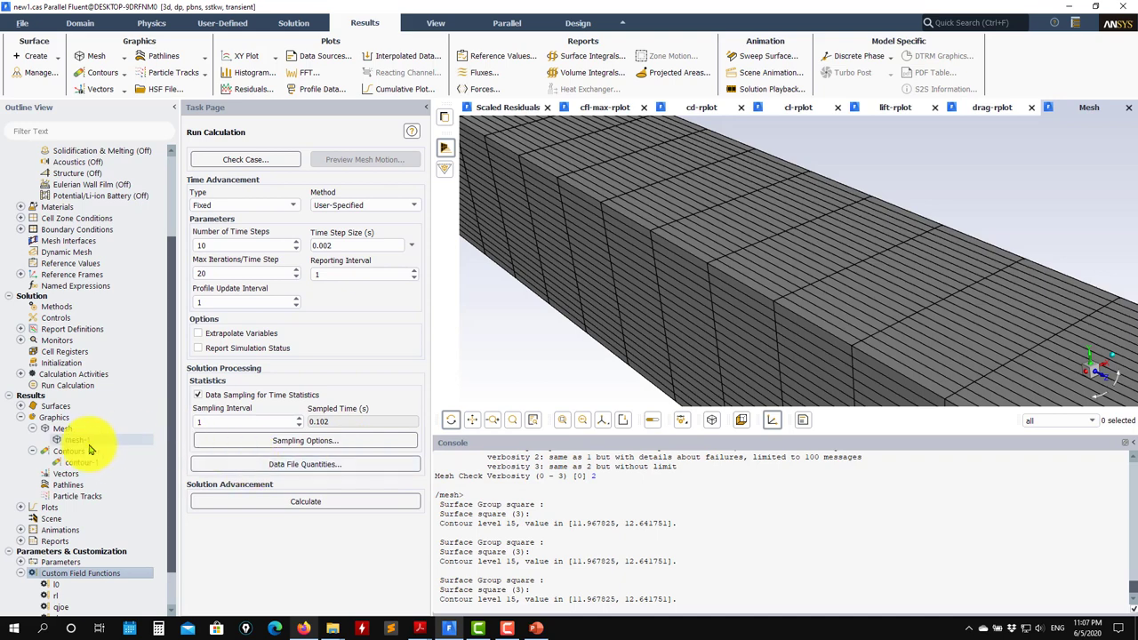
Change contour-1 to show the custom dx function on the 'square' wall and display it.
{"action": "double_click", "coordinate": [80, 462]}
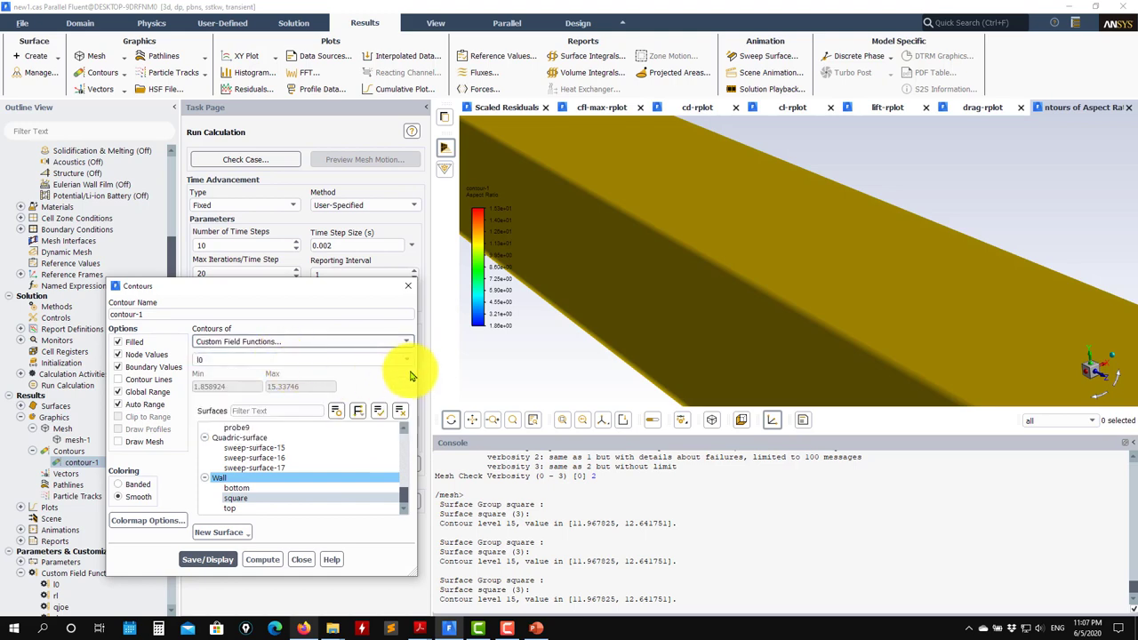
{"action": "left_click", "coordinate": [303, 359]}
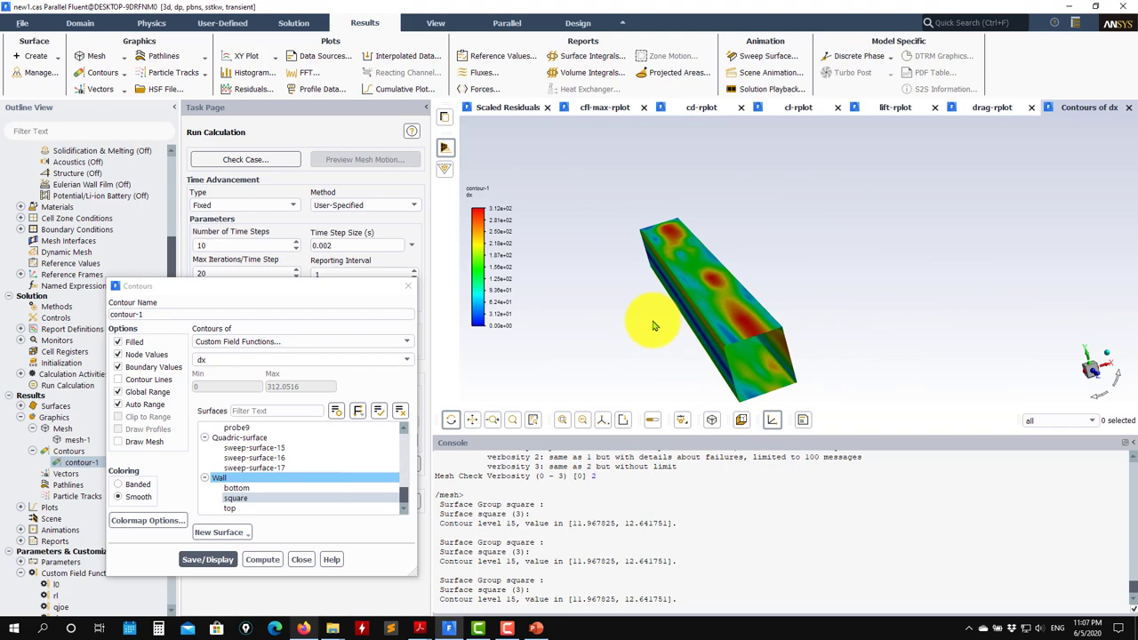
{"action": "left_click_drag", "start_coordinate": [654, 328], "coordinate": [697, 207]}
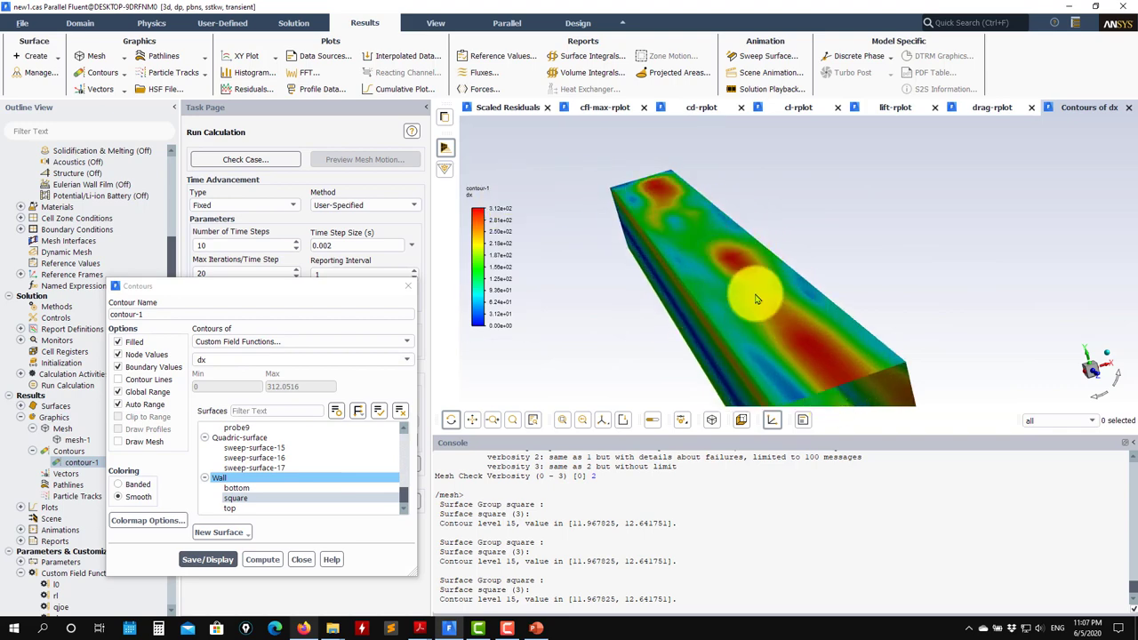
{"action": "mouse_move", "coordinate": [821, 377]}
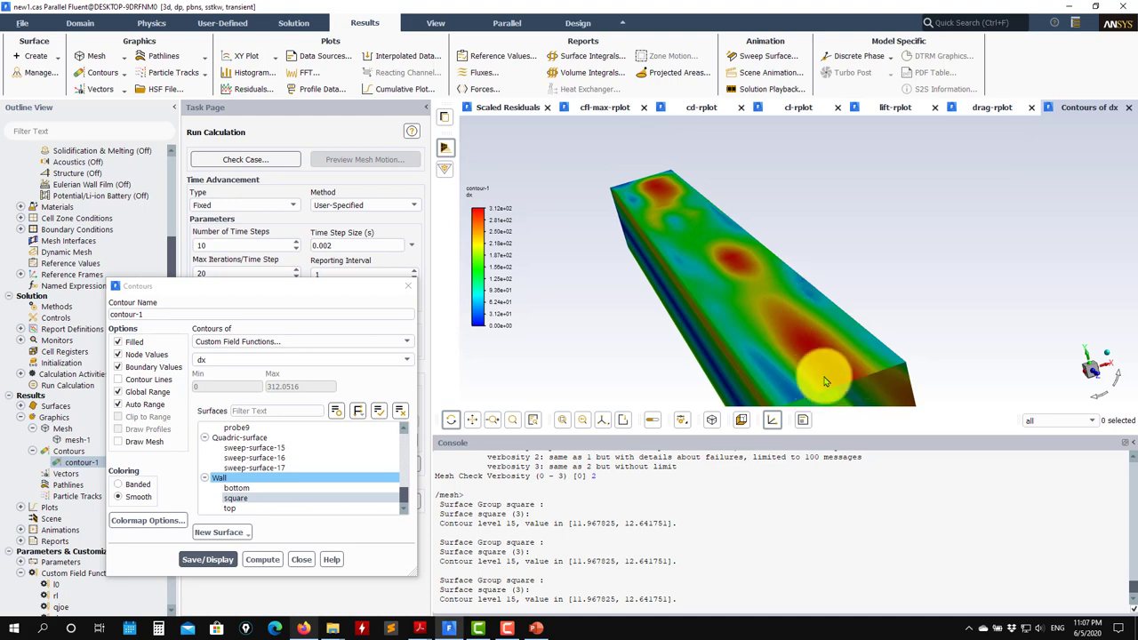
{"action": "mouse_move", "coordinate": [862, 368]}
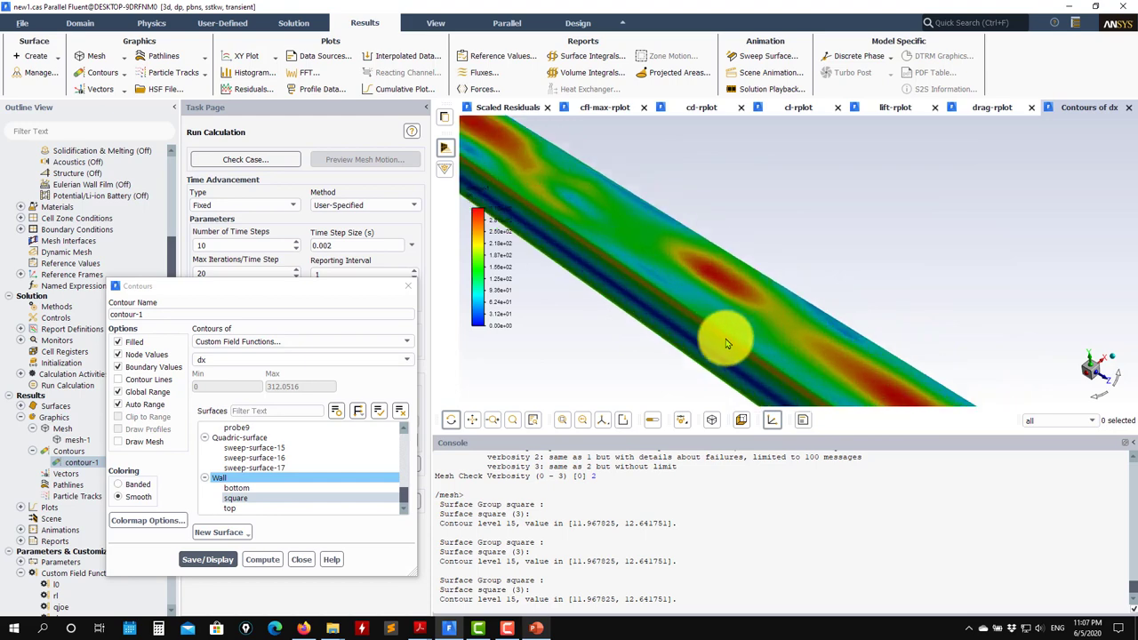
{"action": "mouse_move", "coordinate": [832, 354]}
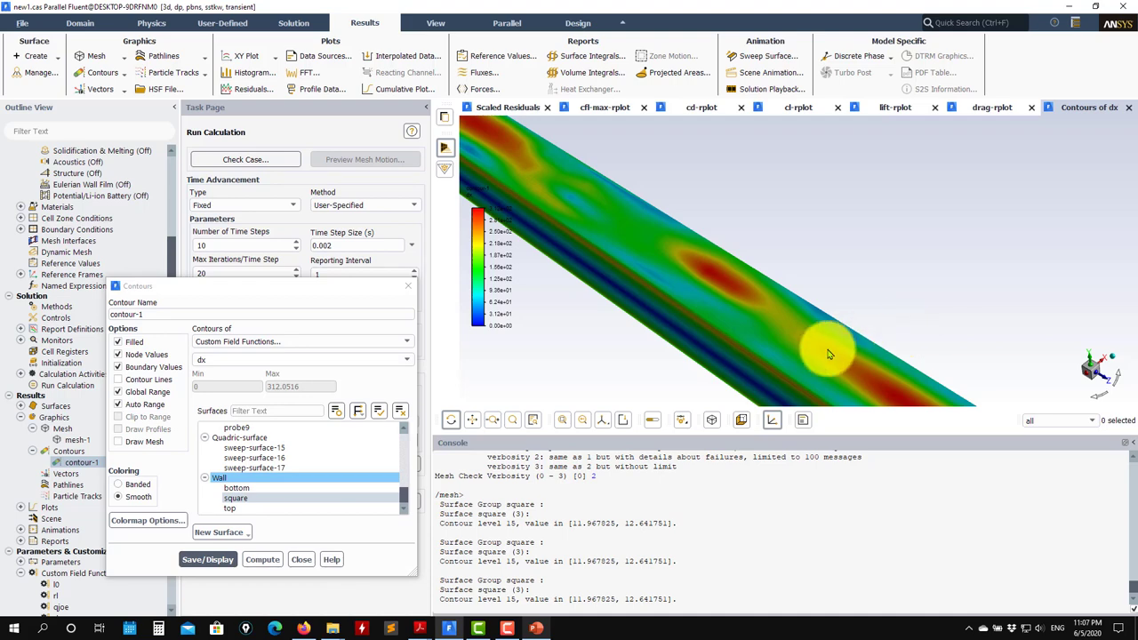
{"action": "mouse_move", "coordinate": [605, 347]}
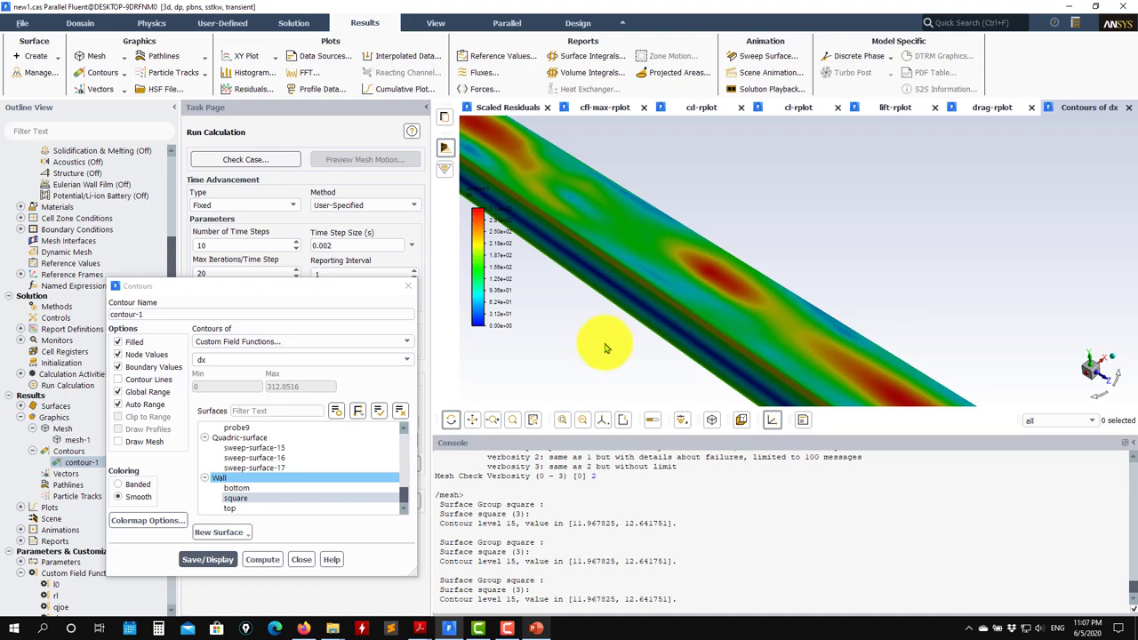
Orbit the cylinder to inspect the dx contours along its length and at its end.
{"action": "left_click_drag", "start_coordinate": [604, 346], "coordinate": [729, 305]}
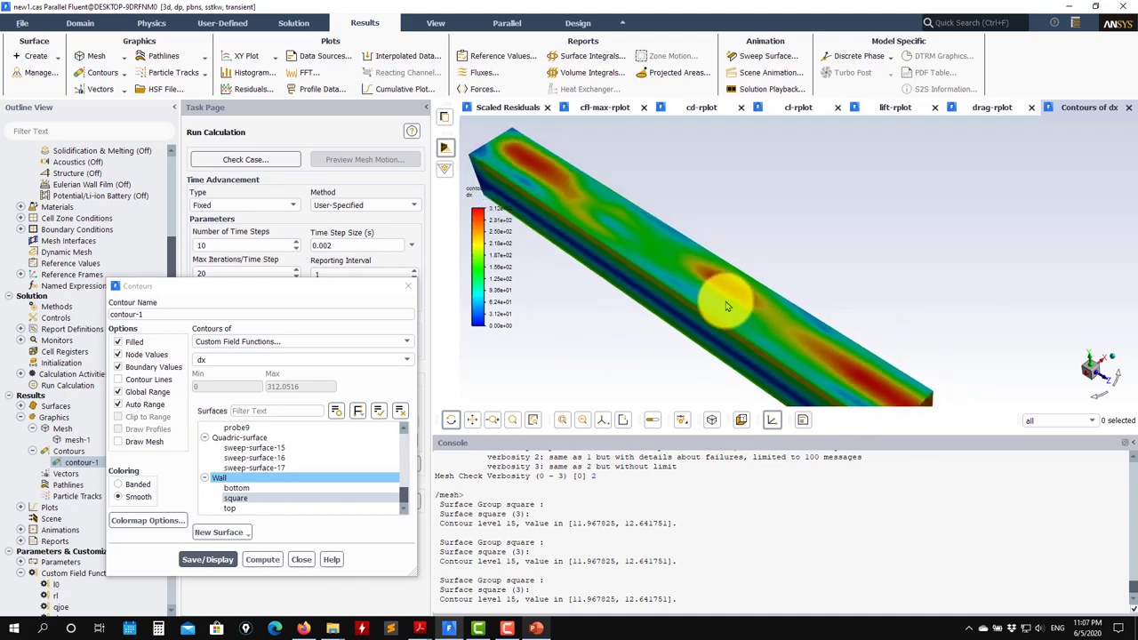
{"action": "left_click_drag", "start_coordinate": [729, 303], "coordinate": [744, 294]}
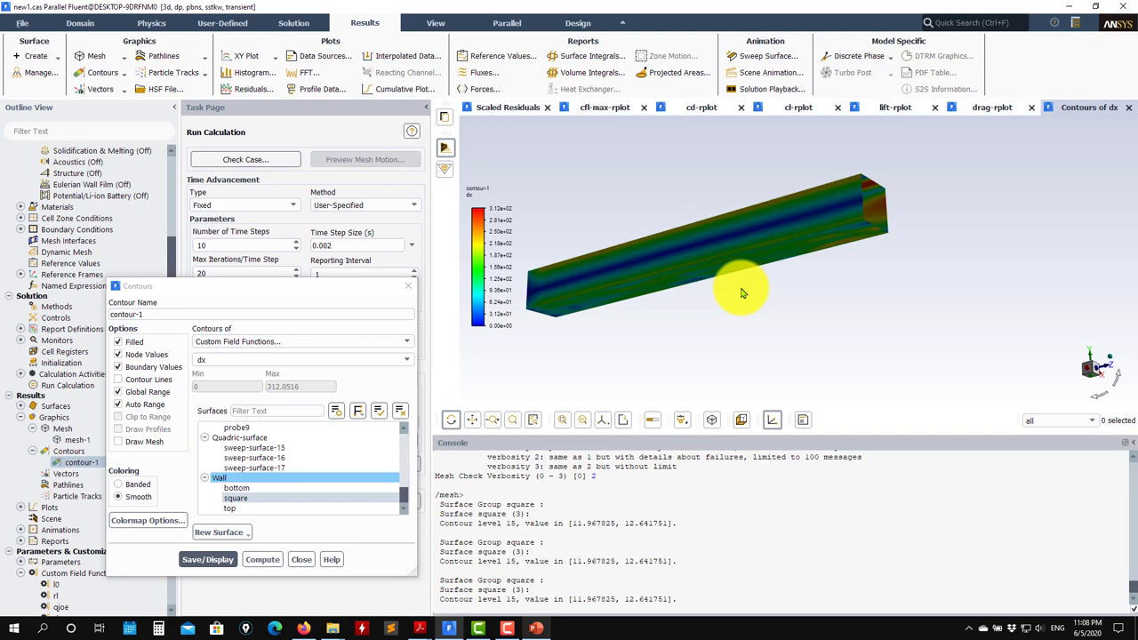
{"action": "mouse_move", "coordinate": [768, 248]}
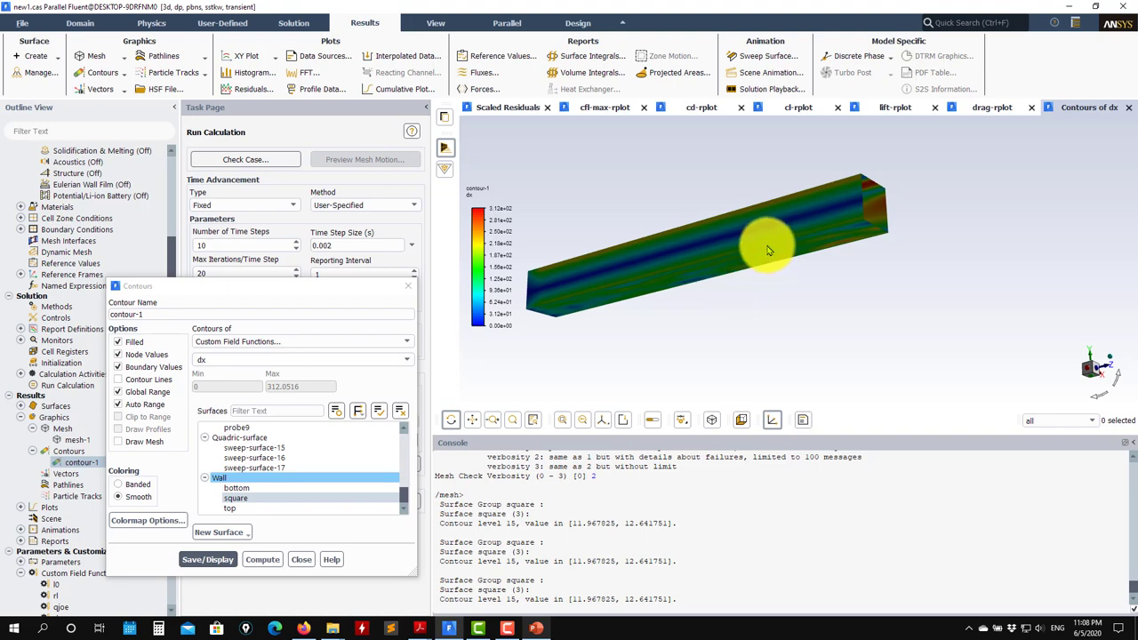
{"action": "left_click_drag", "start_coordinate": [769, 247], "coordinate": [576, 324]}
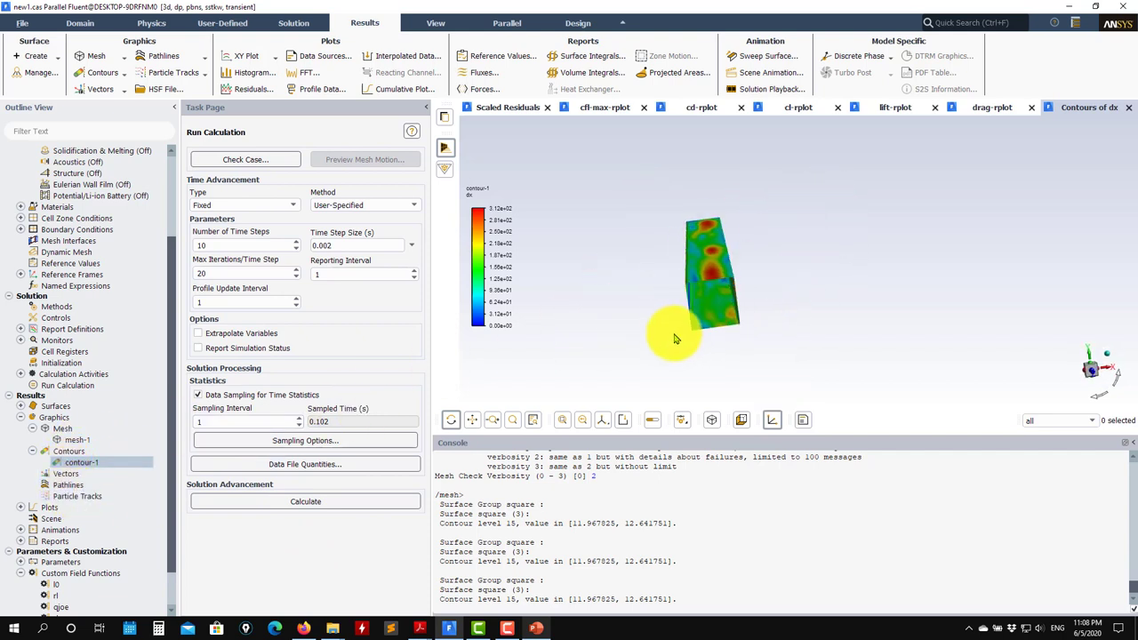
{"action": "left_click_drag", "start_coordinate": [676, 338], "coordinate": [815, 347]}
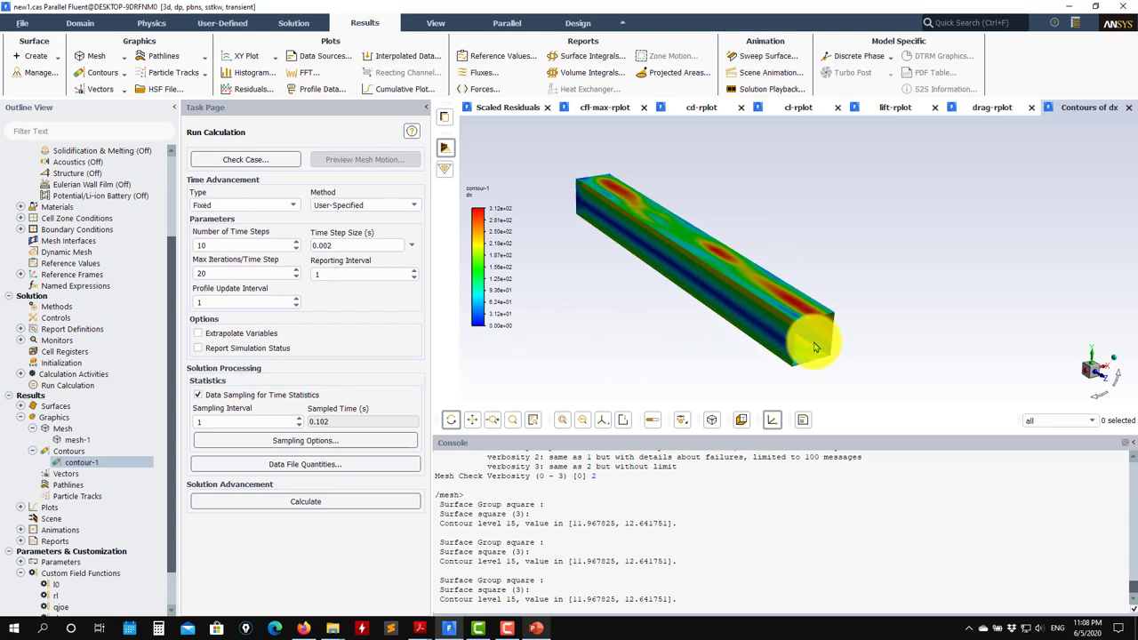